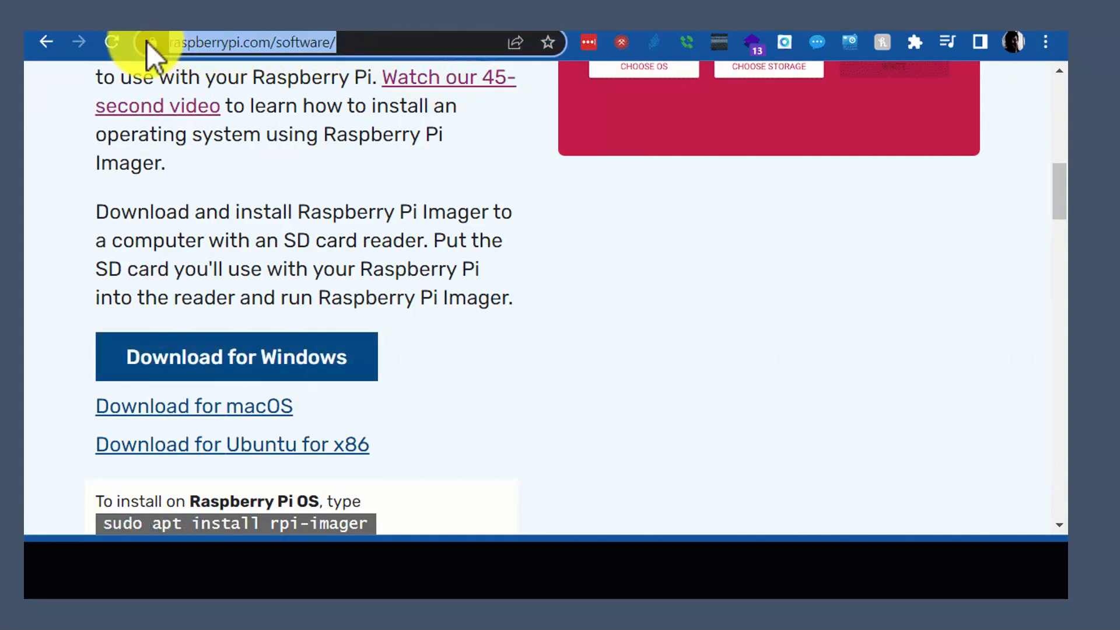
# Download the Raspberry Pi Imager Windows installer from raspberrypi.com and install it.
pyautogui.click(236, 357)
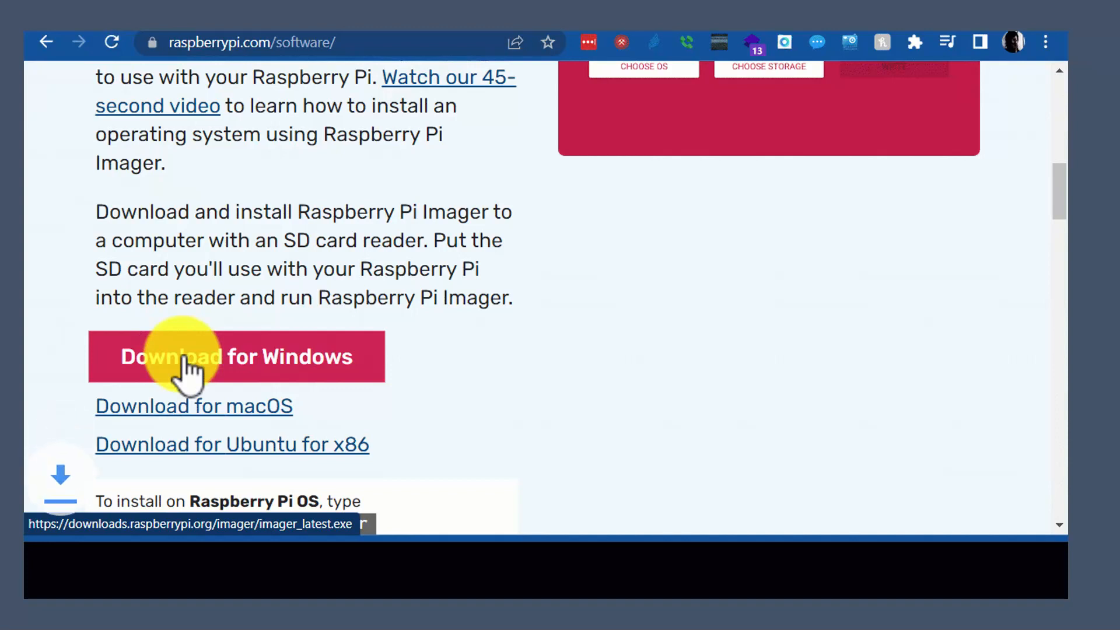
pyautogui.click(235, 357)
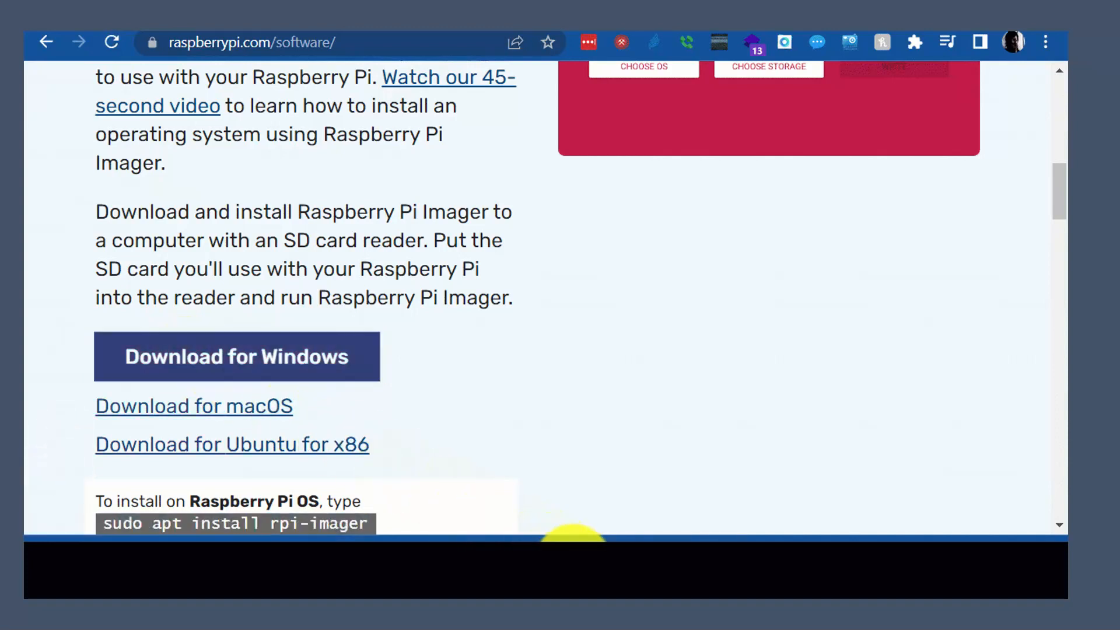
pyautogui.click(236, 357)
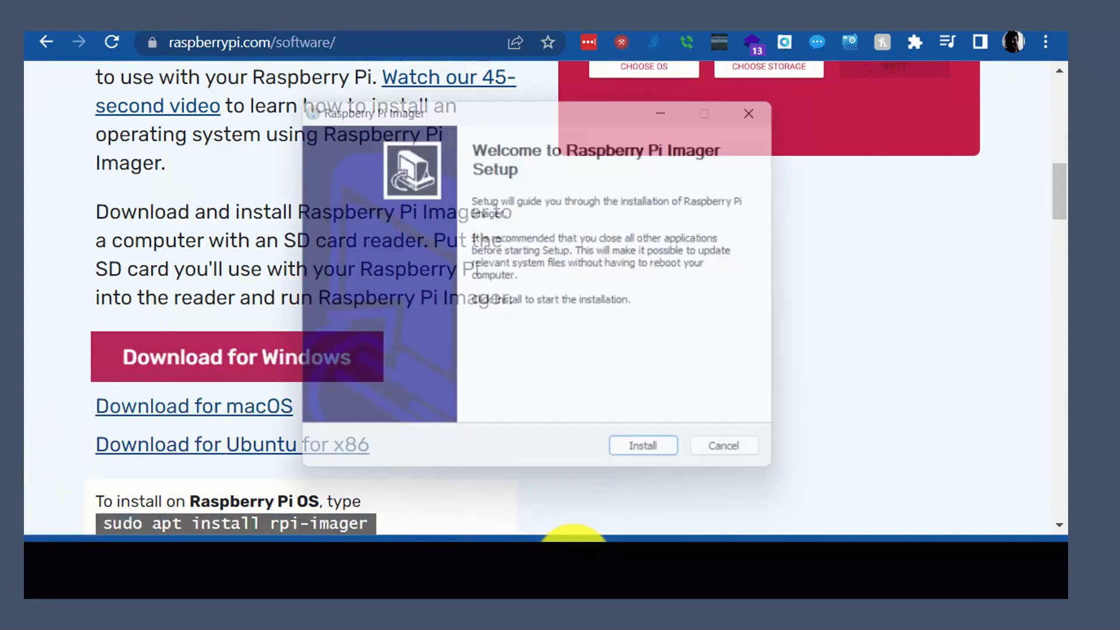
pyautogui.click(643, 445)
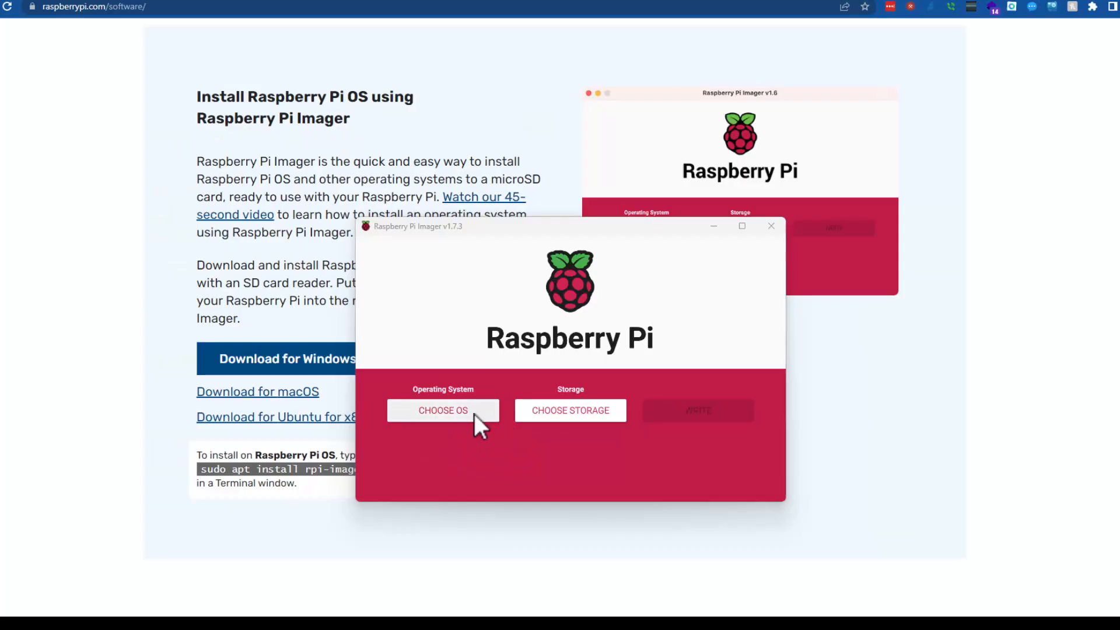
# Browse the Imager OS list, cancel the custom image picker, and scroll through the Raspberry Pi OS variants.
pyautogui.click(442, 410)
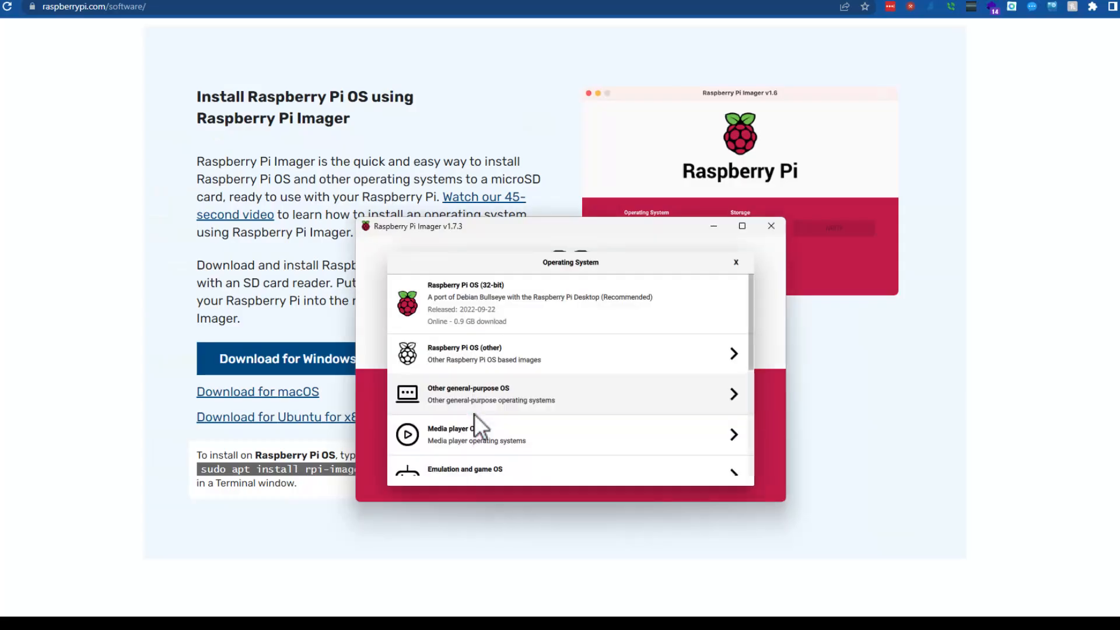
pyautogui.scroll(-3)
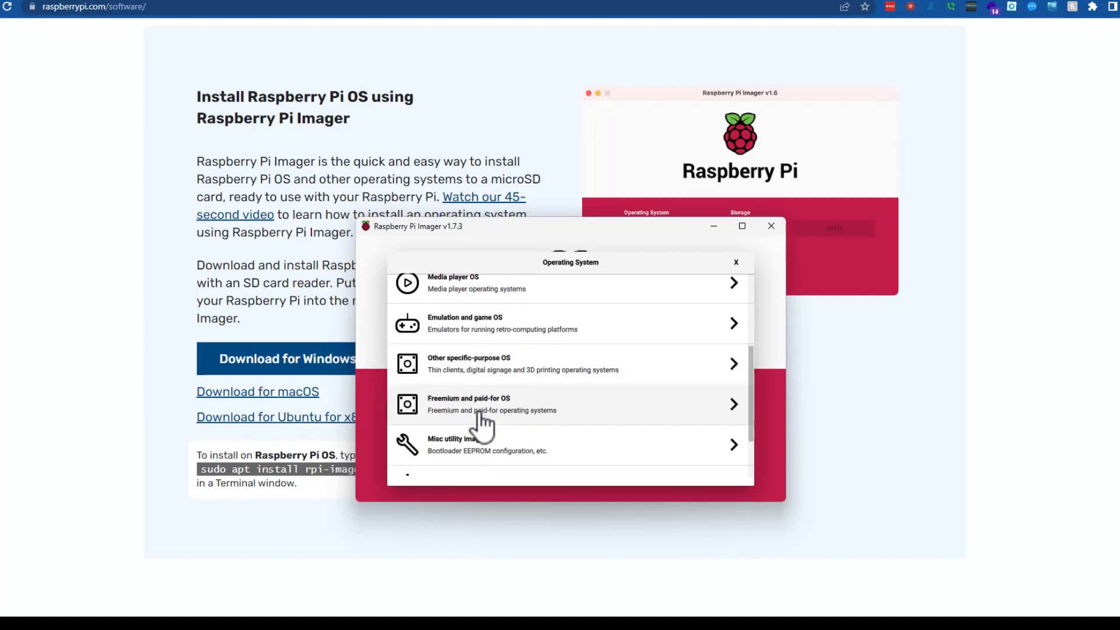
pyautogui.scroll(-3)
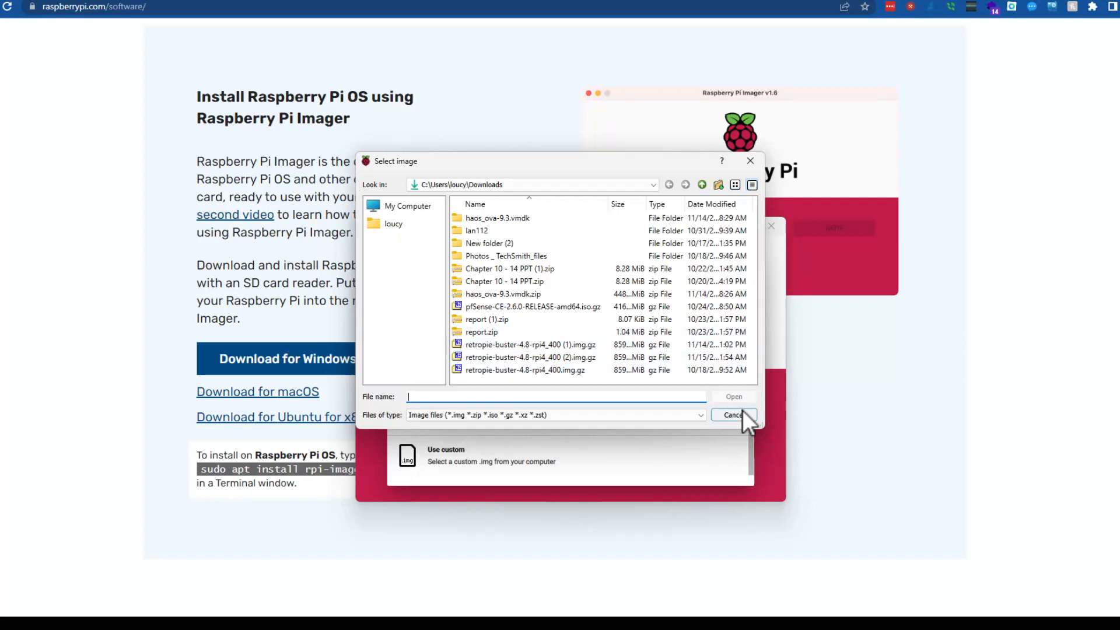
pyautogui.click(734, 415)
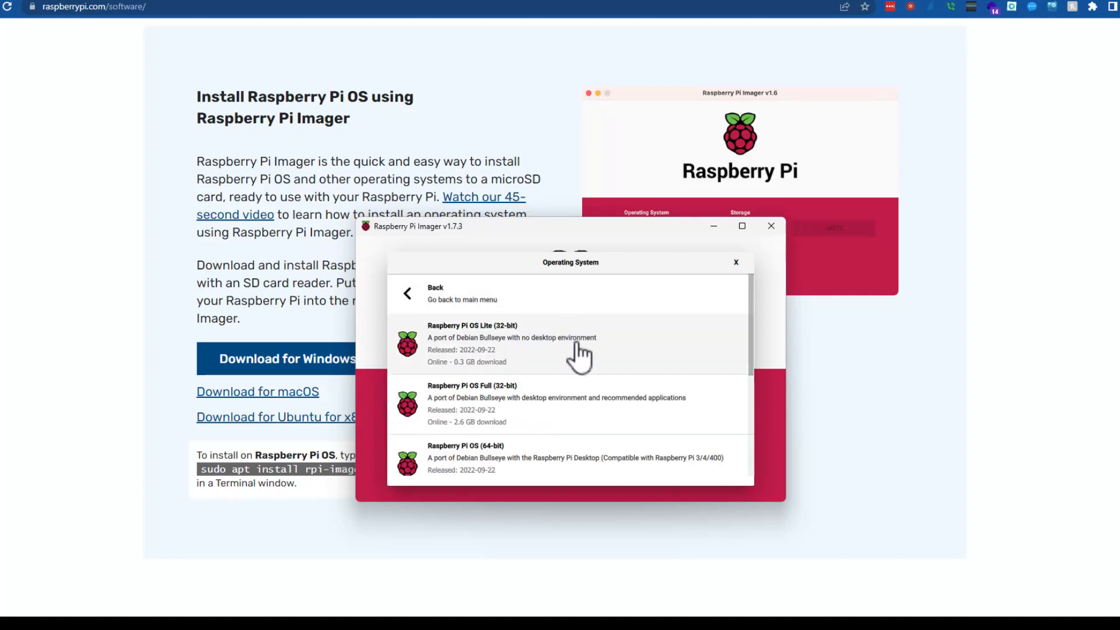
pyautogui.scroll(-3)
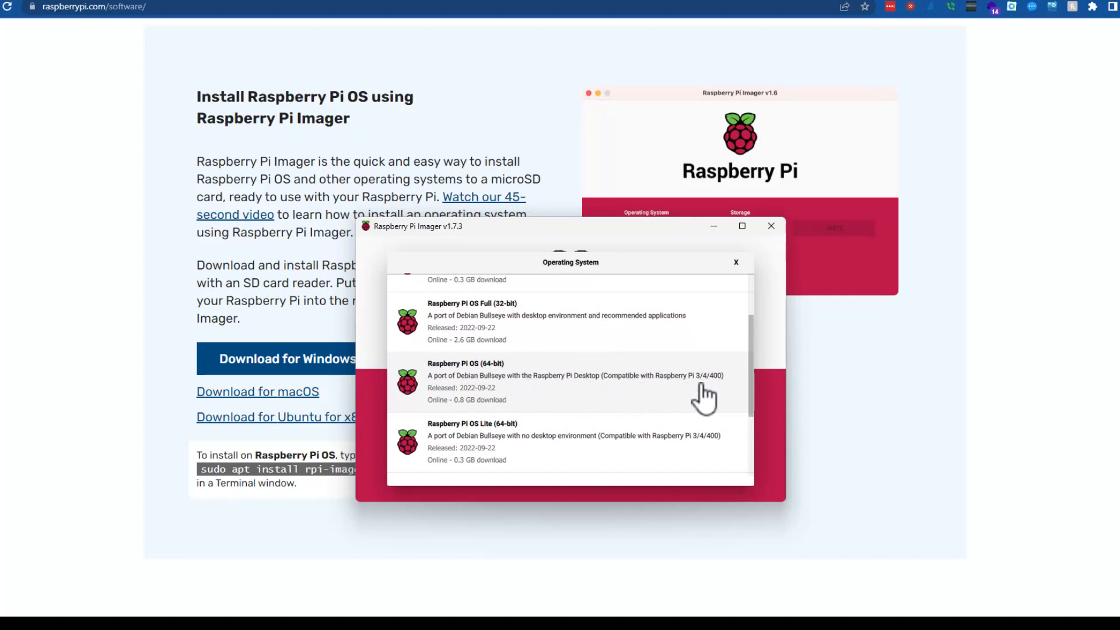
pyautogui.moveTo(713, 396)
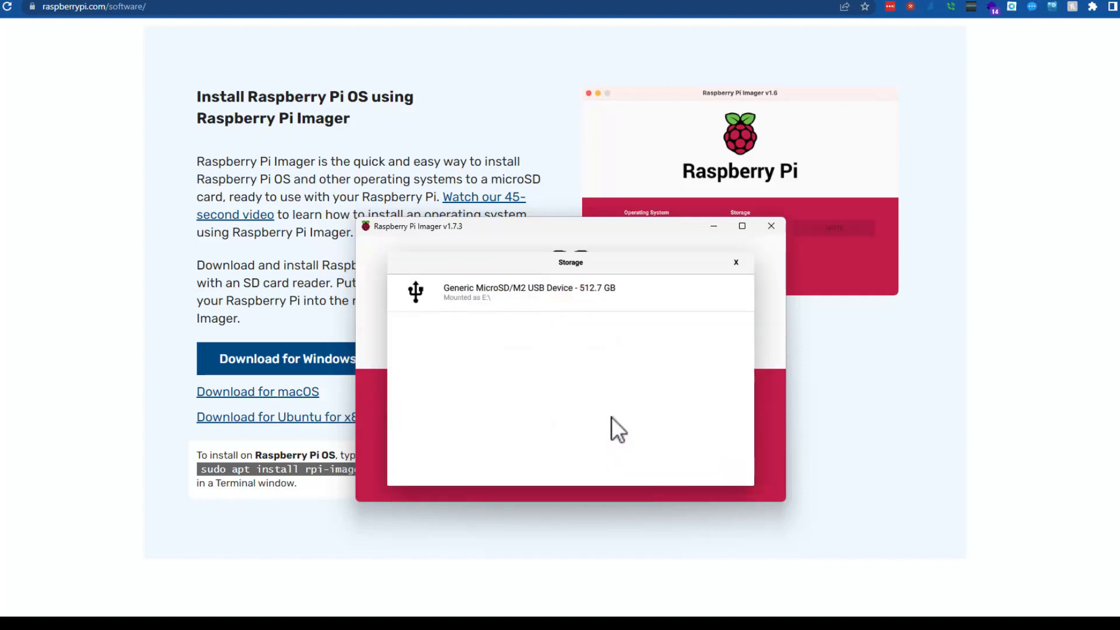
pyautogui.moveTo(652, 318)
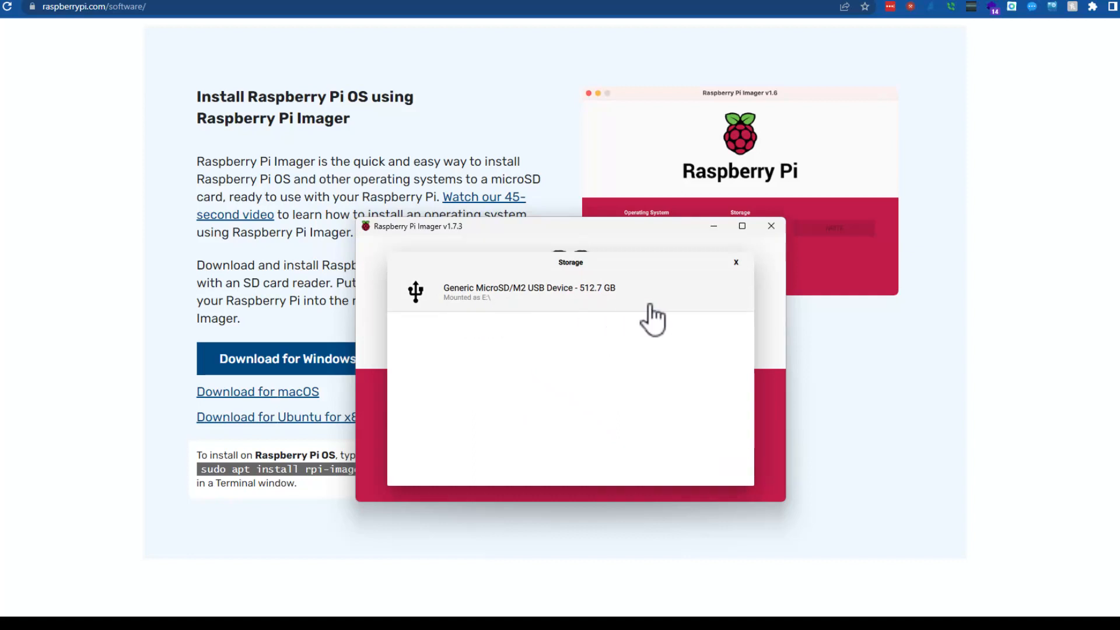
# Write the OS to the Generic MicroSD/M2 USB Device, confirming the erase warning.
pyautogui.click(529, 292)
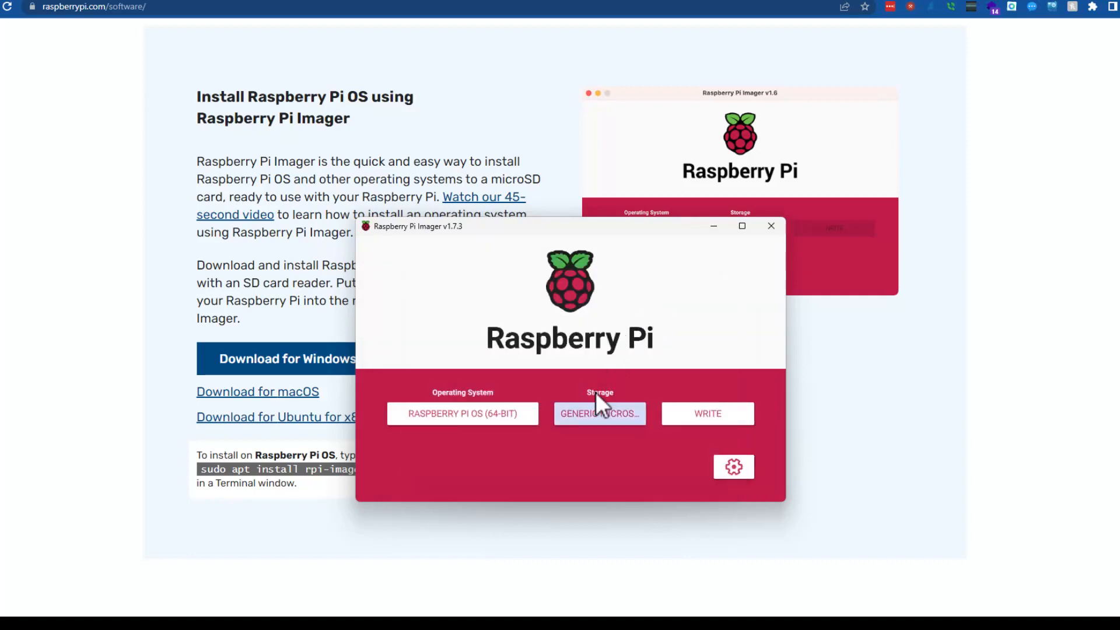
pyautogui.click(706, 414)
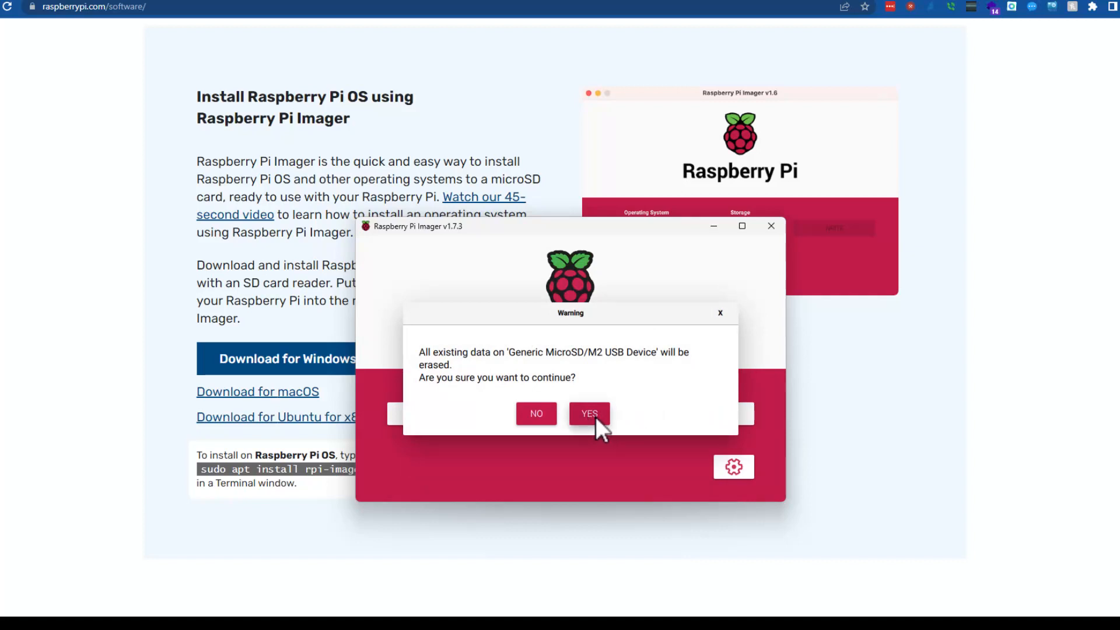
pyautogui.click(589, 413)
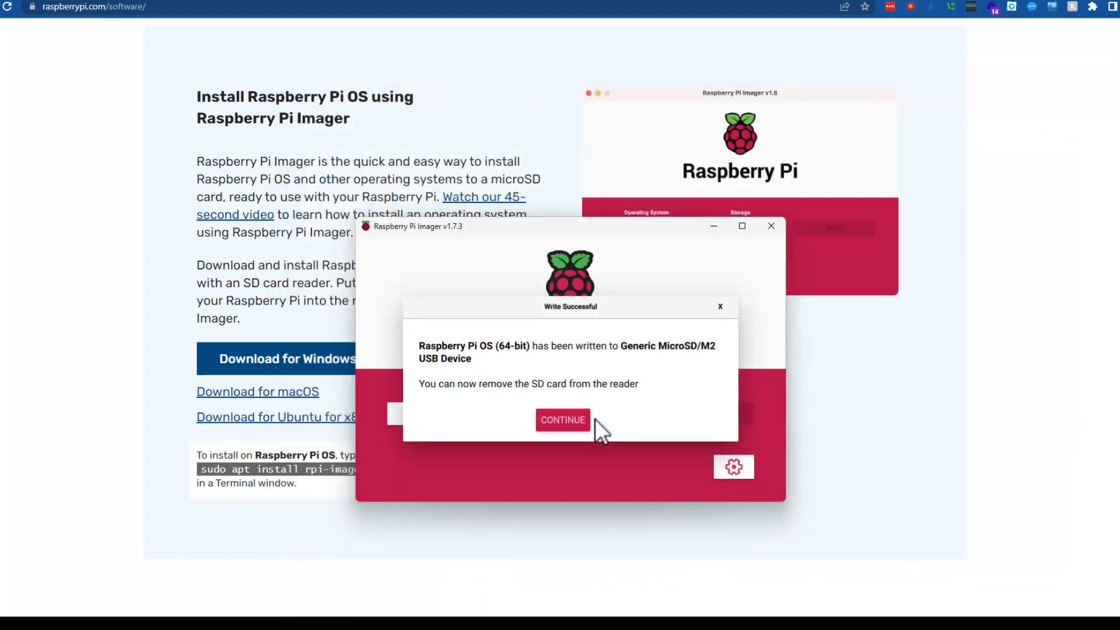
pyautogui.click(563, 420)
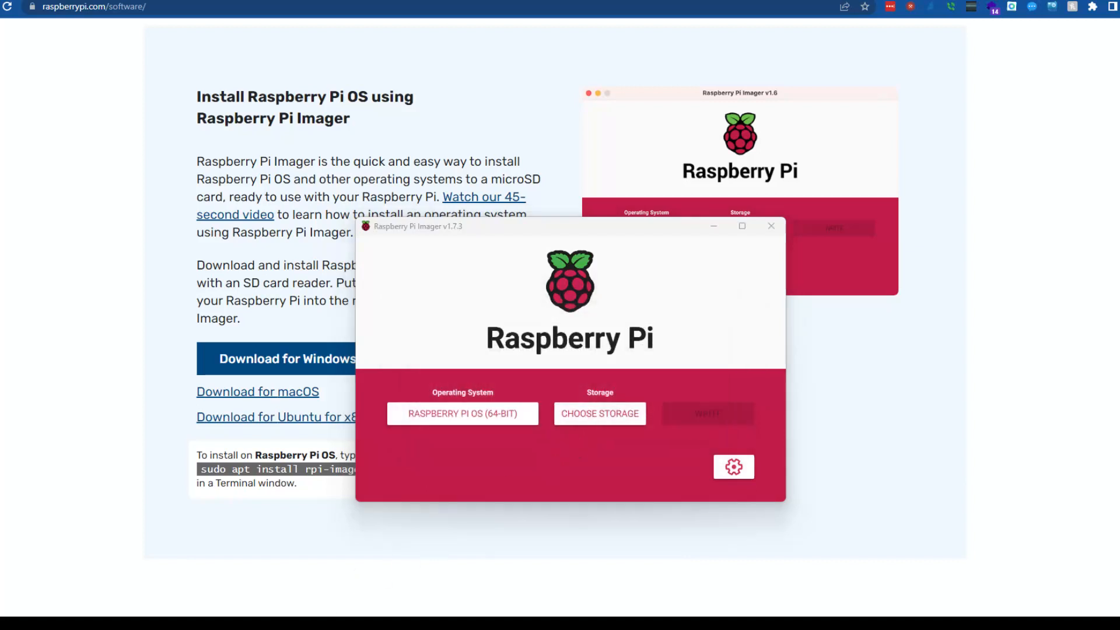
pyautogui.moveTo(564, 375)
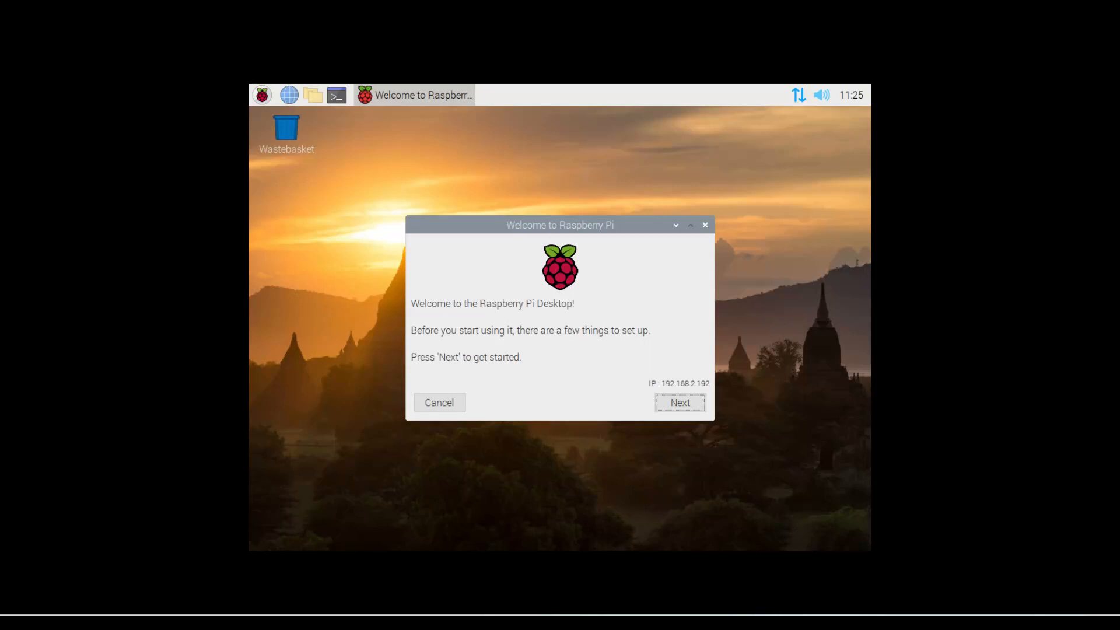
# Choose United States as the country in the Welcome wizard and move past the password page.
pyautogui.click(679, 402)
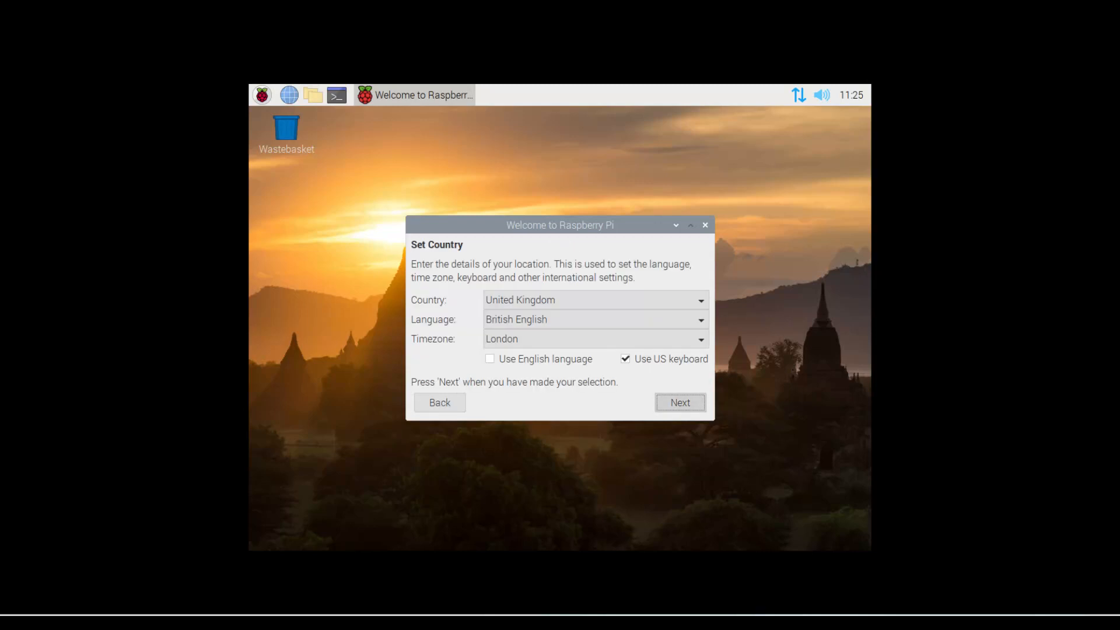
pyautogui.click(595, 299)
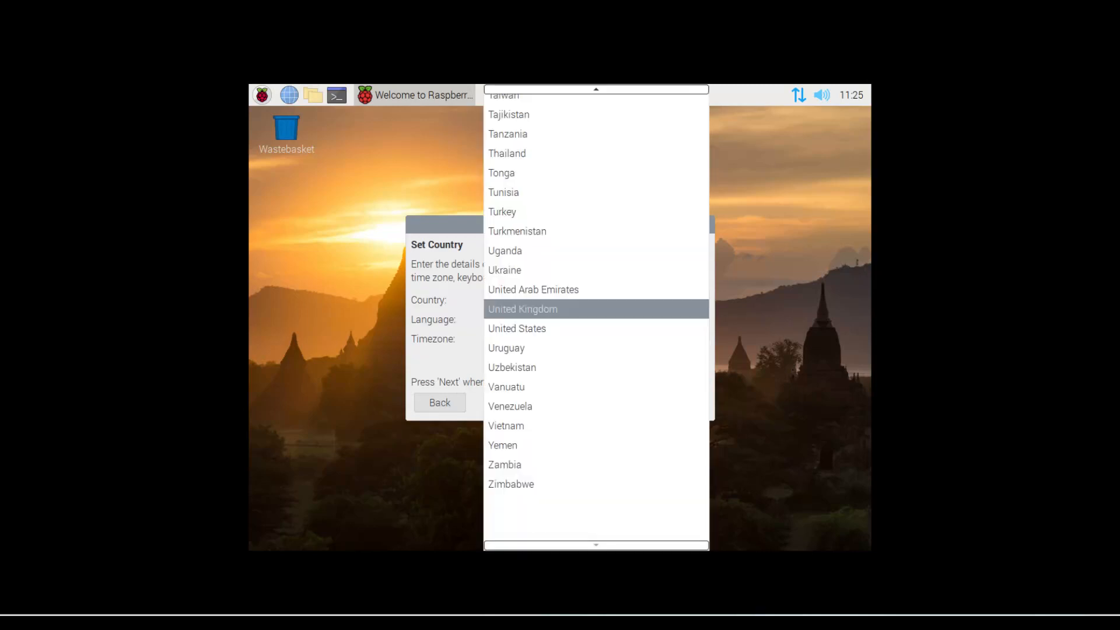
pyautogui.click(518, 328)
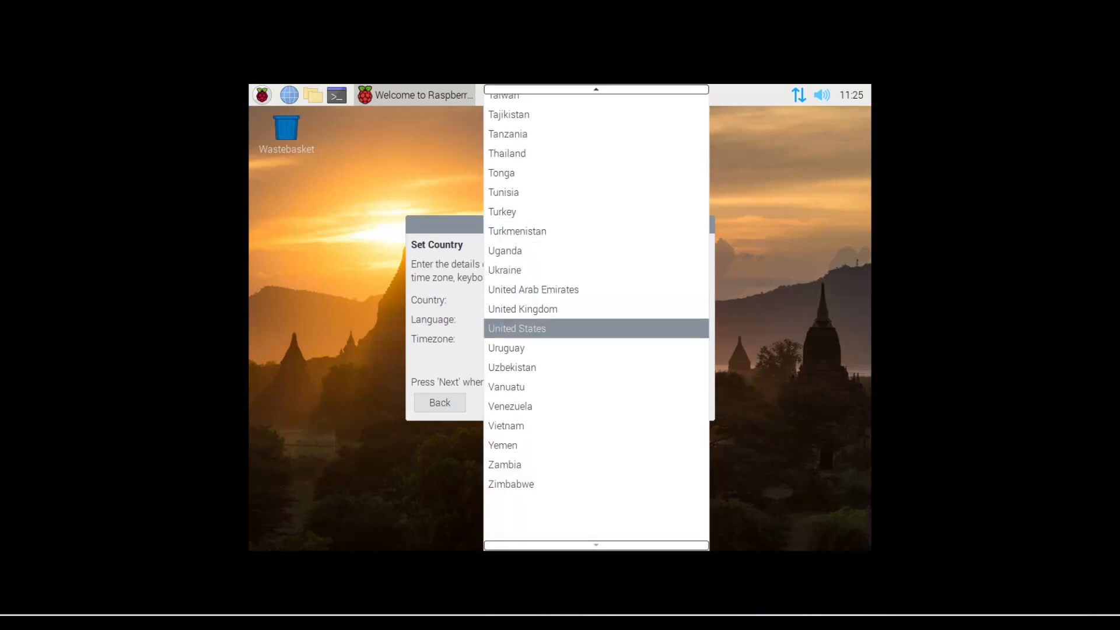
pyautogui.click(517, 328)
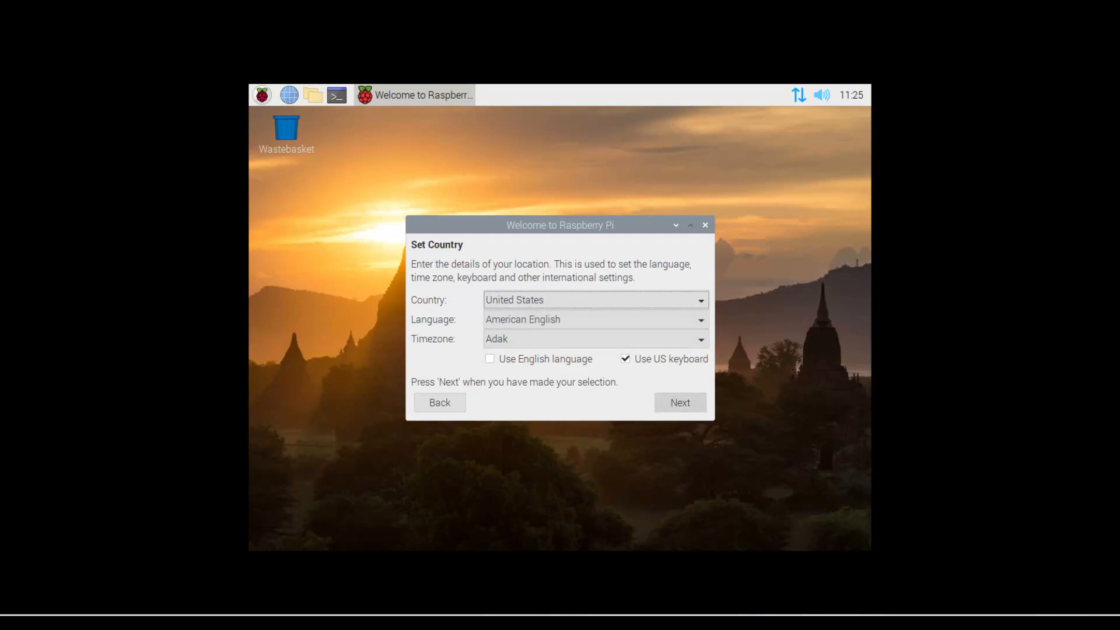
pyautogui.click(679, 402)
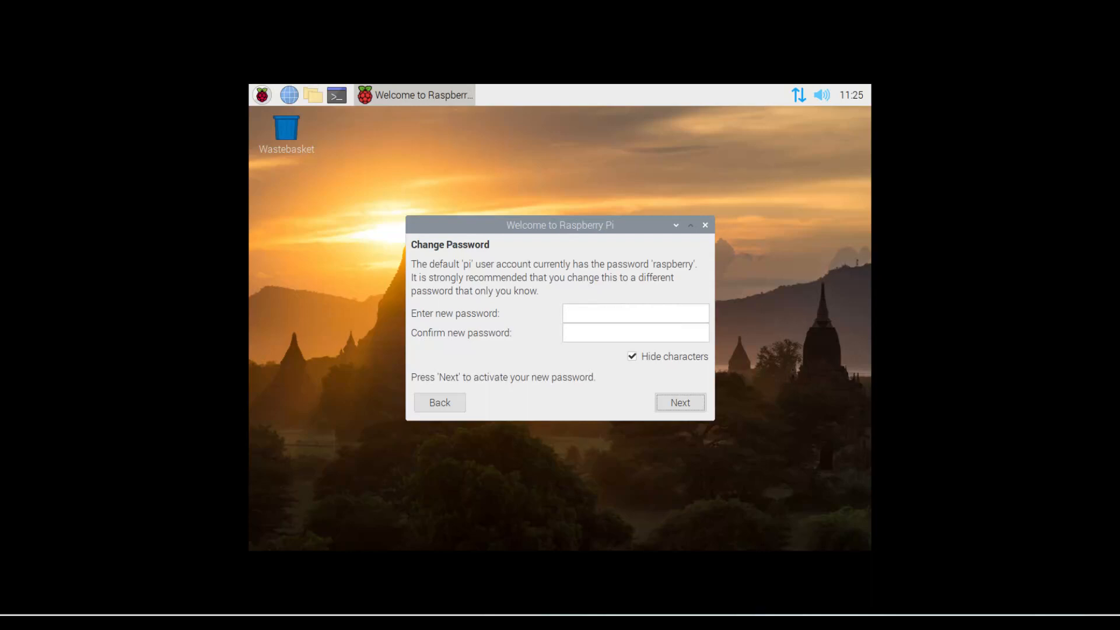
pyautogui.click(678, 402)
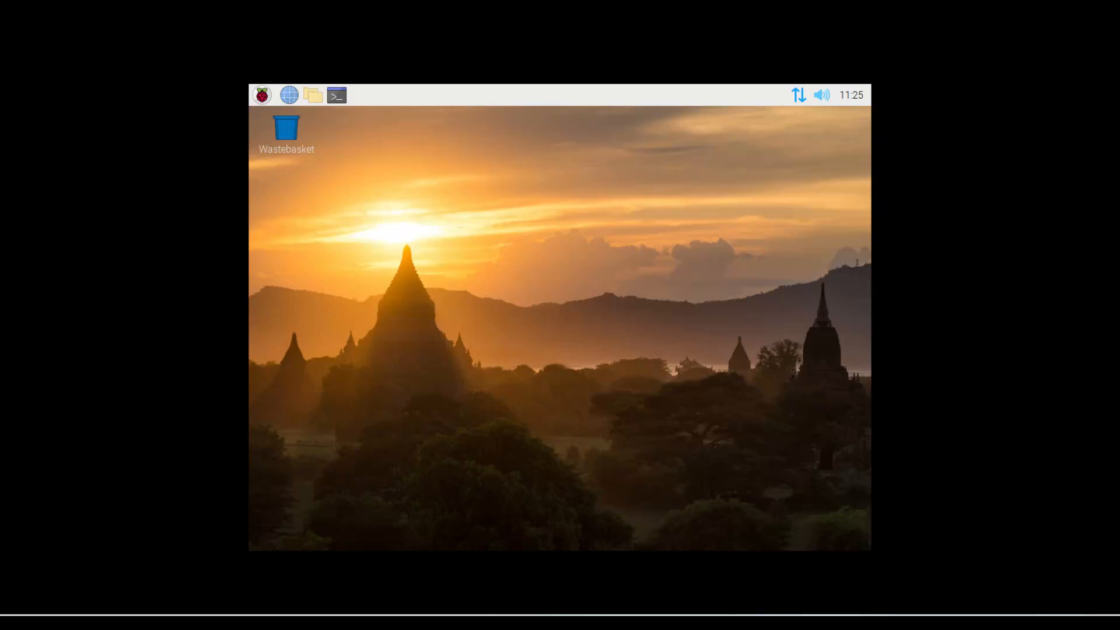
# Launch Chromium from the taskbar globe icon.
pyautogui.click(262, 95)
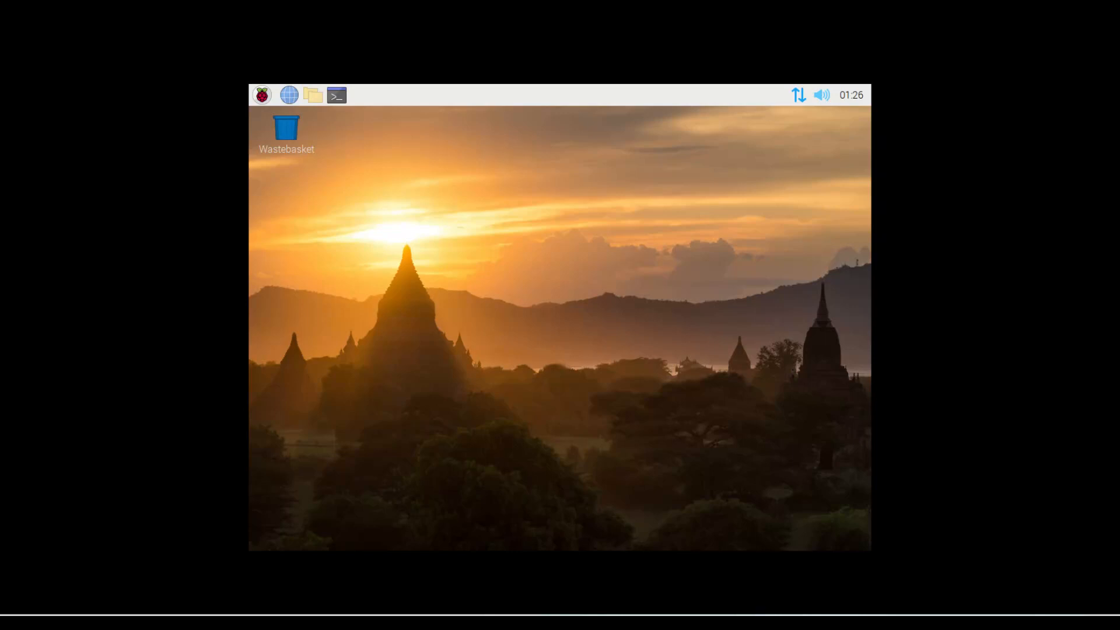
pyautogui.moveTo(289, 95)
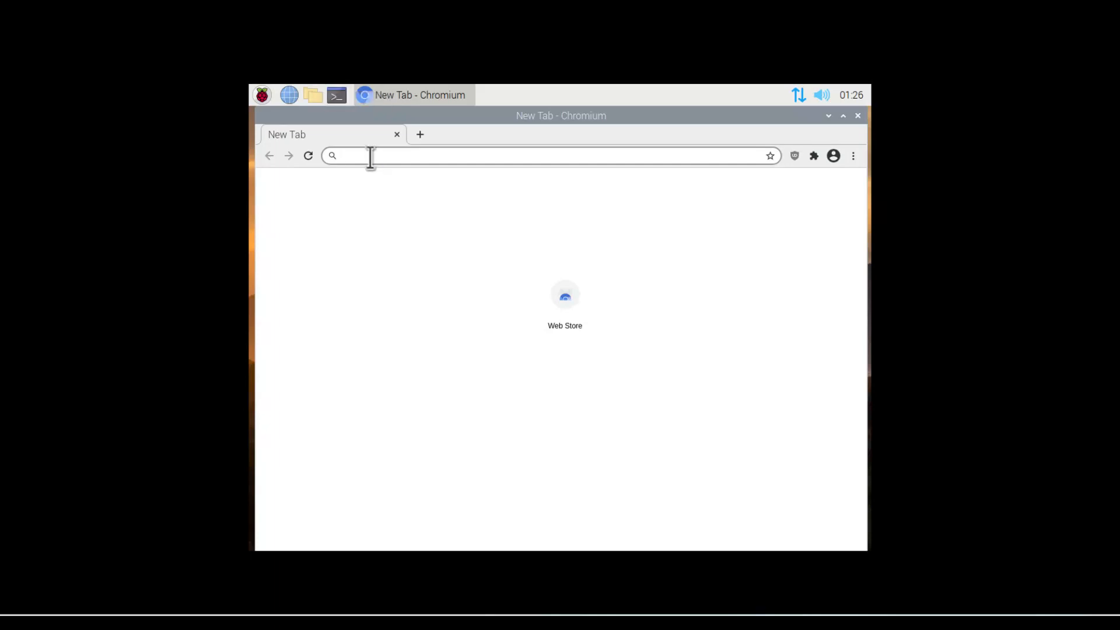
# Search for 'pi-hole' and browse the official Pi-hole website.
pyautogui.write('pi=hole')
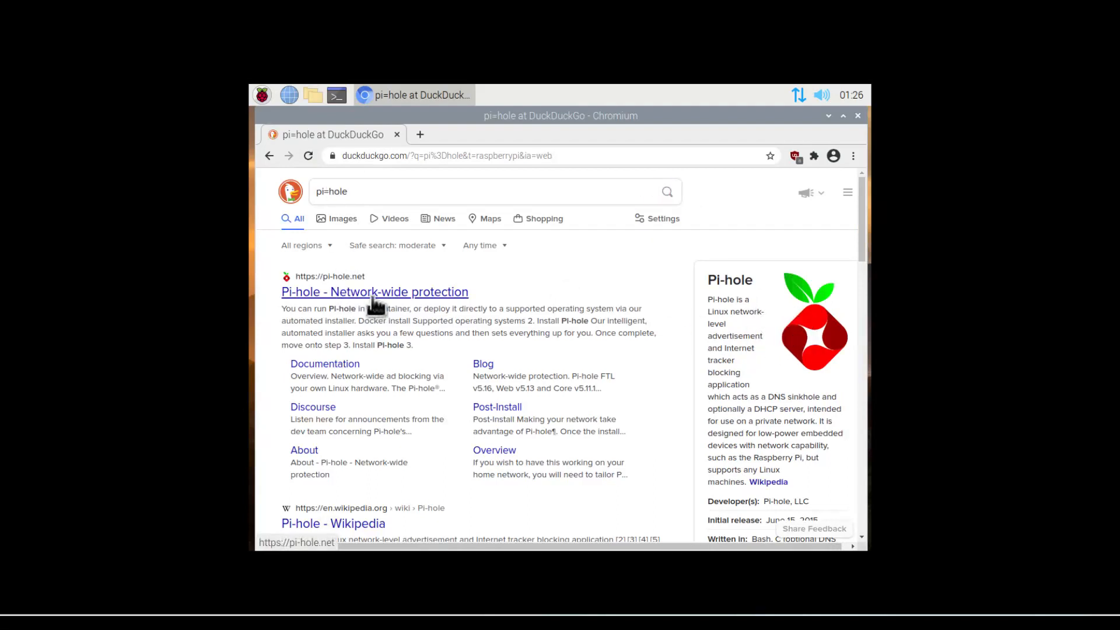
pyautogui.click(375, 292)
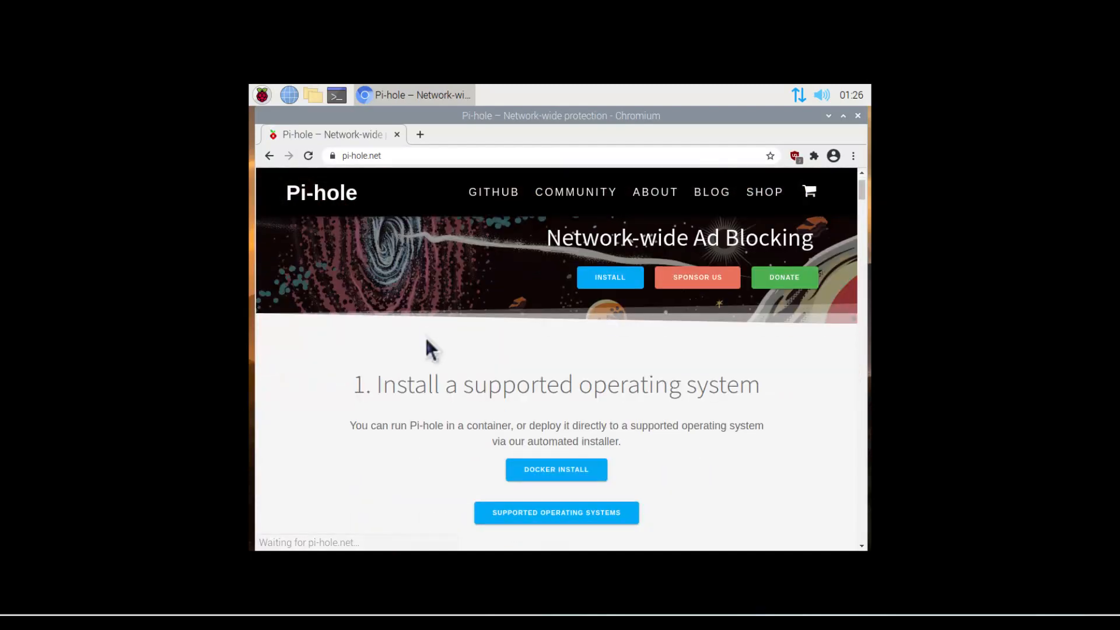
pyautogui.scroll(-3)
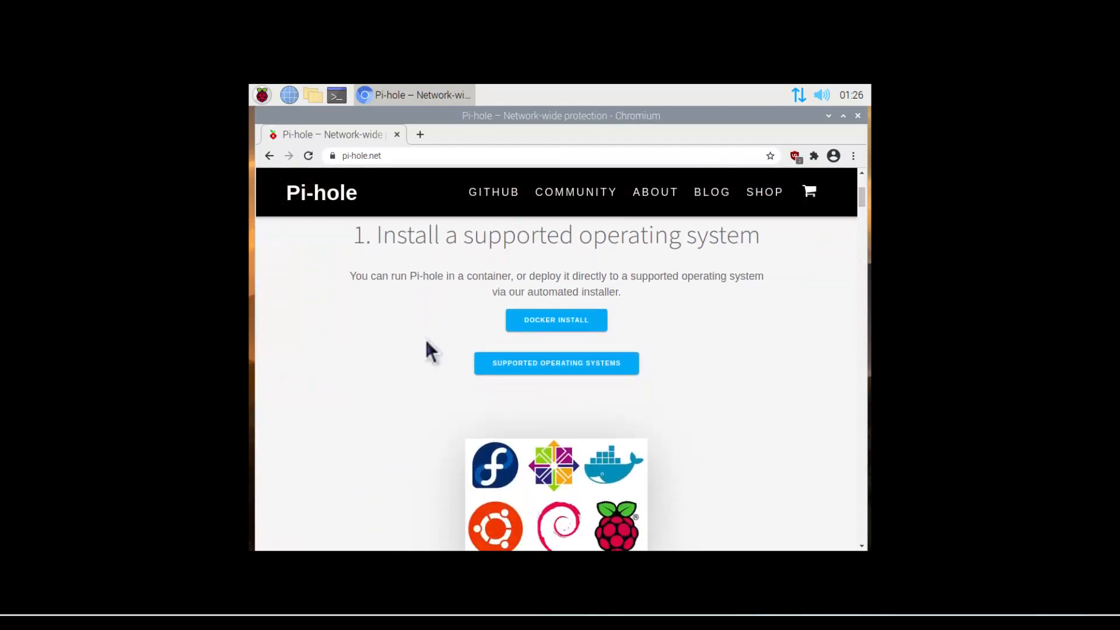
pyautogui.scroll(-3)
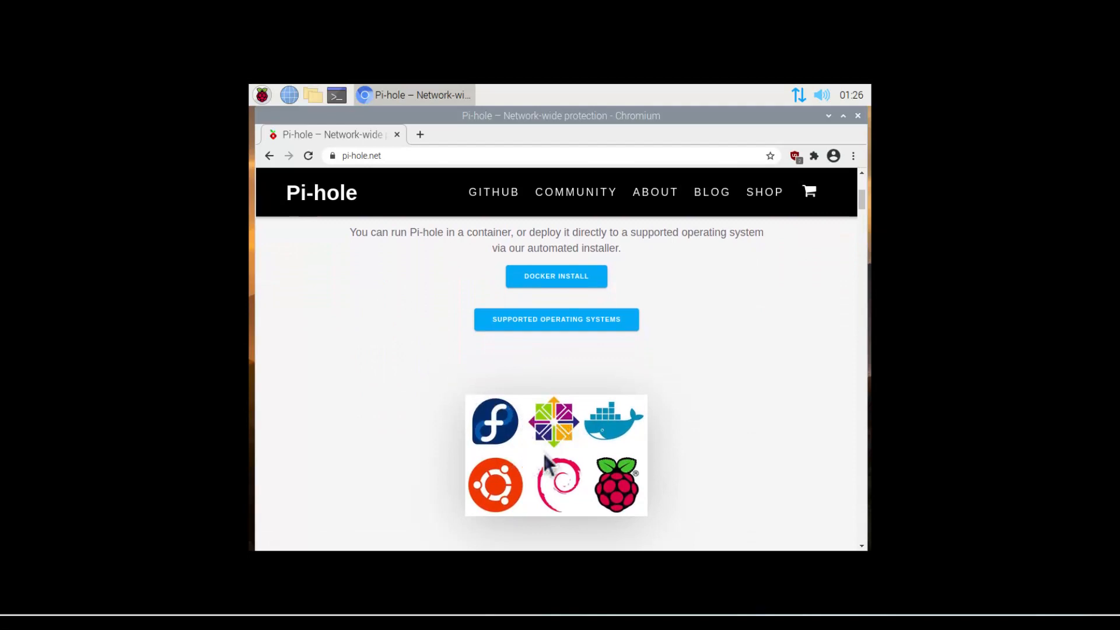
pyautogui.scroll(-3)
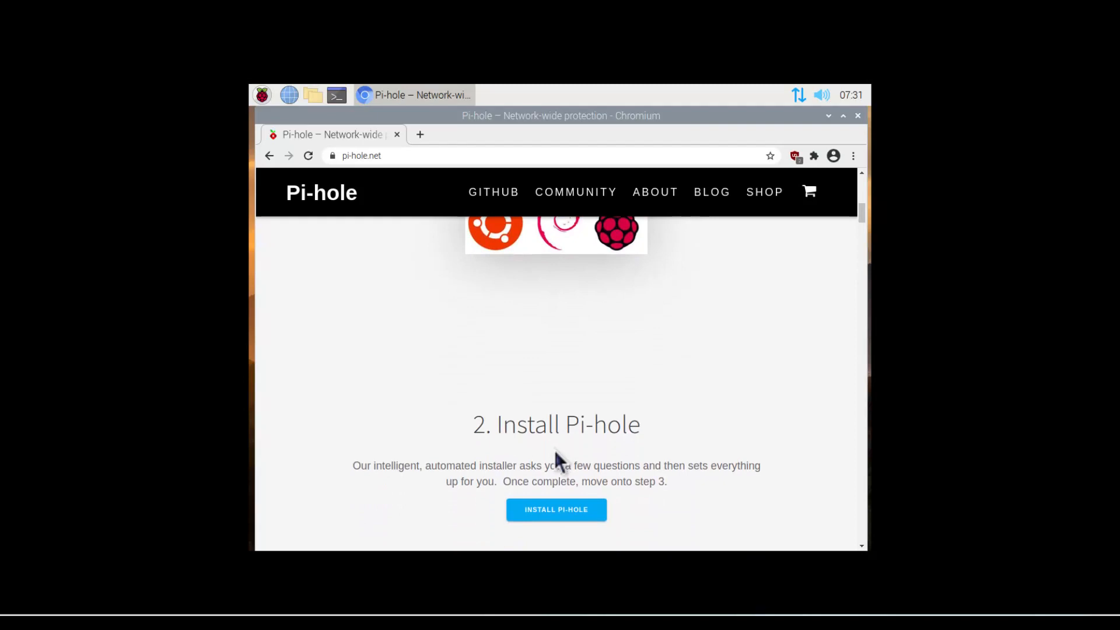
pyautogui.scroll(-3)
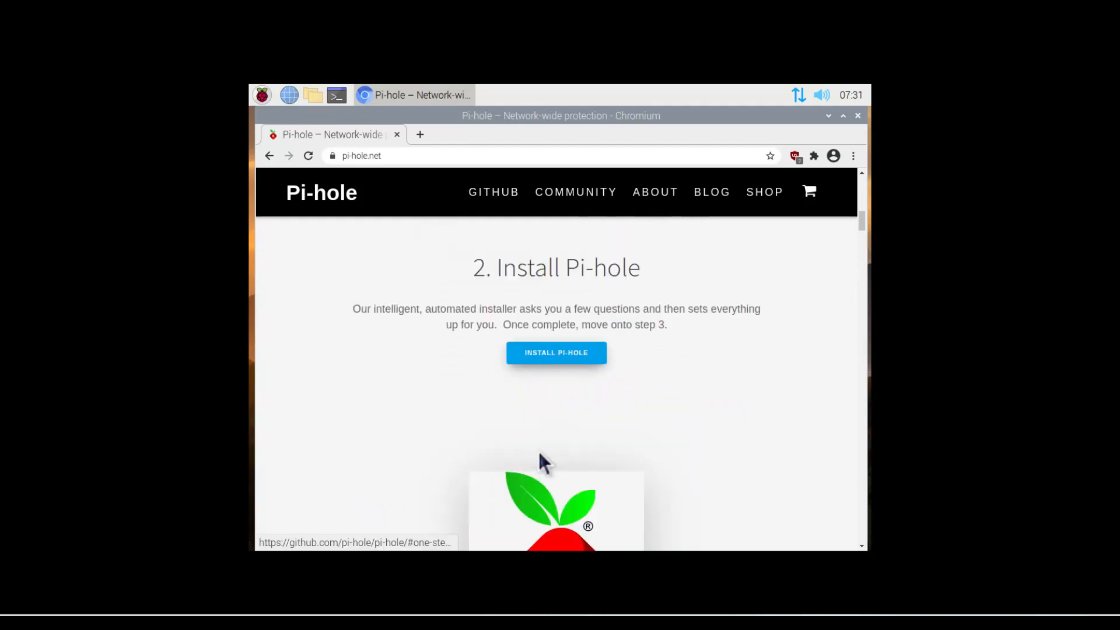
pyautogui.click(556, 353)
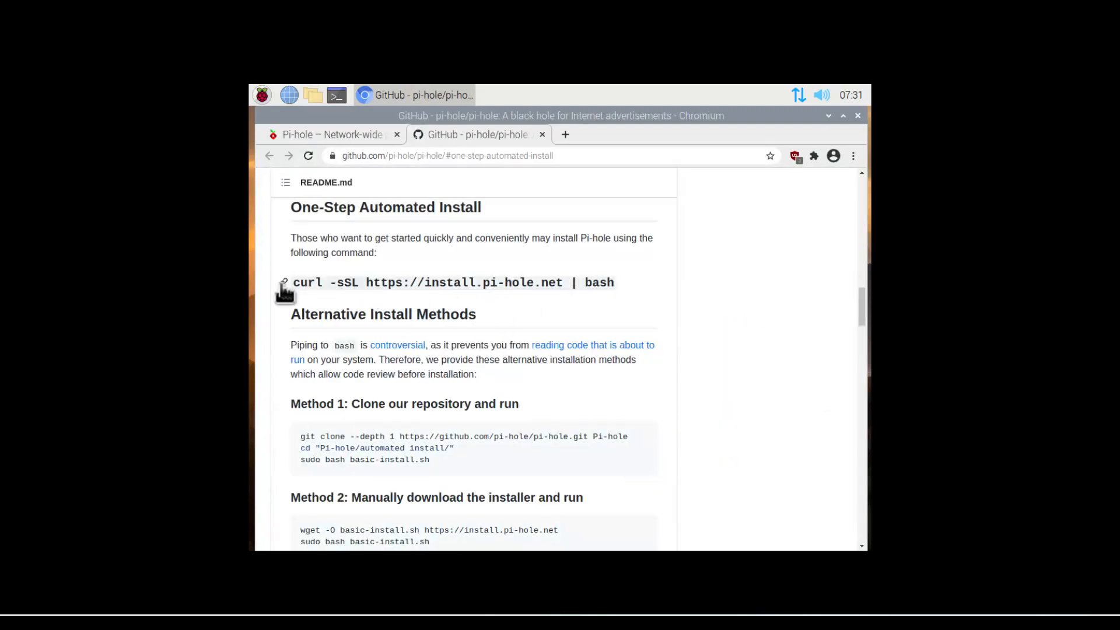
pyautogui.doubleClick(307, 283)
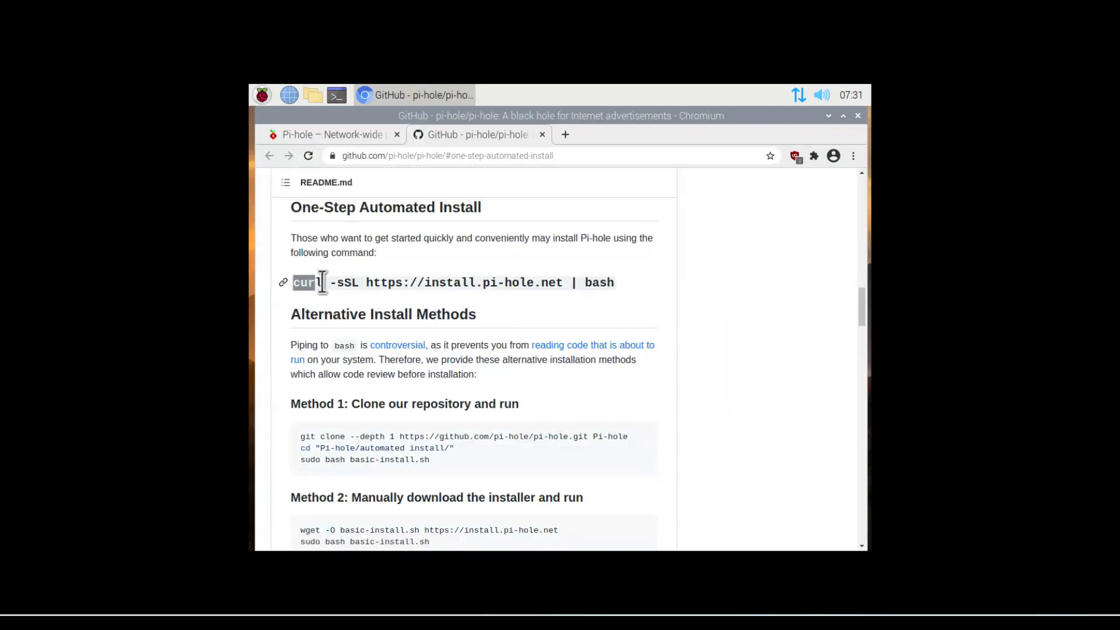
pyautogui.rightClick(596, 282)
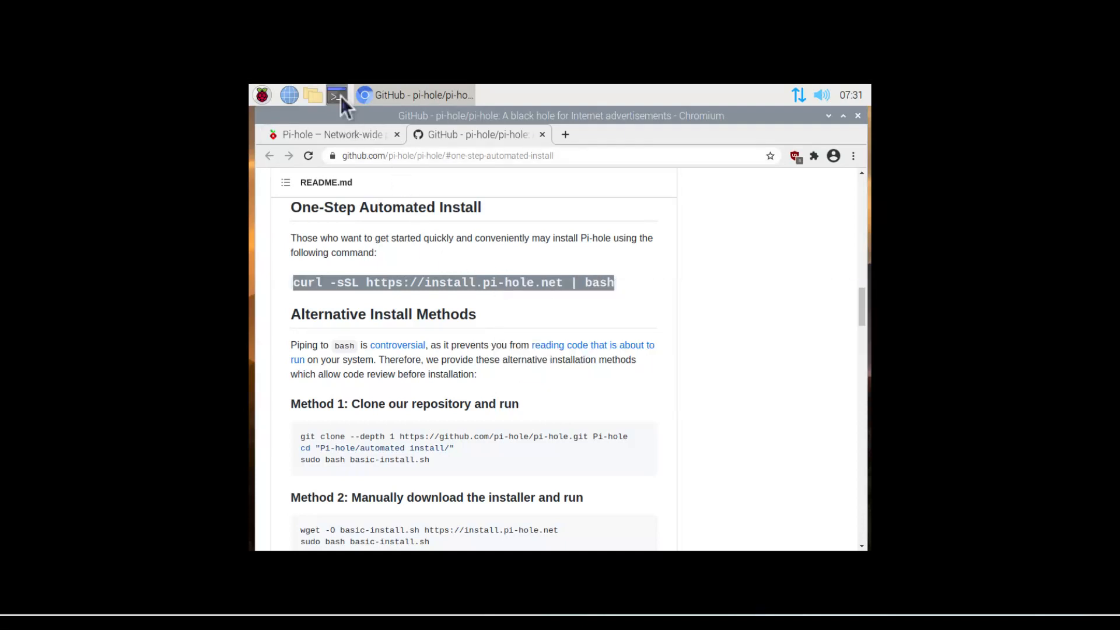
# Open LXTerminal and paste the Pi-hole curl install command at the prompt.
pyautogui.click(336, 95)
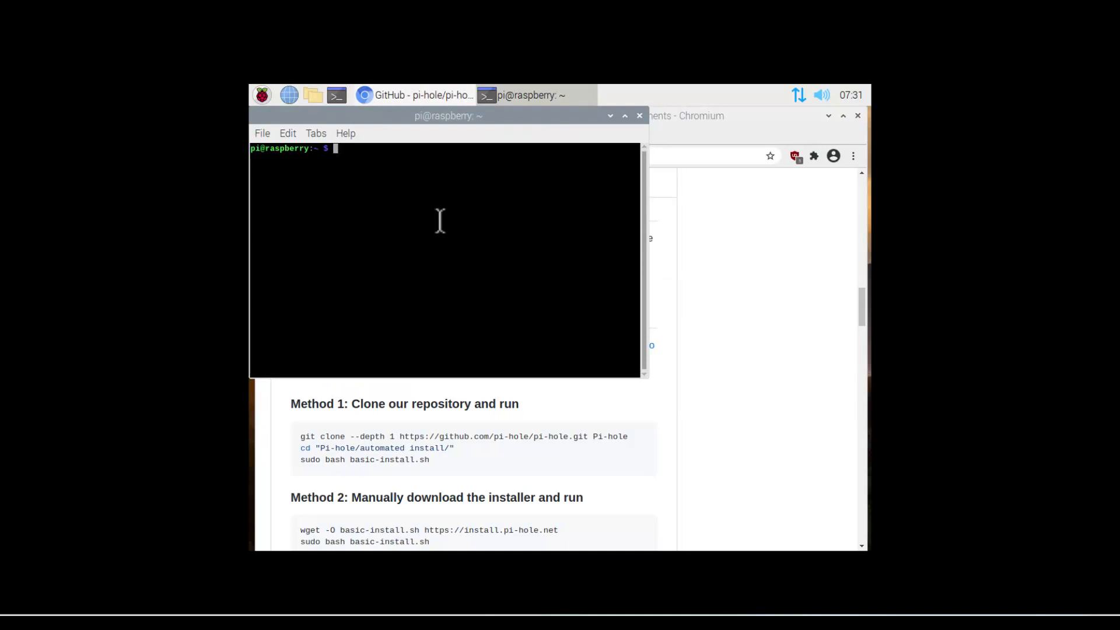
pyautogui.rightClick(450, 239)
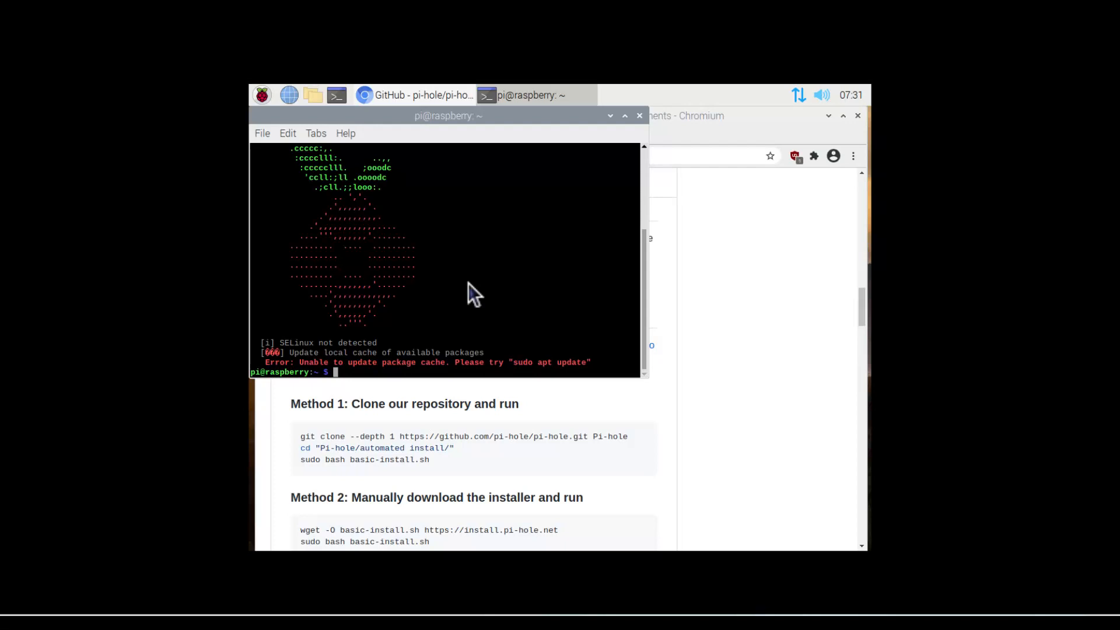
pyautogui.moveTo(560, 216)
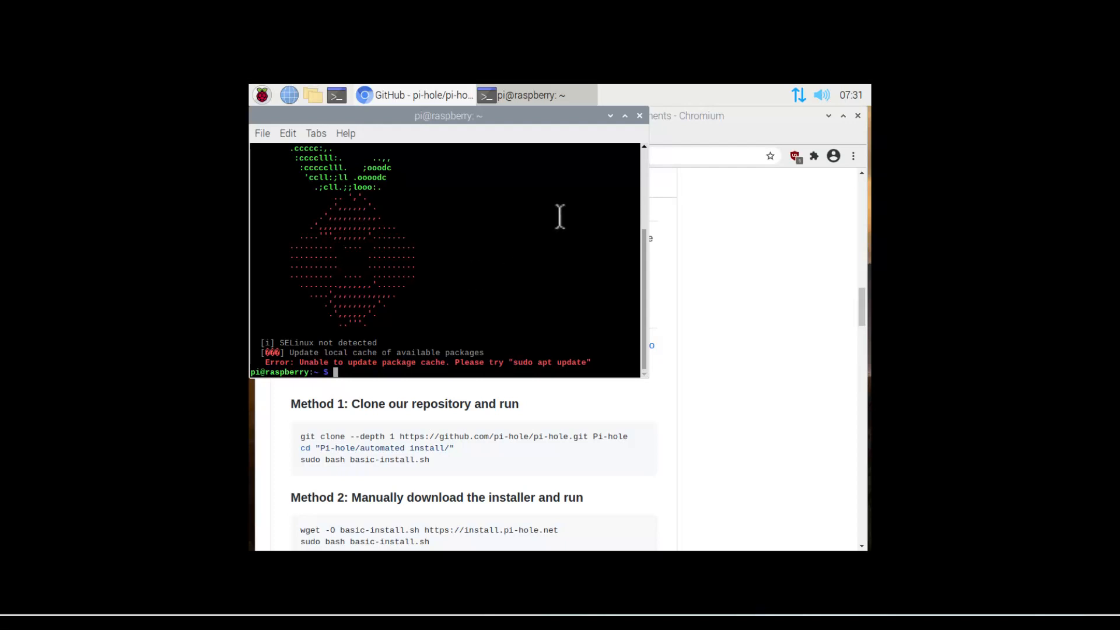
pyautogui.moveTo(509, 166)
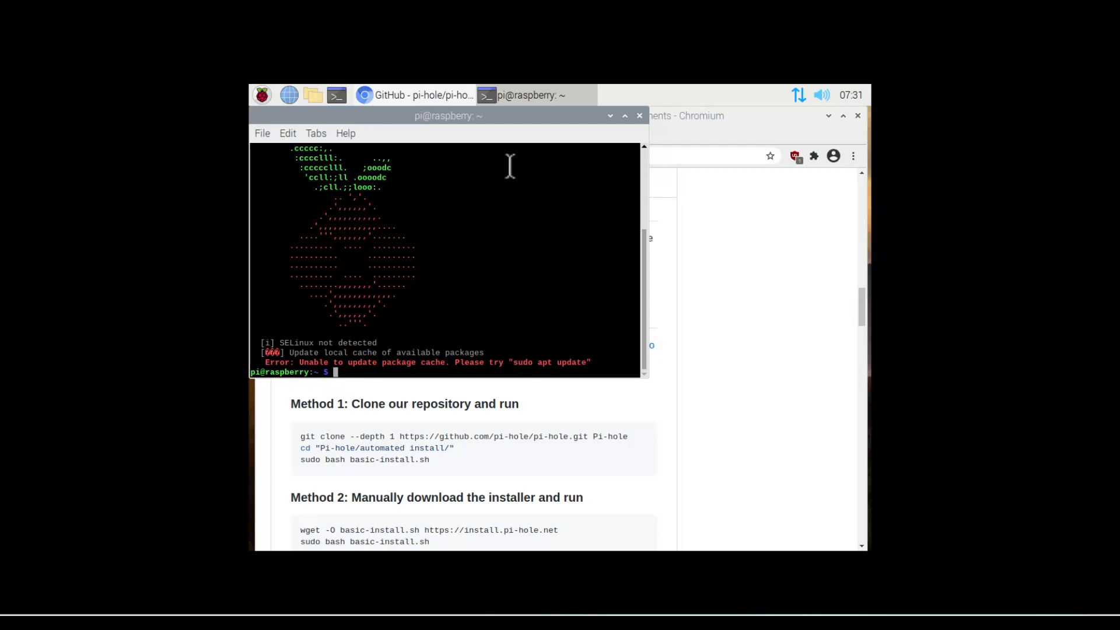
pyautogui.moveTo(509, 363)
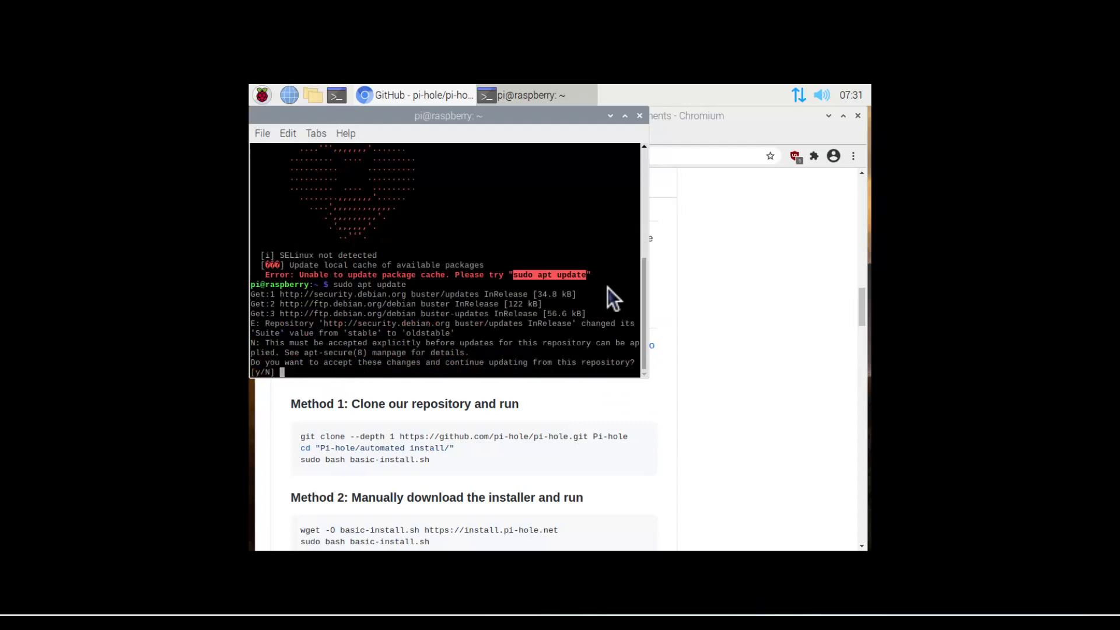
# Answer y to accept the repository changes and run sudo apt update.
pyautogui.write('y')
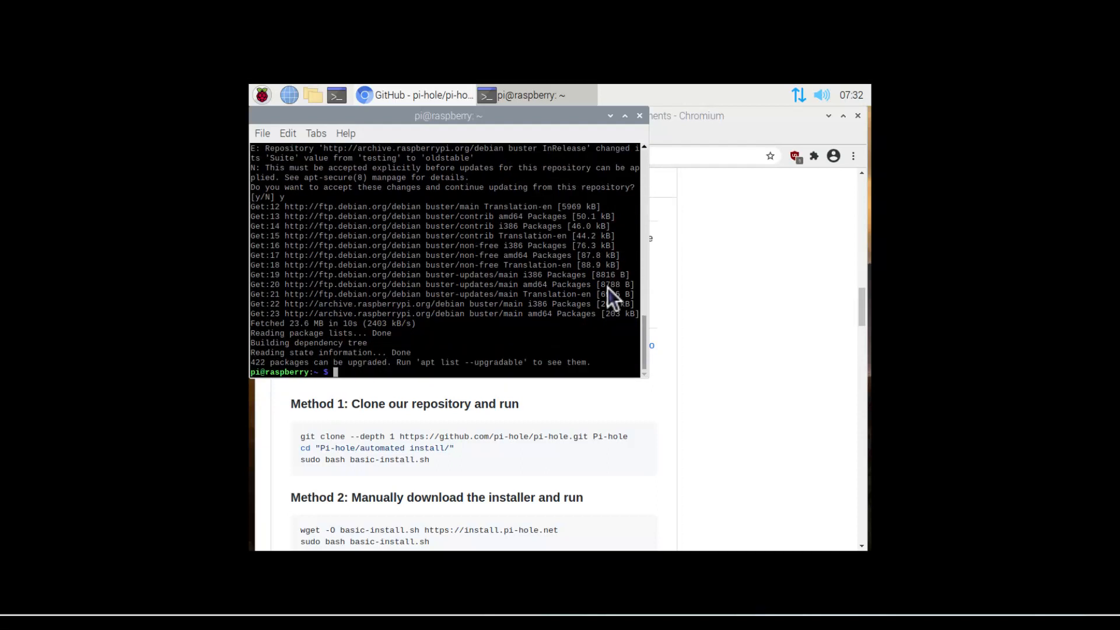
pyautogui.write('sudo apt update')
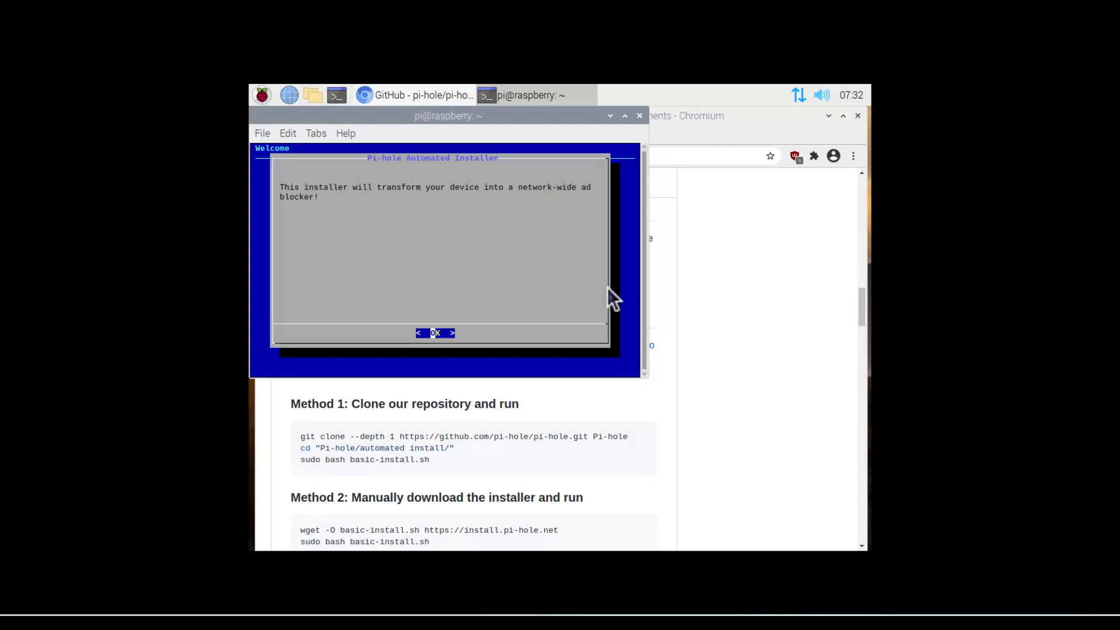
# Dismiss the welcome and donation notices, then Continue past the Static IP Needed warning.
pyautogui.click(436, 333)
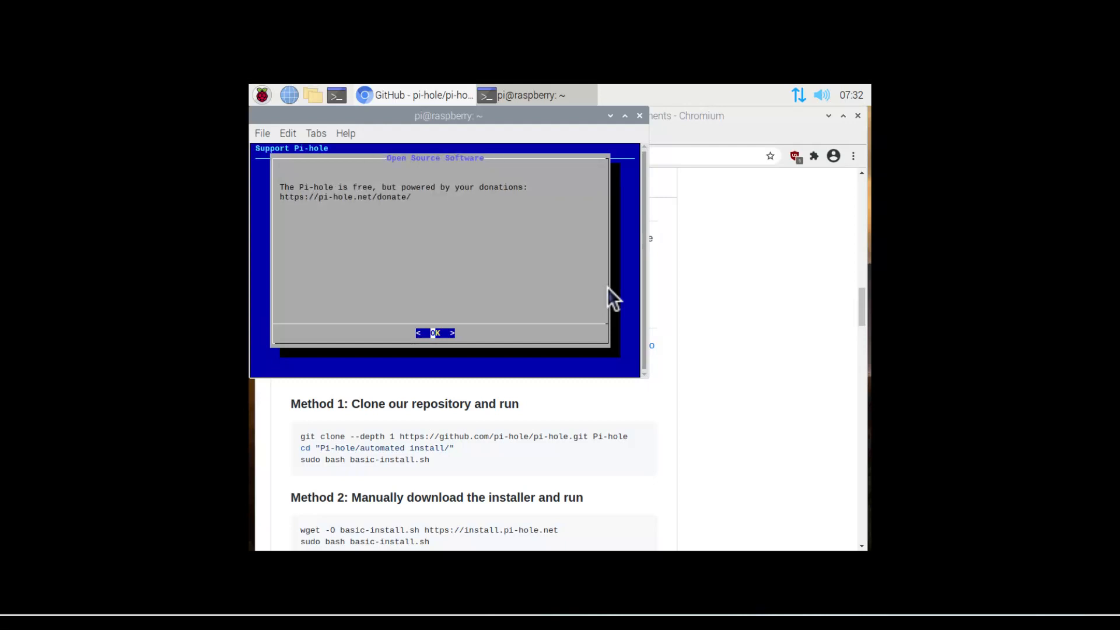
pyautogui.click(436, 334)
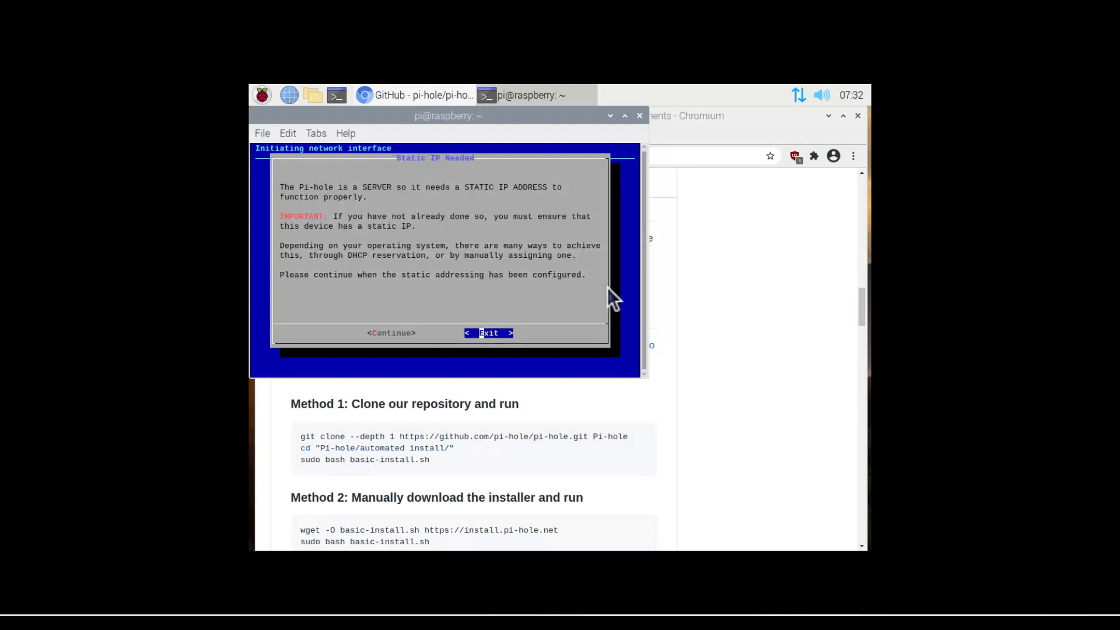
pyautogui.press('Left')
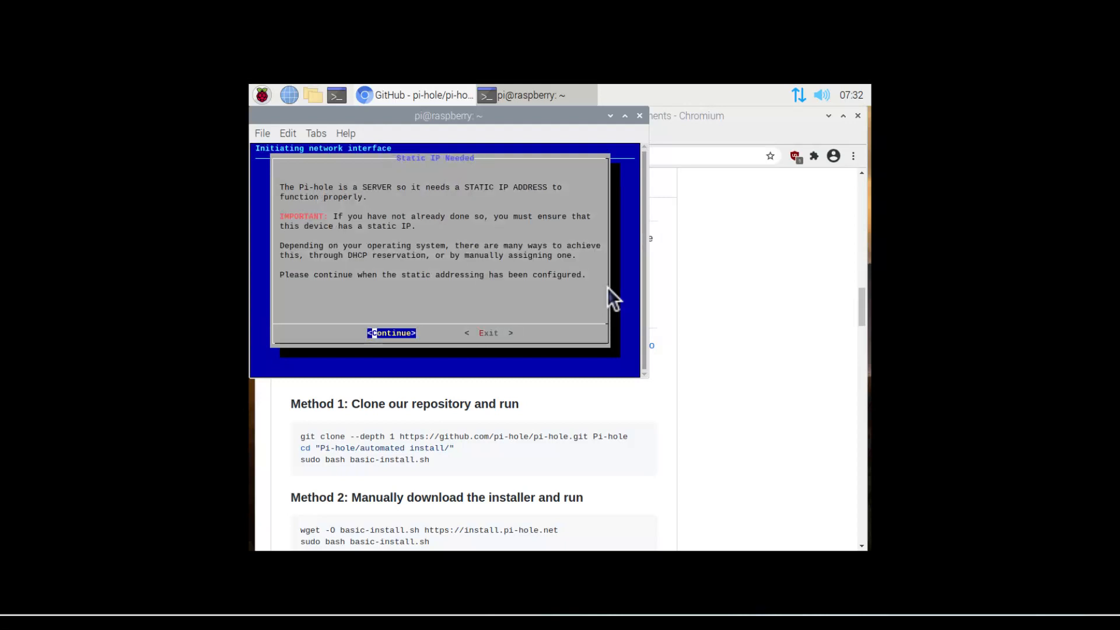
pyautogui.click(391, 333)
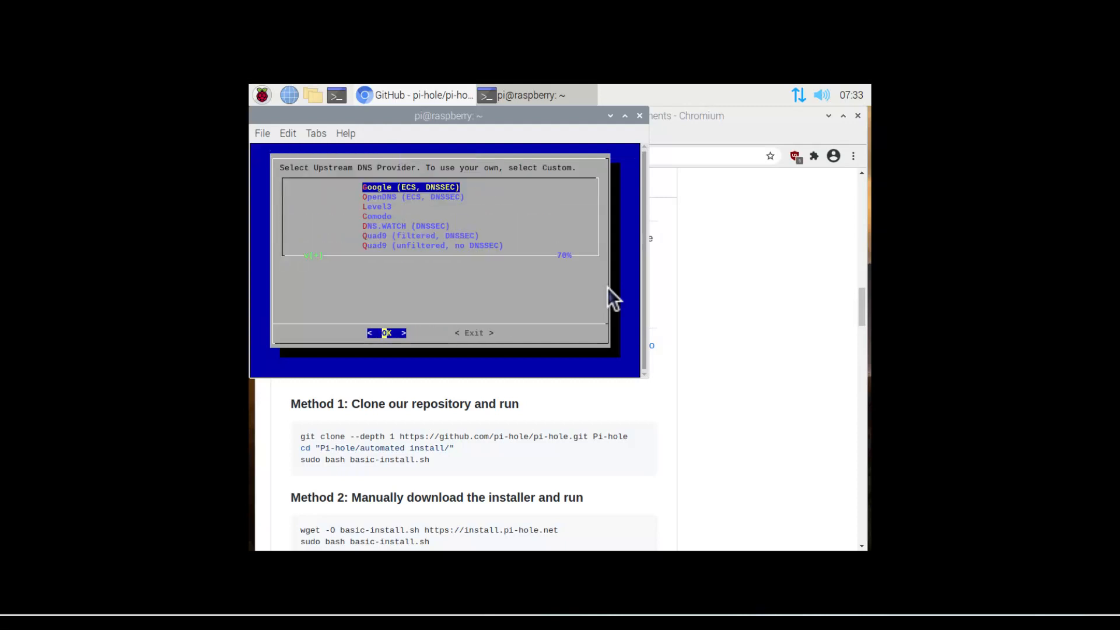
# Pick Quad9 (filtered, DNSSEC), add StevenBlack's list, enable query logging, keep privacy level 0.
pyautogui.press('Down')
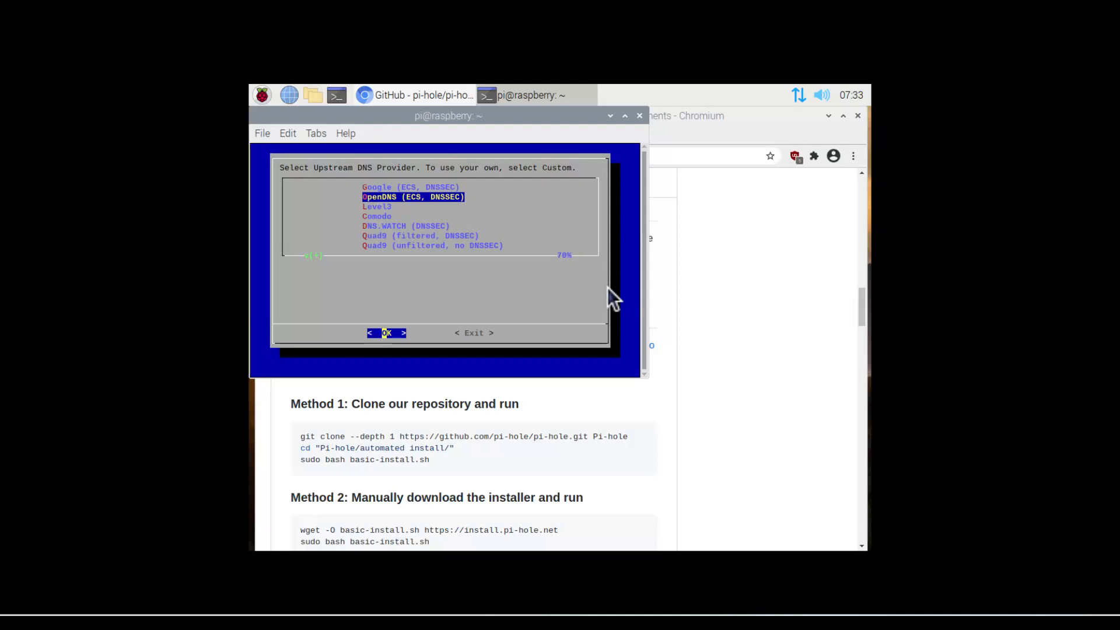
pyautogui.press('Down')
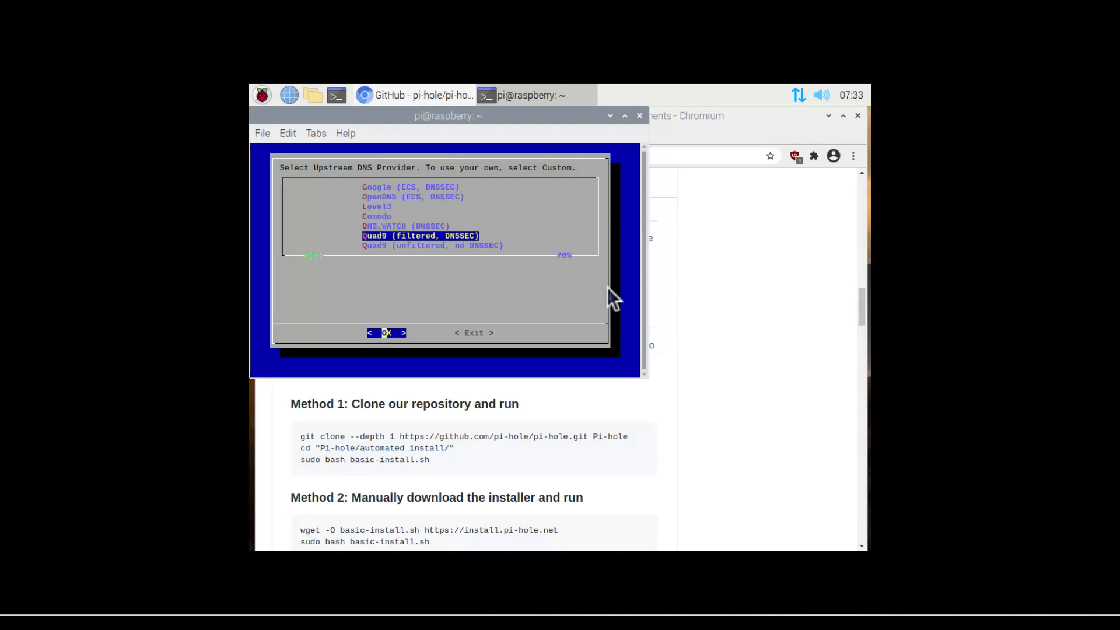
pyautogui.click(386, 334)
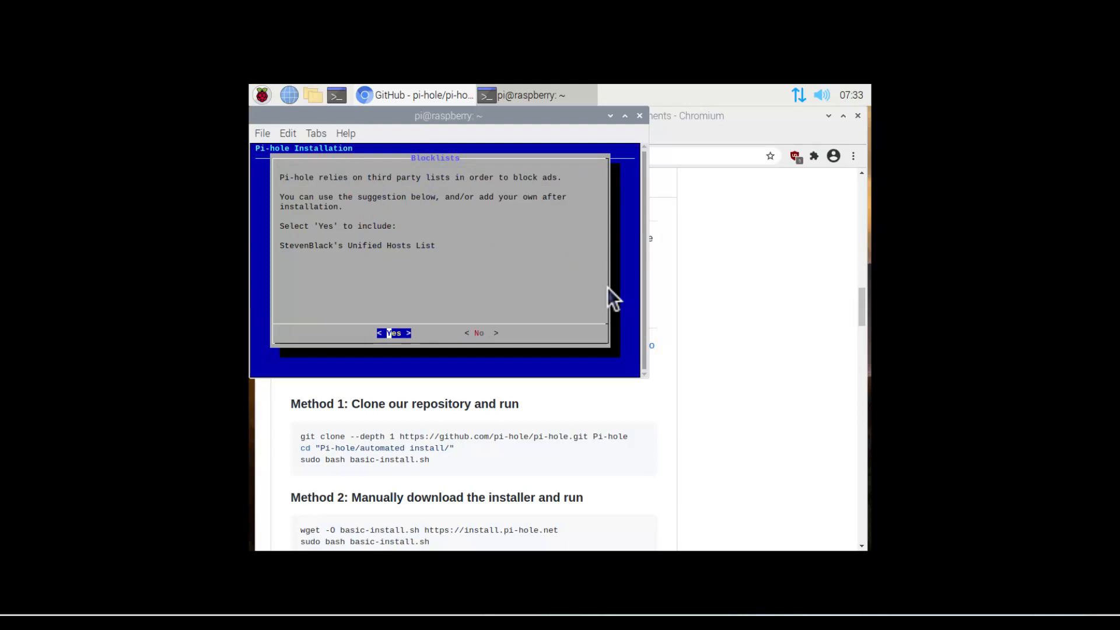
pyautogui.click(392, 333)
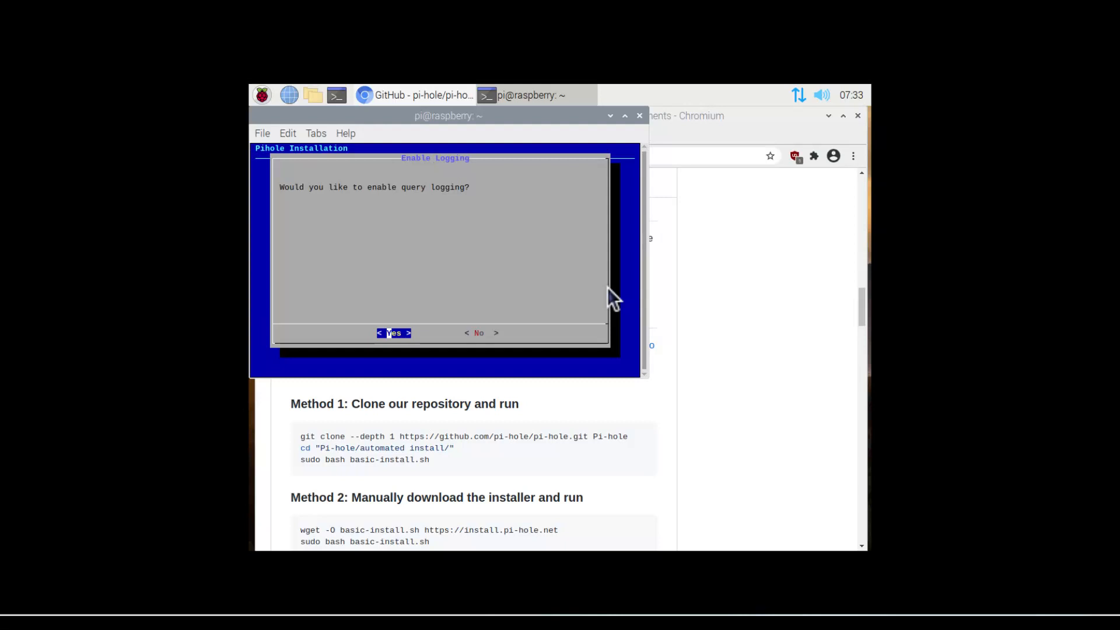
pyautogui.click(393, 334)
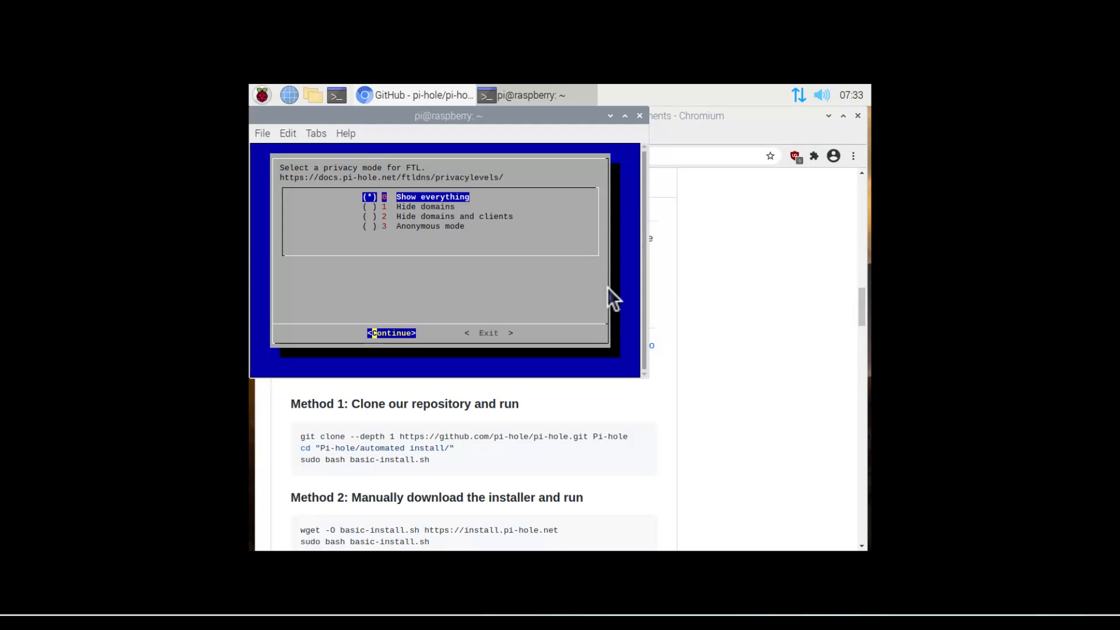
pyautogui.click(391, 333)
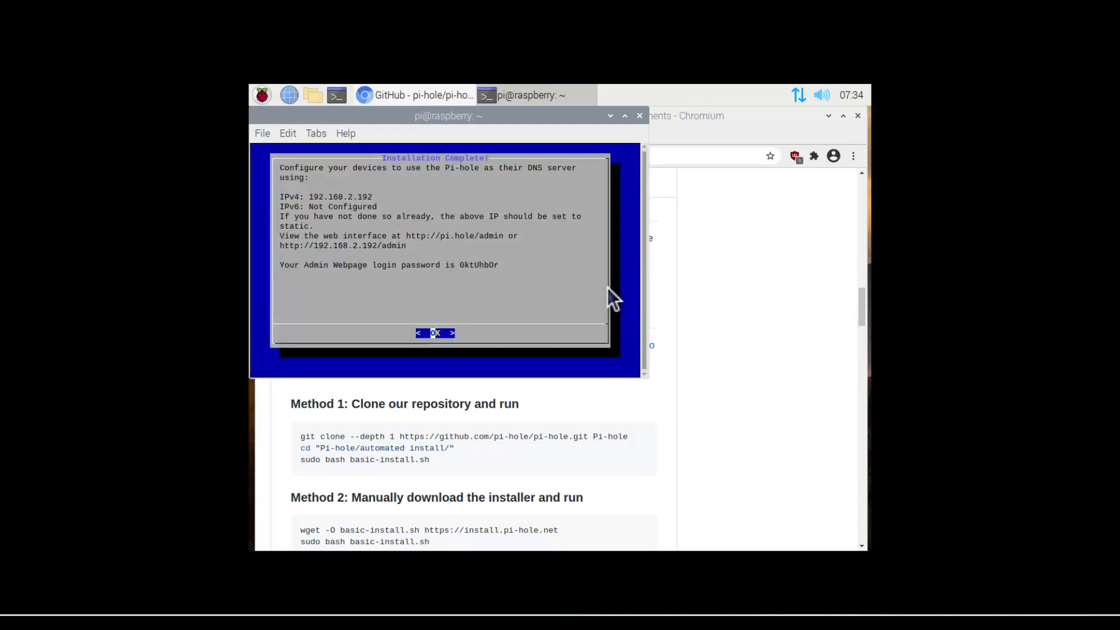
pyautogui.moveTo(467, 338)
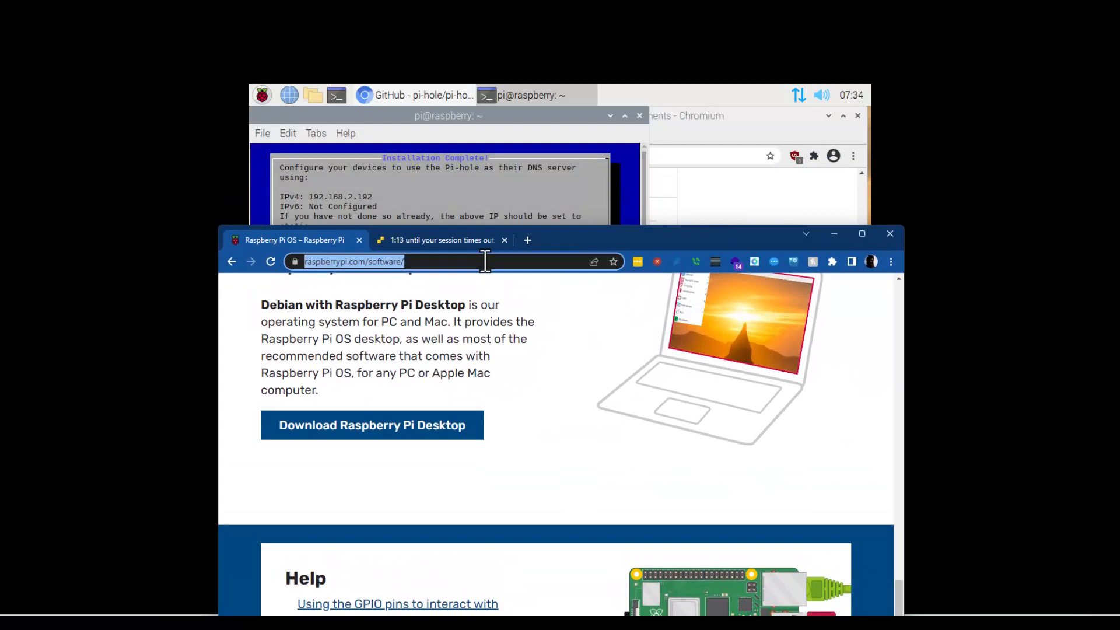
pyautogui.write('hotmail.com')
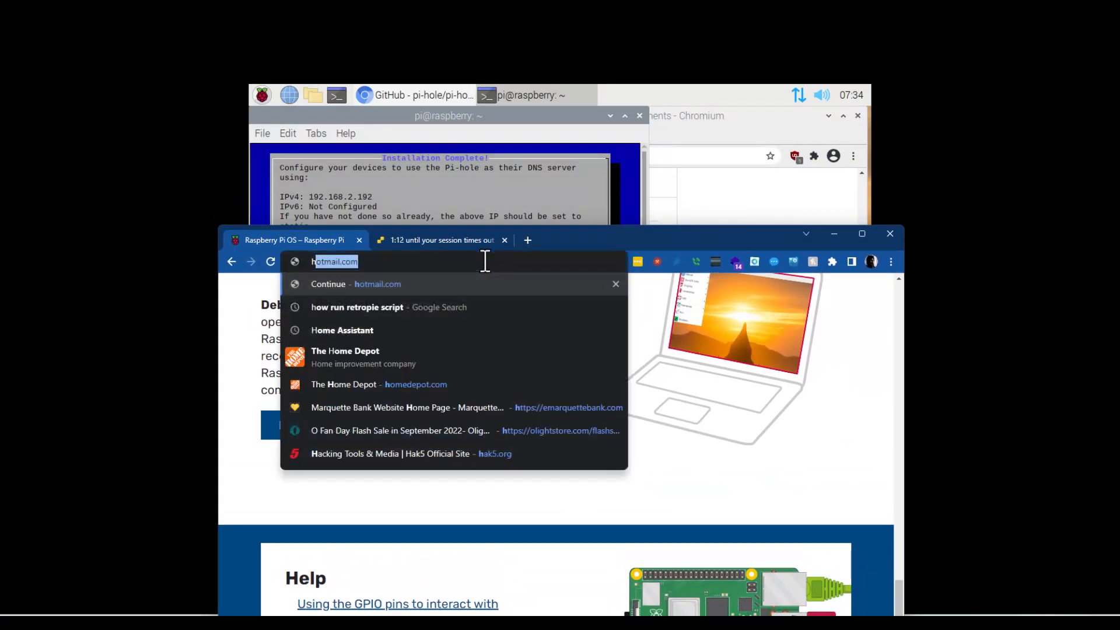
pyautogui.write('https://www.youtube.com')
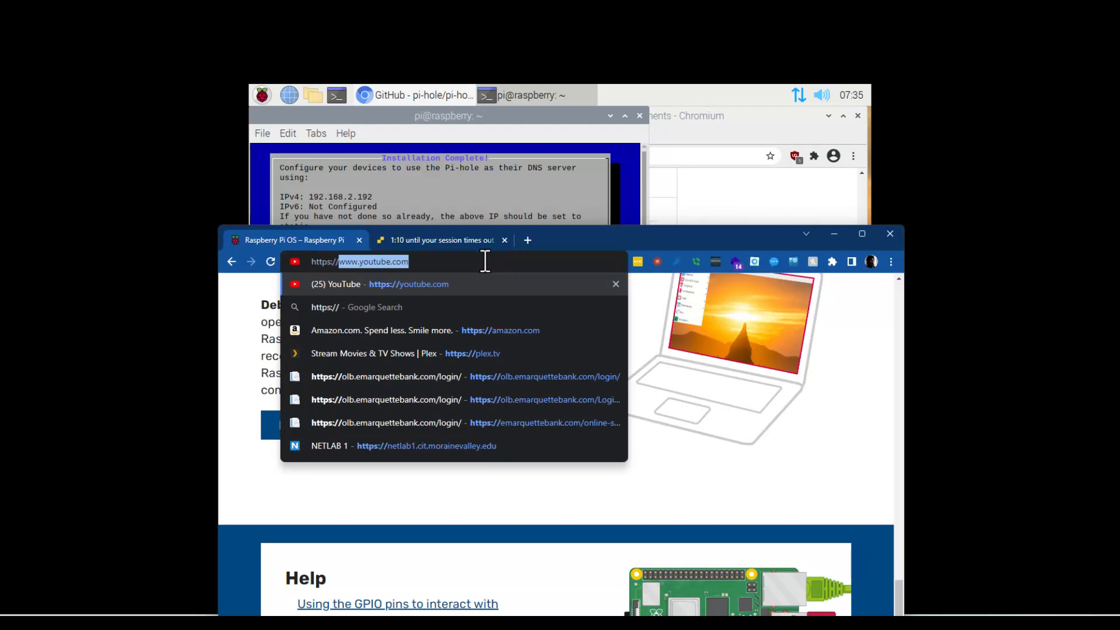
pyautogui.press('Backspace')
pyautogui.write('192.168.2.192')
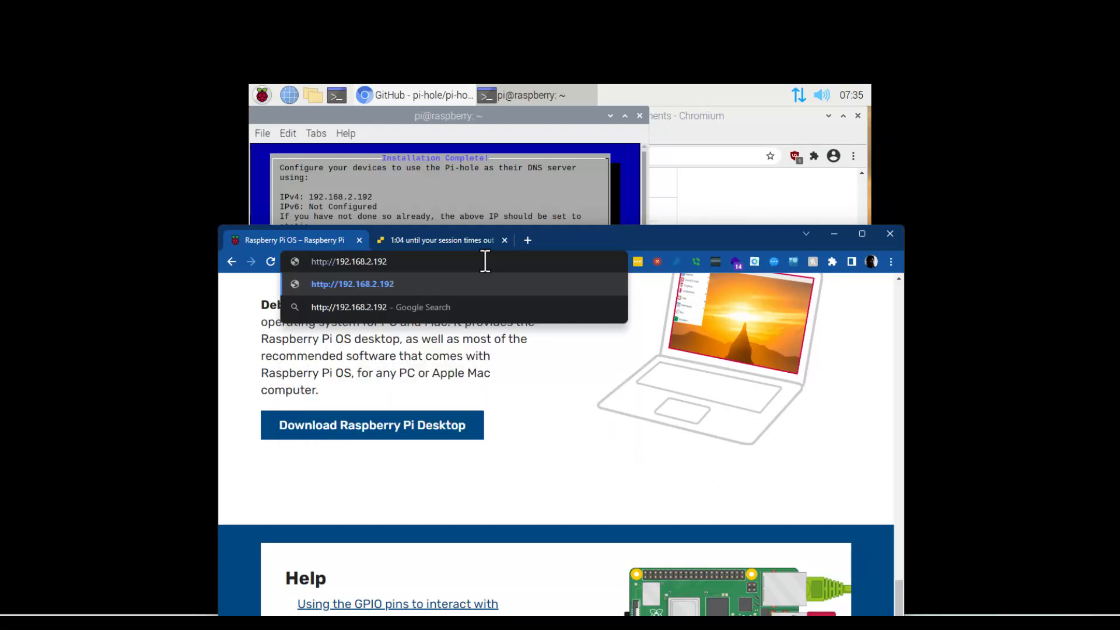
pyautogui.write('/admin/login.php')
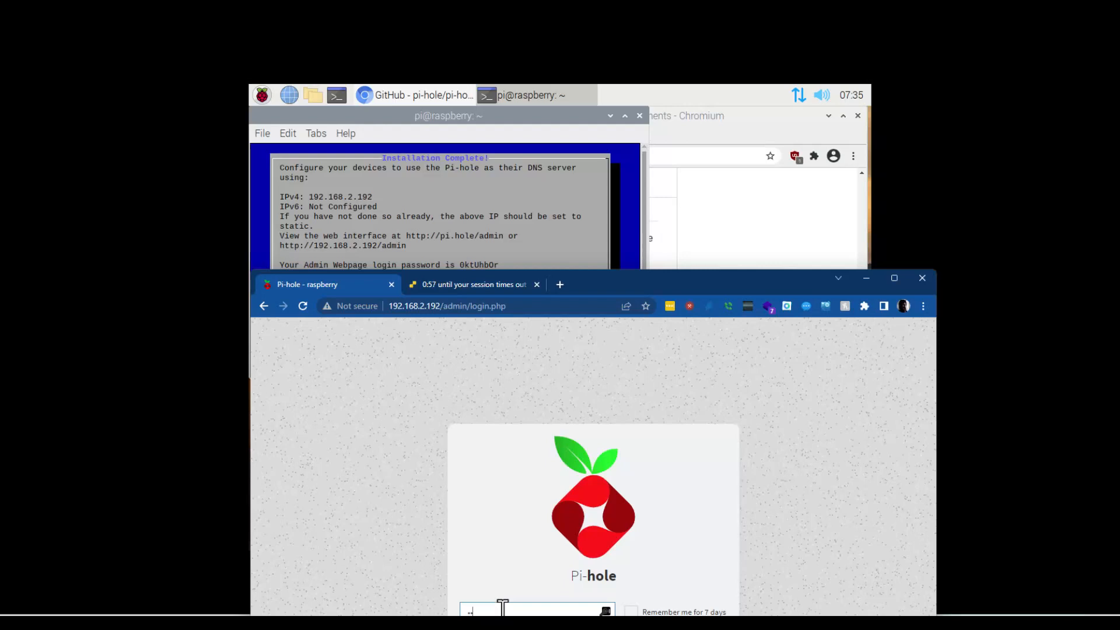
# Enter a password and submit the Pi-hole admin login.
pyautogui.write('•')
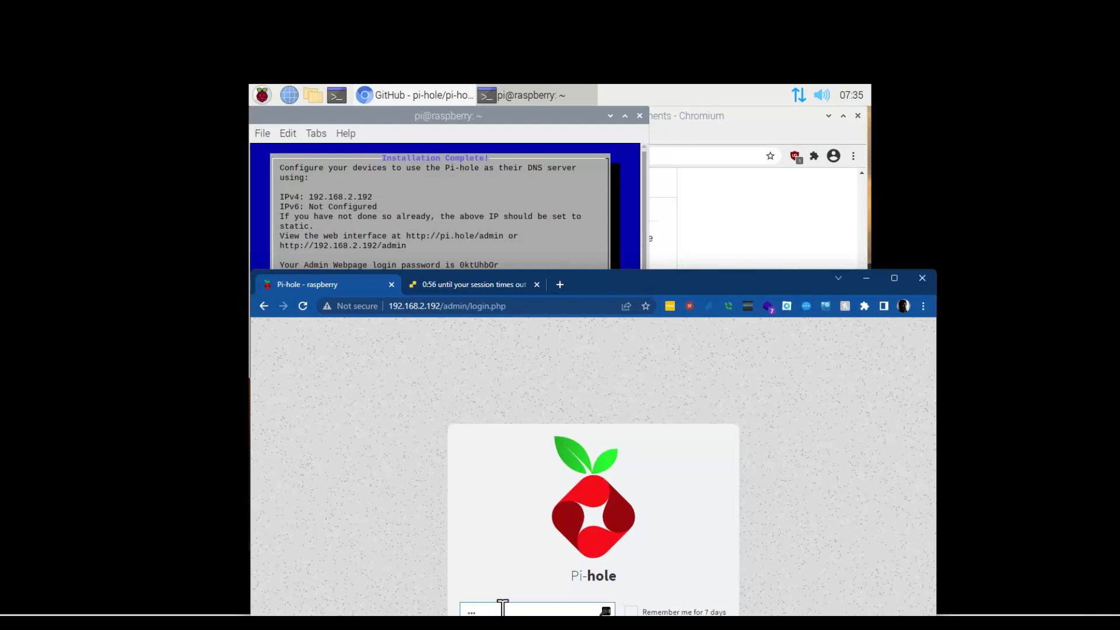
pyautogui.write('•')
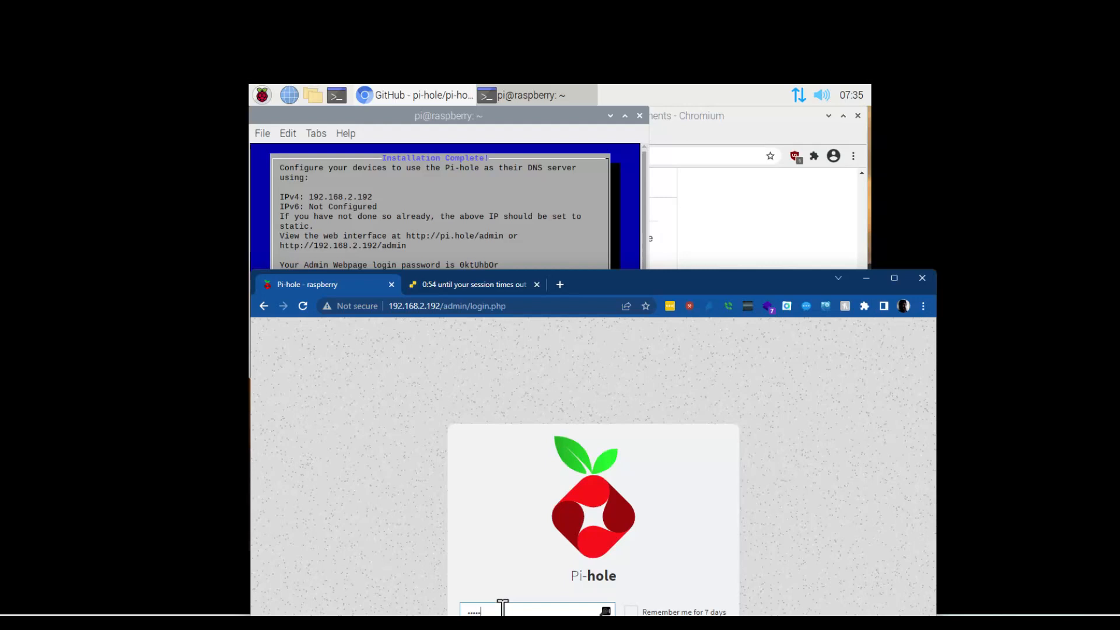
pyautogui.write('•')
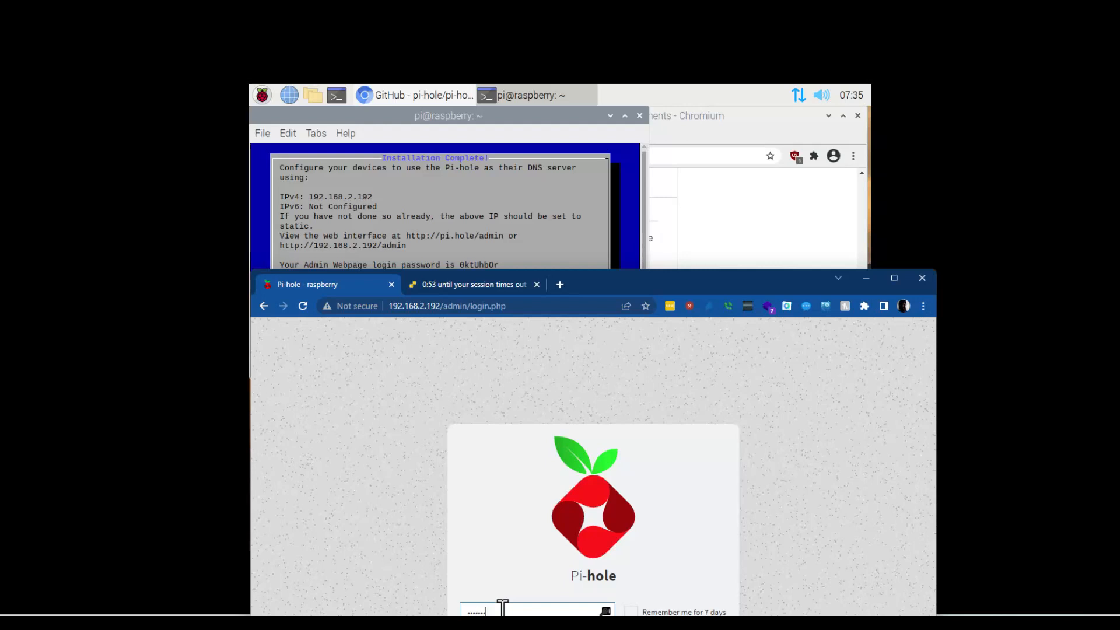
pyautogui.click(593, 611)
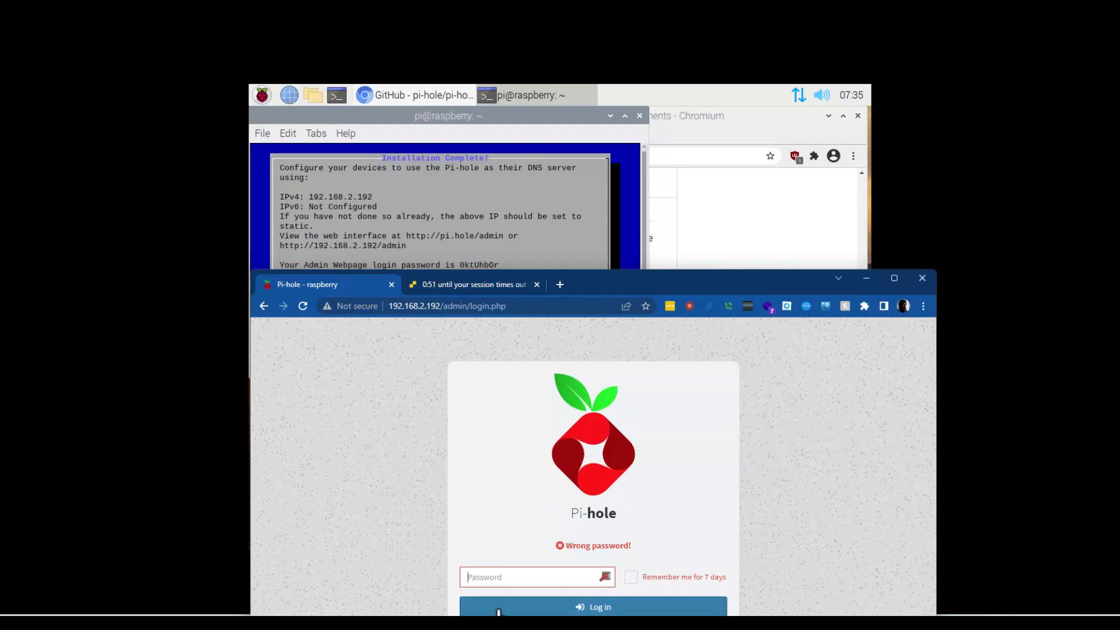
# Re-enter the admin password after the login is rejected.
pyautogui.write('•')
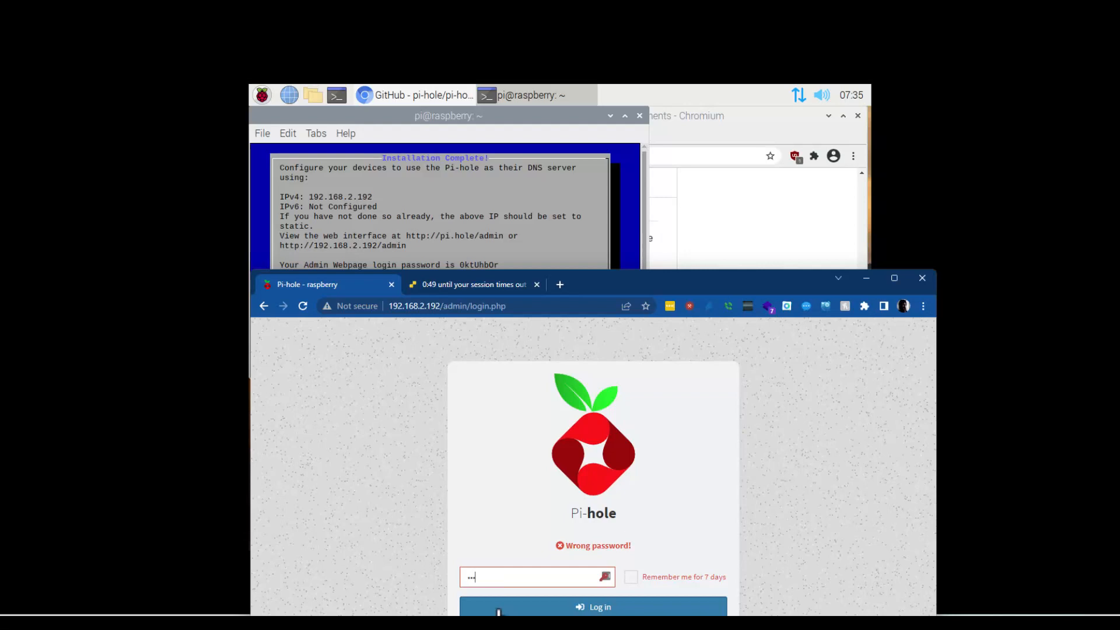
pyautogui.write('•')
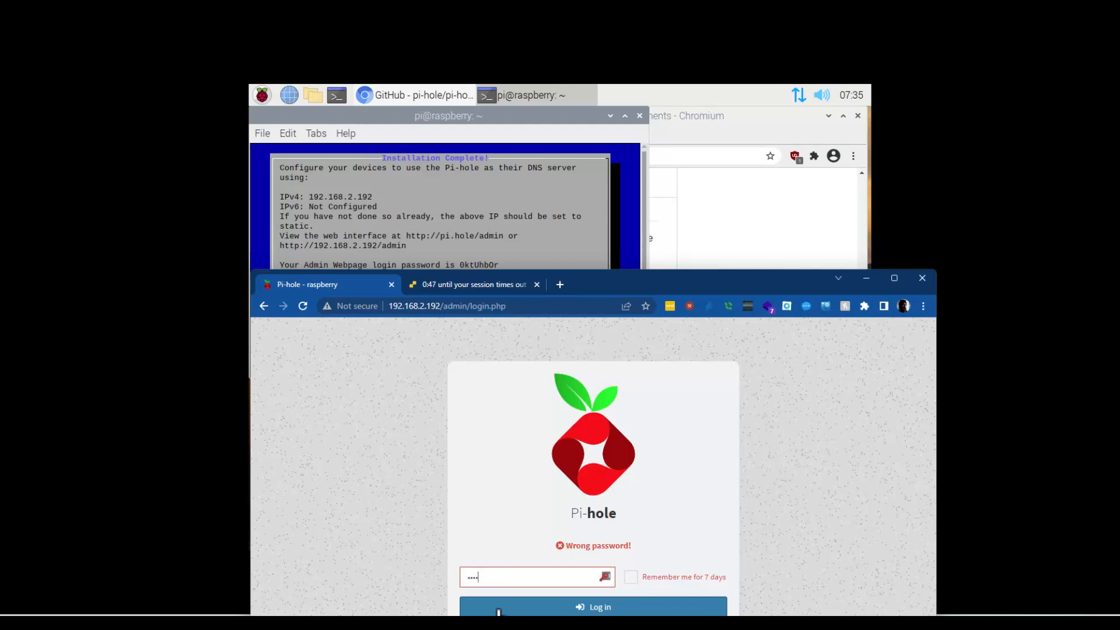
pyautogui.write('•')
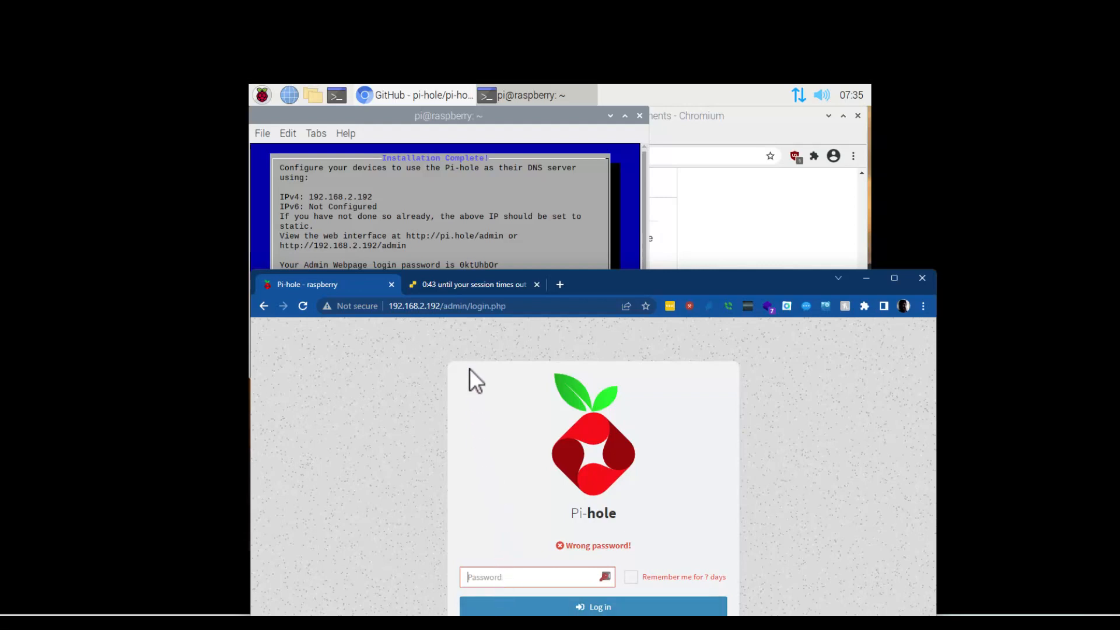
pyautogui.moveTo(614, 300)
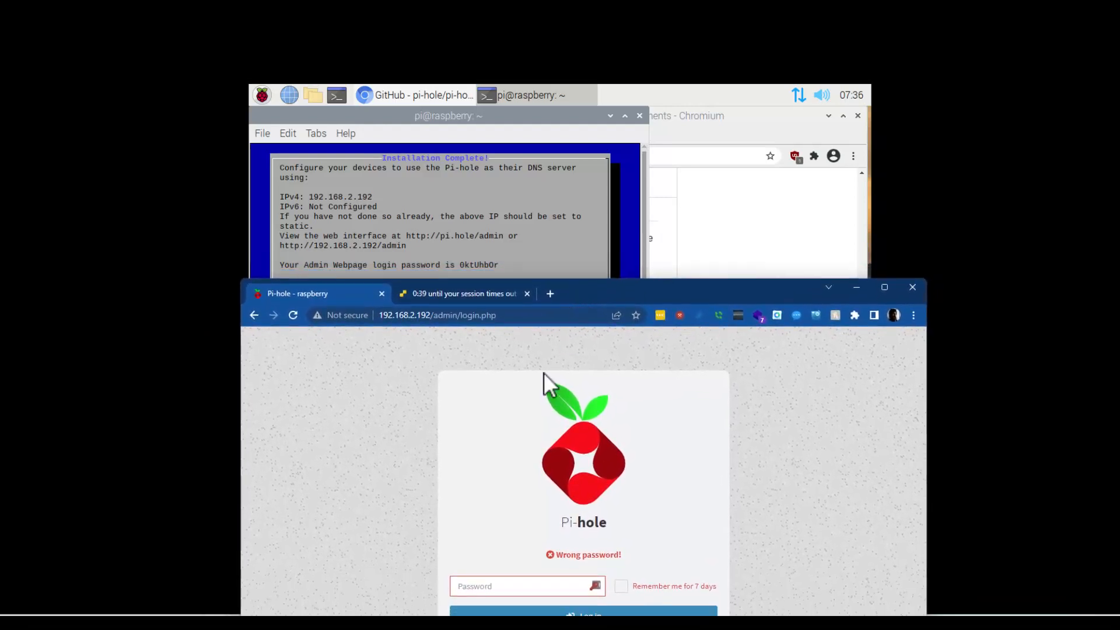
pyautogui.click(526, 586)
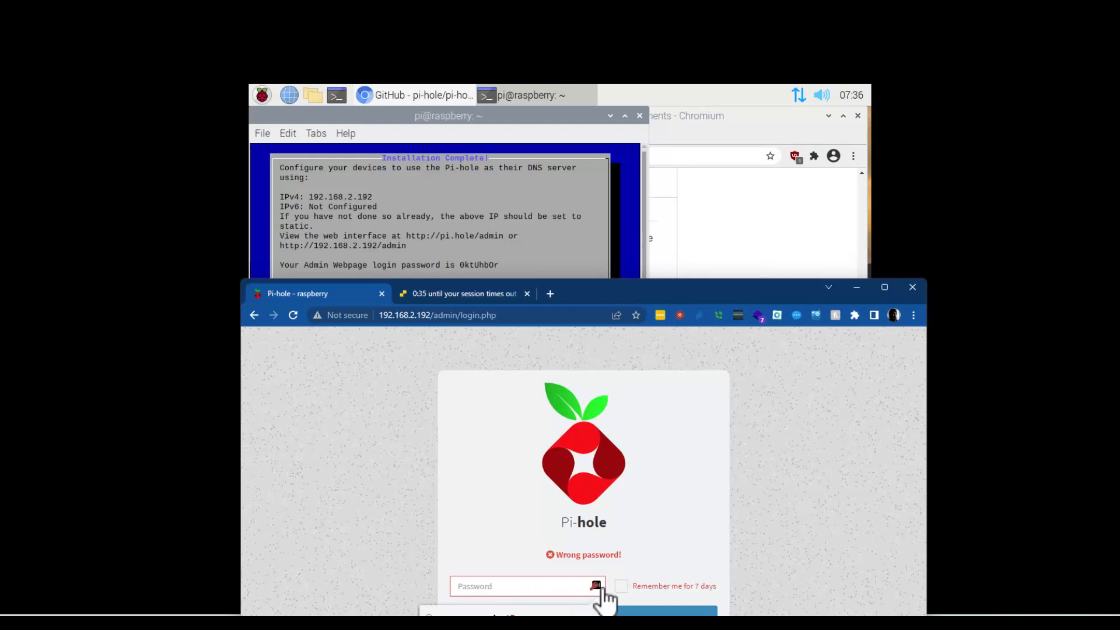
pyautogui.click(507, 586)
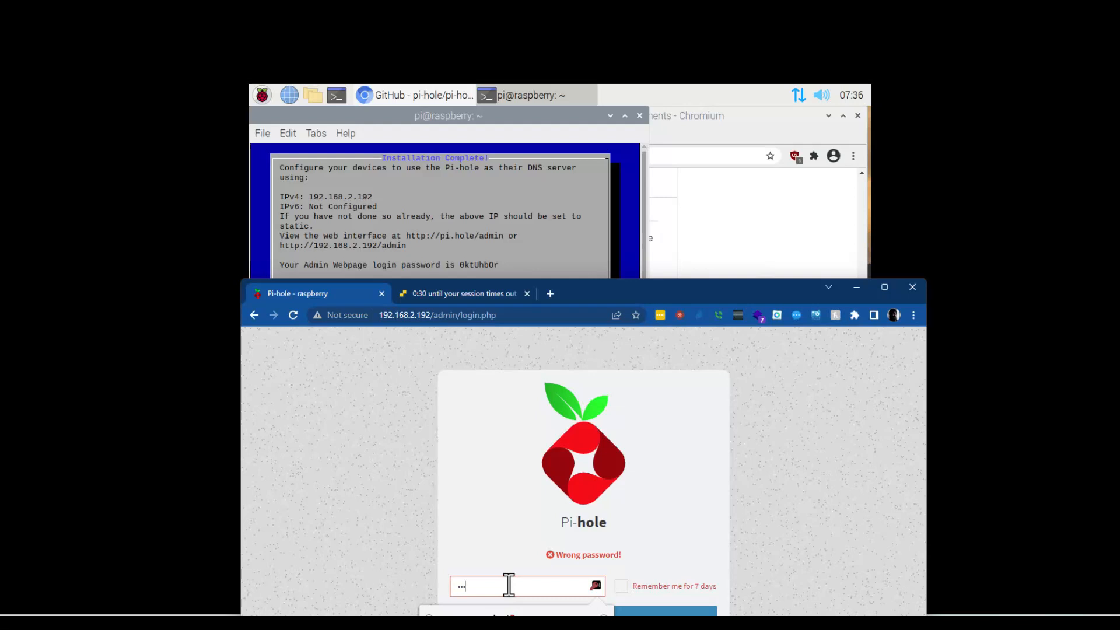
pyautogui.write('•')
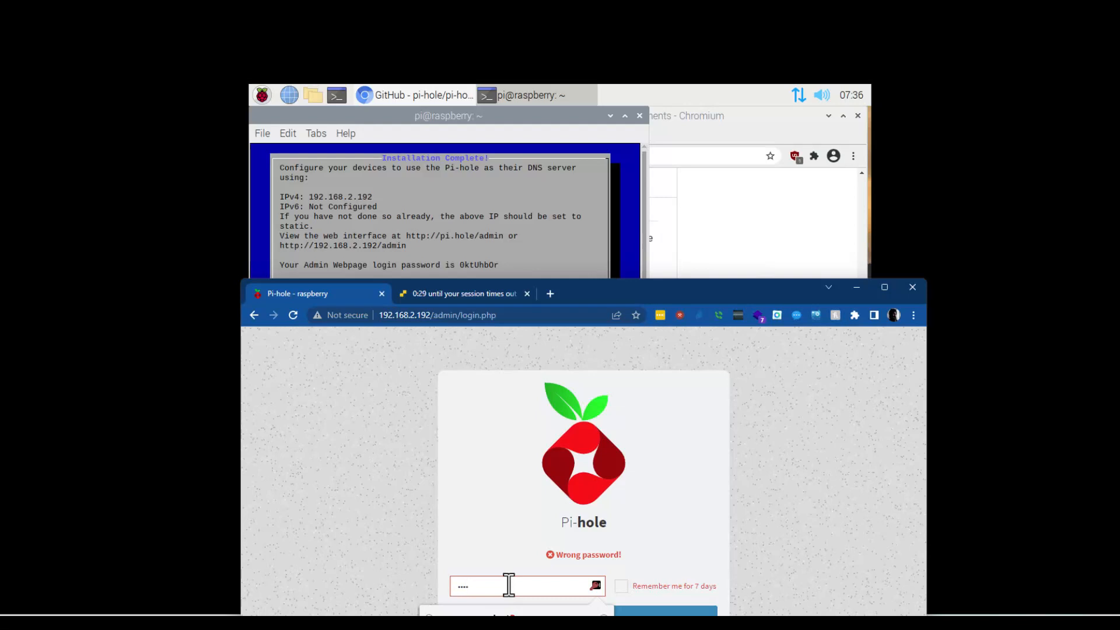
pyautogui.write('••')
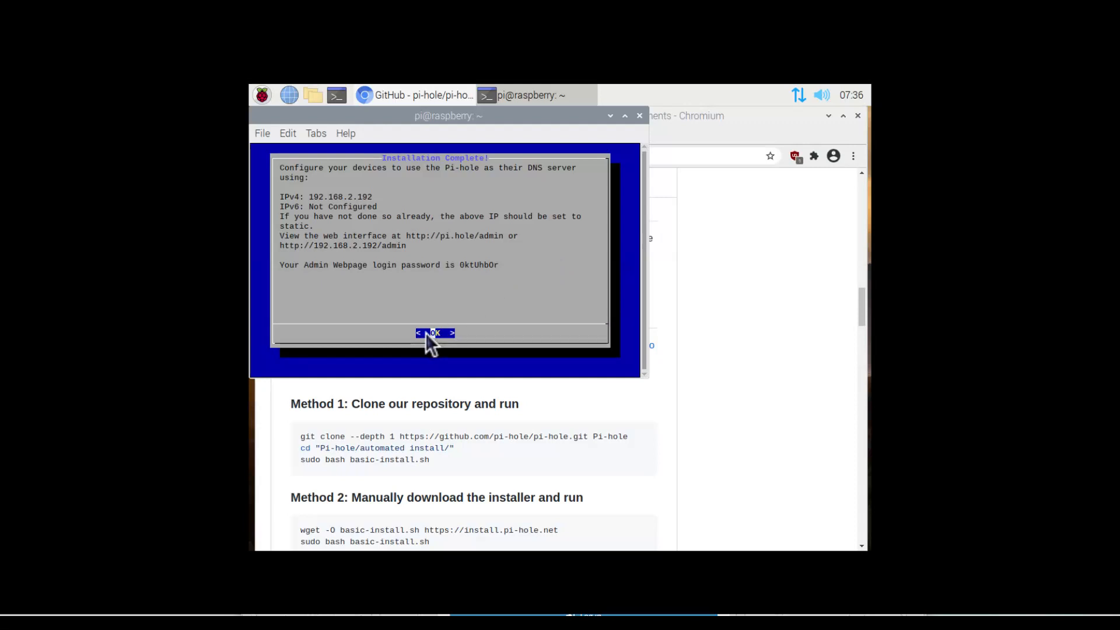
# Dismiss the installer summary and run 'sudo pihole -a -p' with a blank password.
pyautogui.click(434, 333)
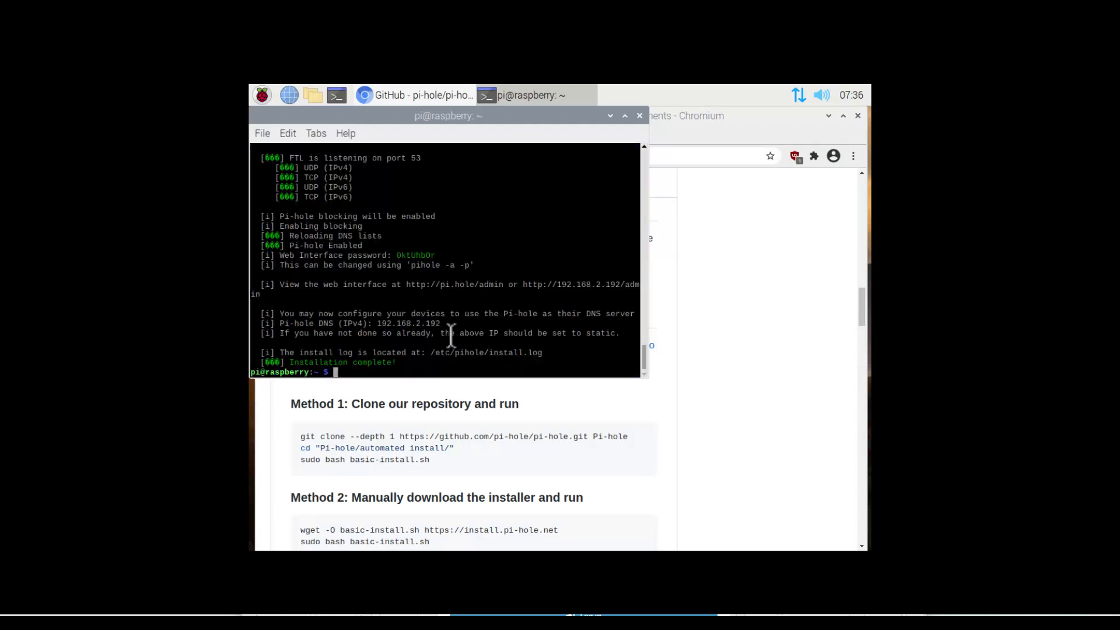
pyautogui.scroll(-3)
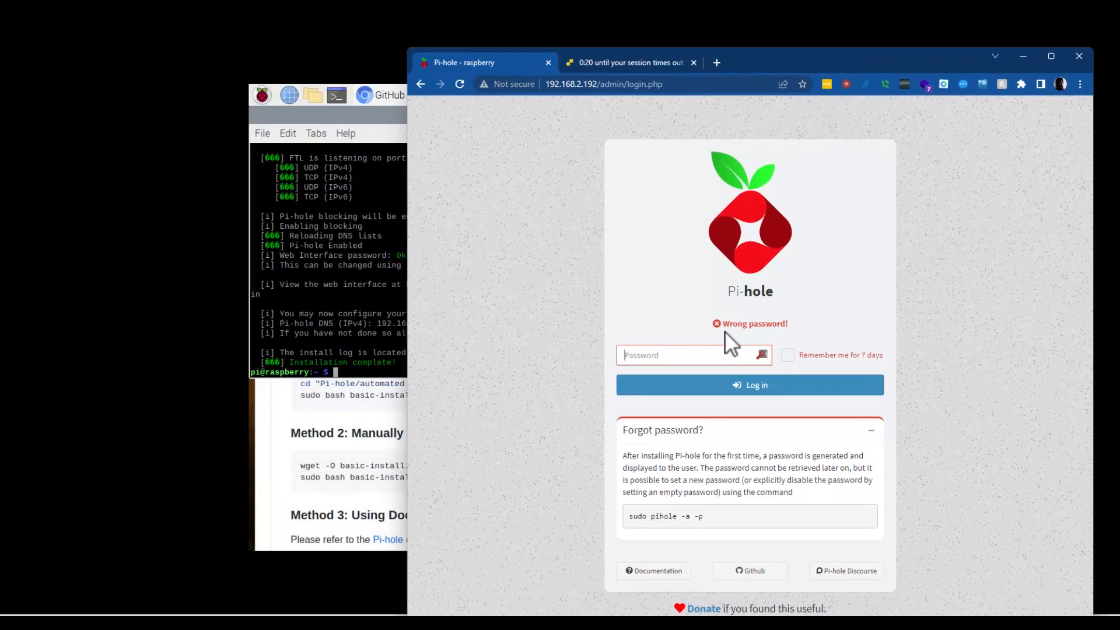
pyautogui.doubleClick(665, 516)
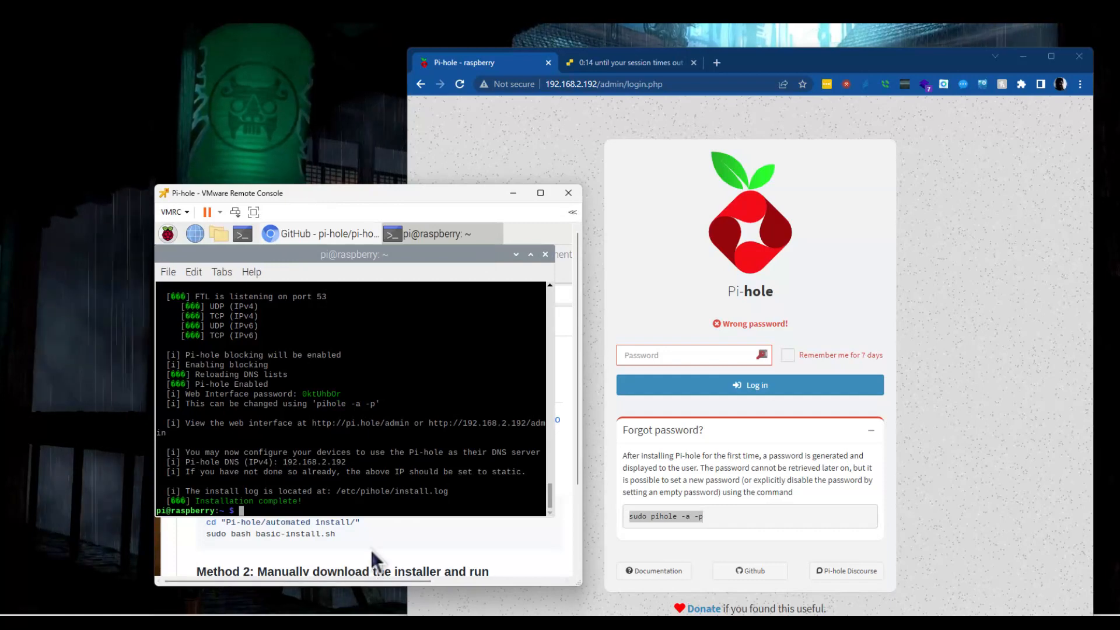
pyautogui.write('sudo')
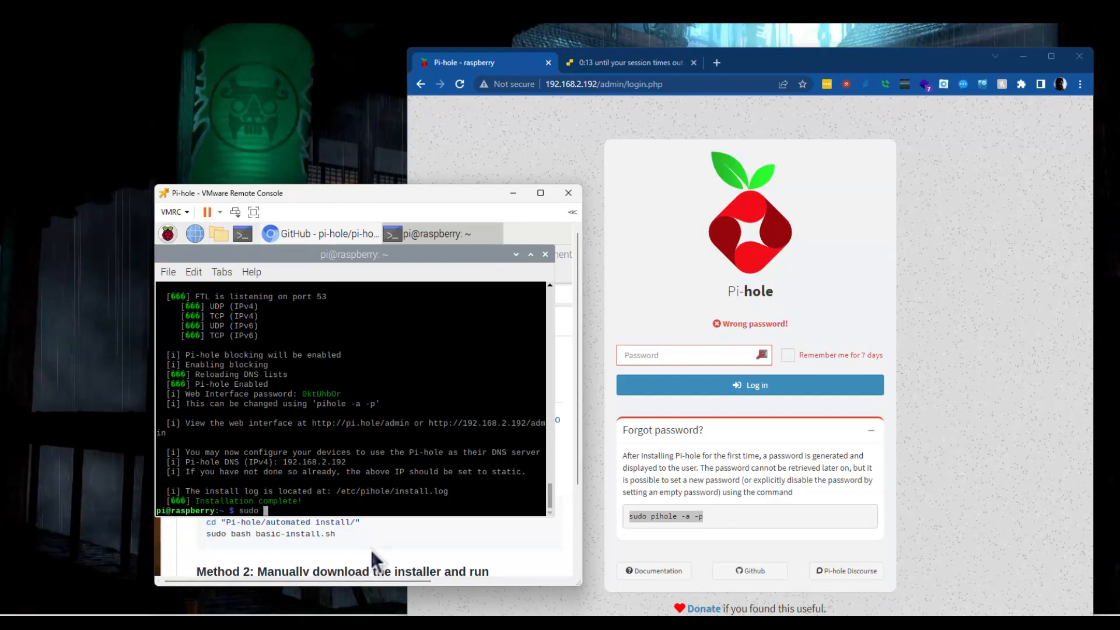
pyautogui.write('pihole -a -p')
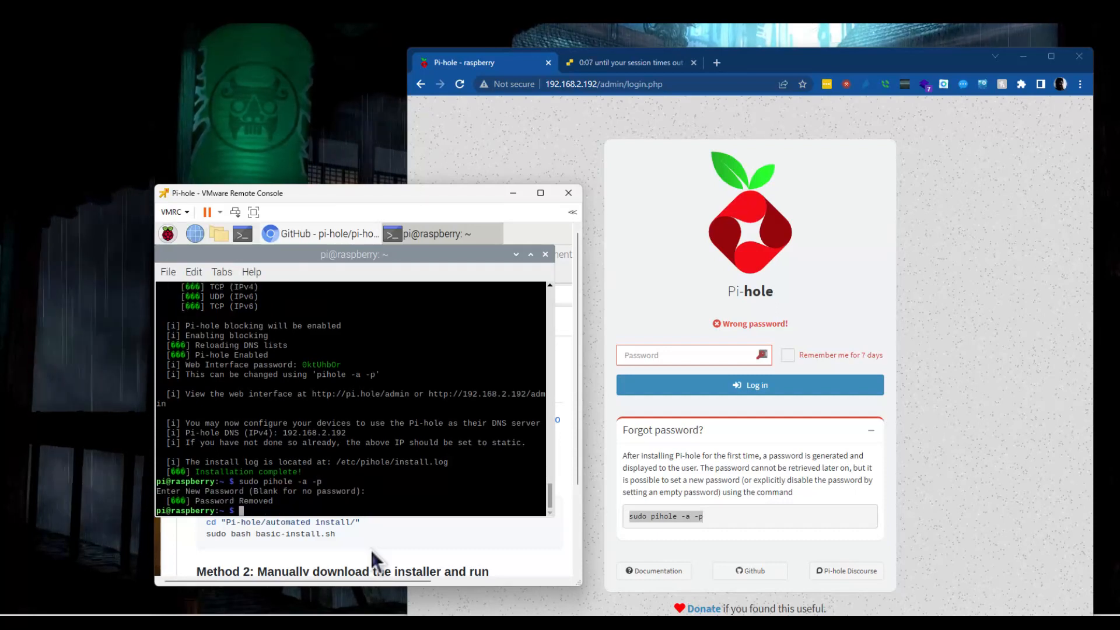
pyautogui.moveTo(485, 112)
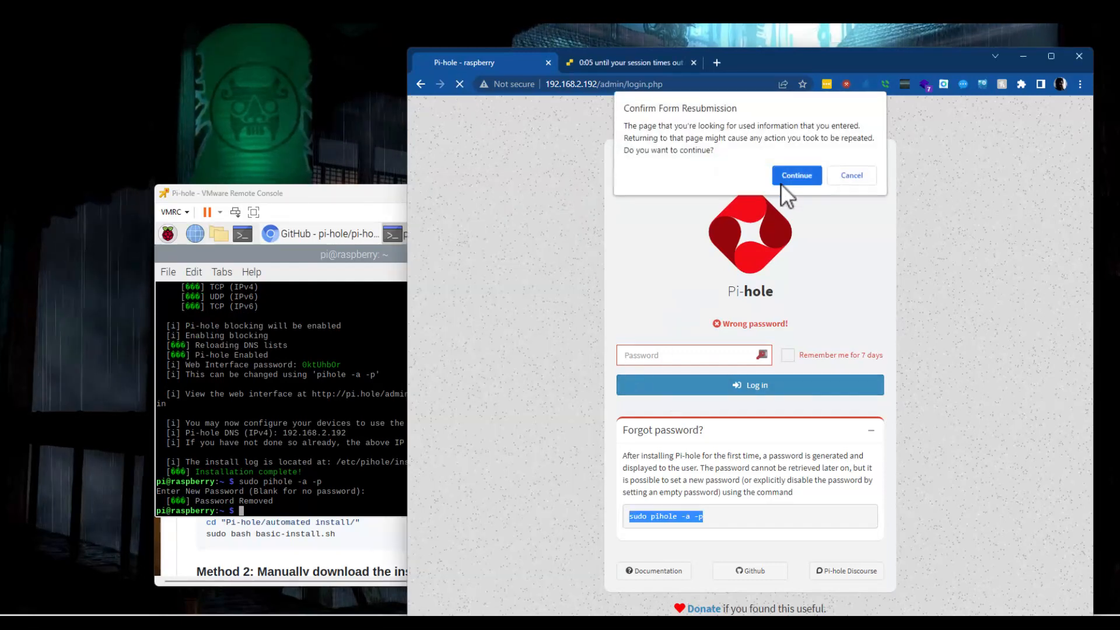
# Resubmit the login page to reach the dashboard, then view Settings with FTL info.
pyautogui.click(796, 175)
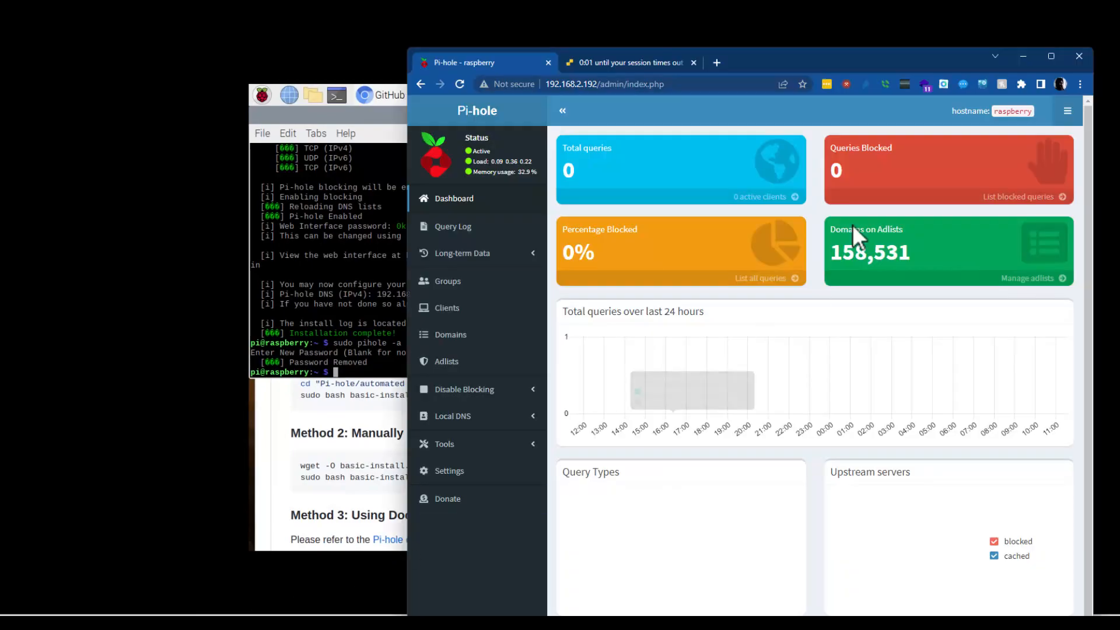
pyautogui.click(1050, 56)
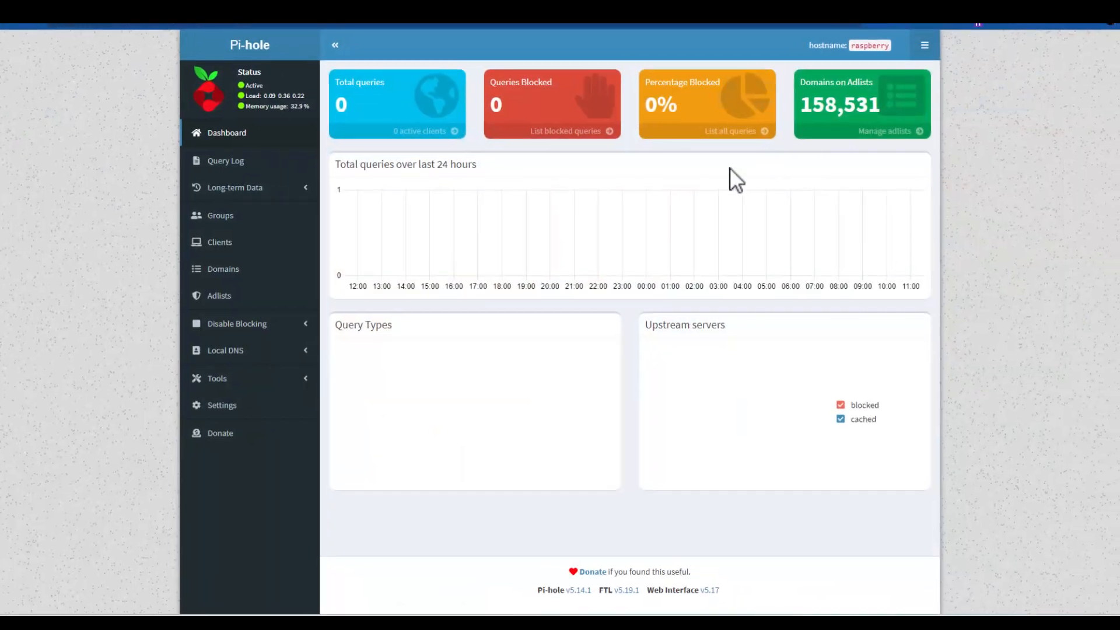
pyautogui.moveTo(225, 350)
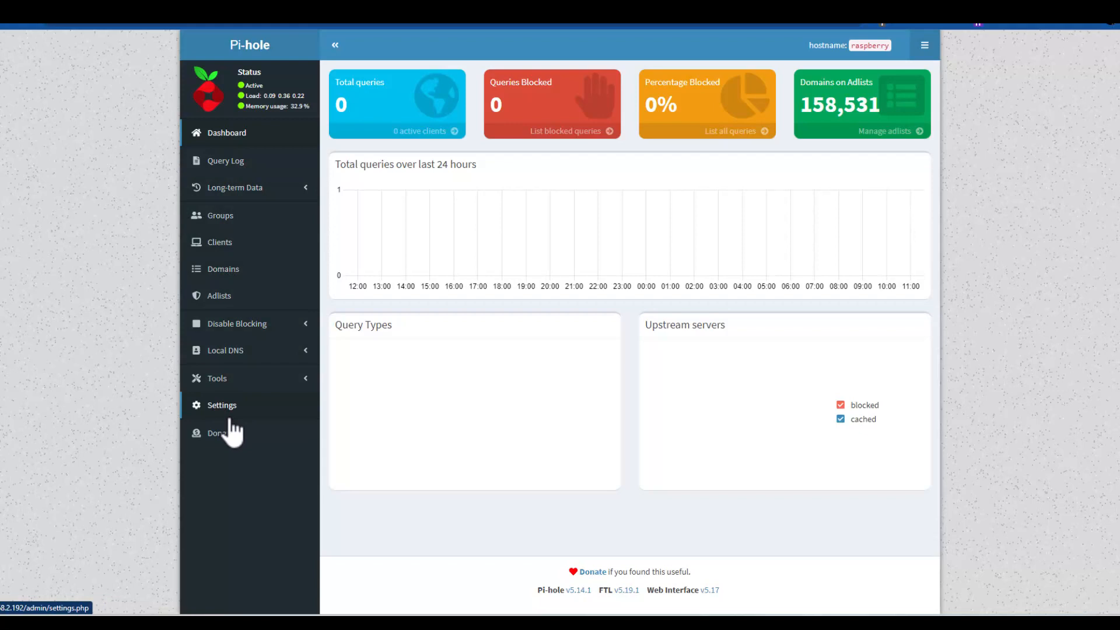
pyautogui.click(222, 405)
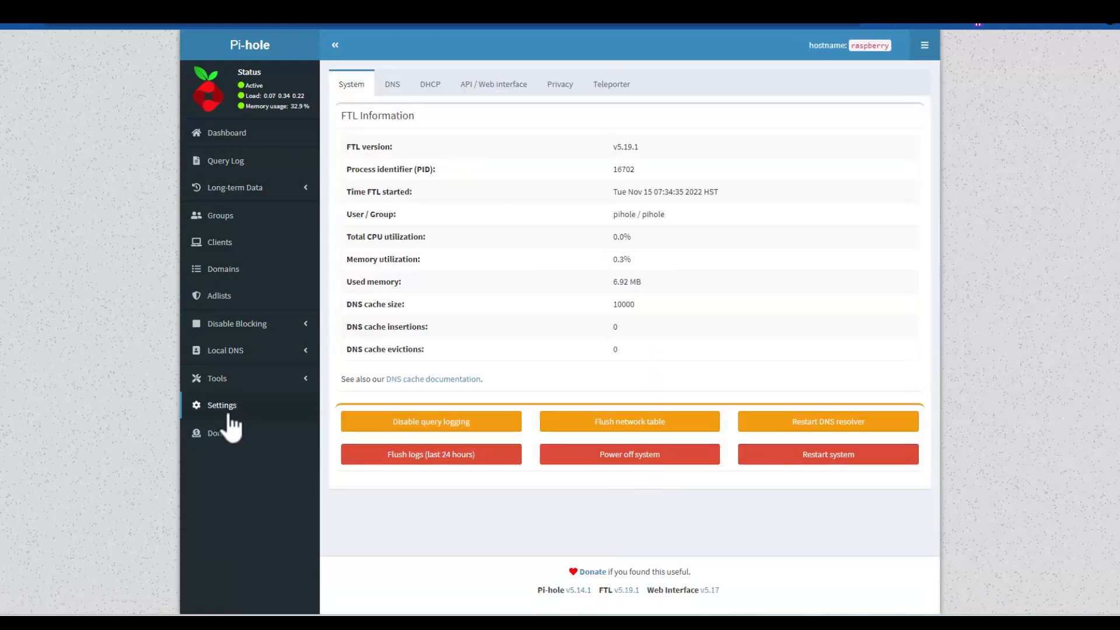
pyautogui.moveTo(521, 285)
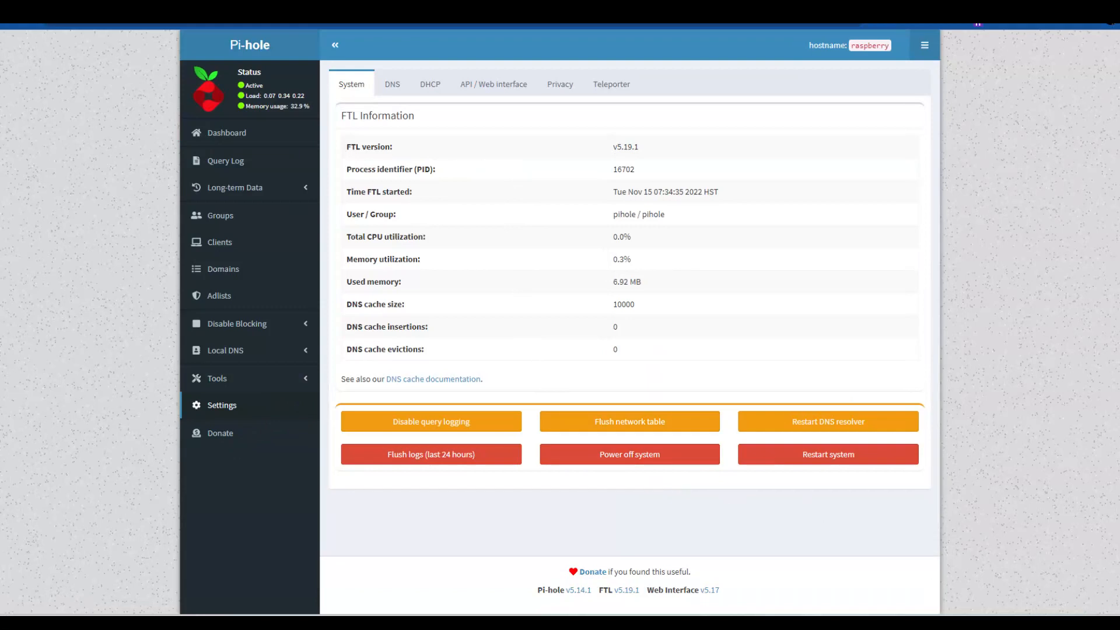
pyautogui.click(1111, 620)
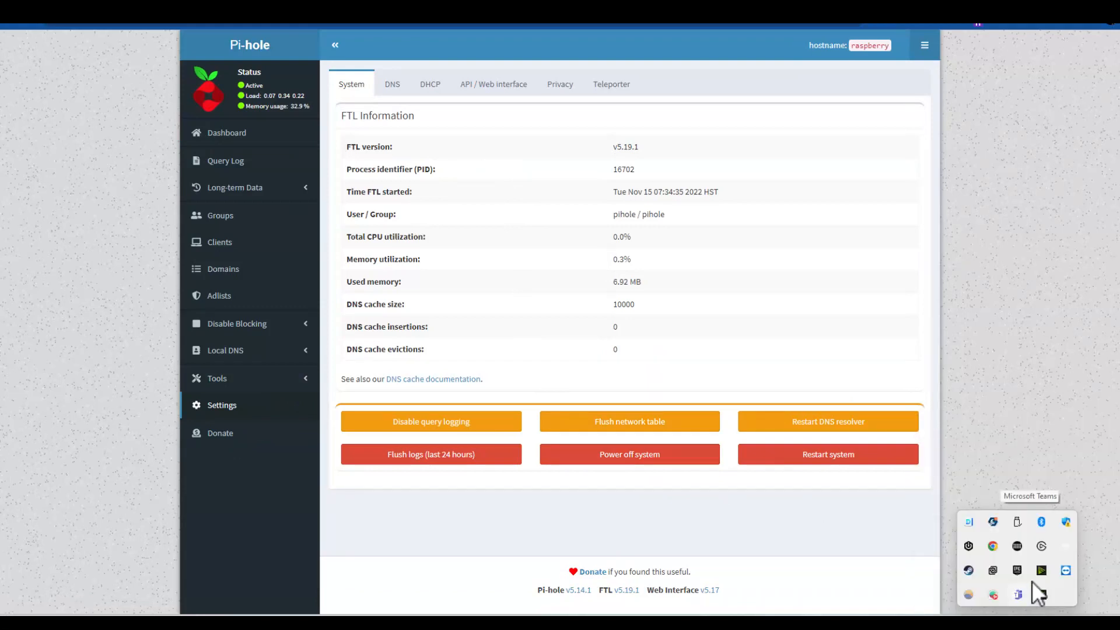
pyautogui.moveTo(1018, 532)
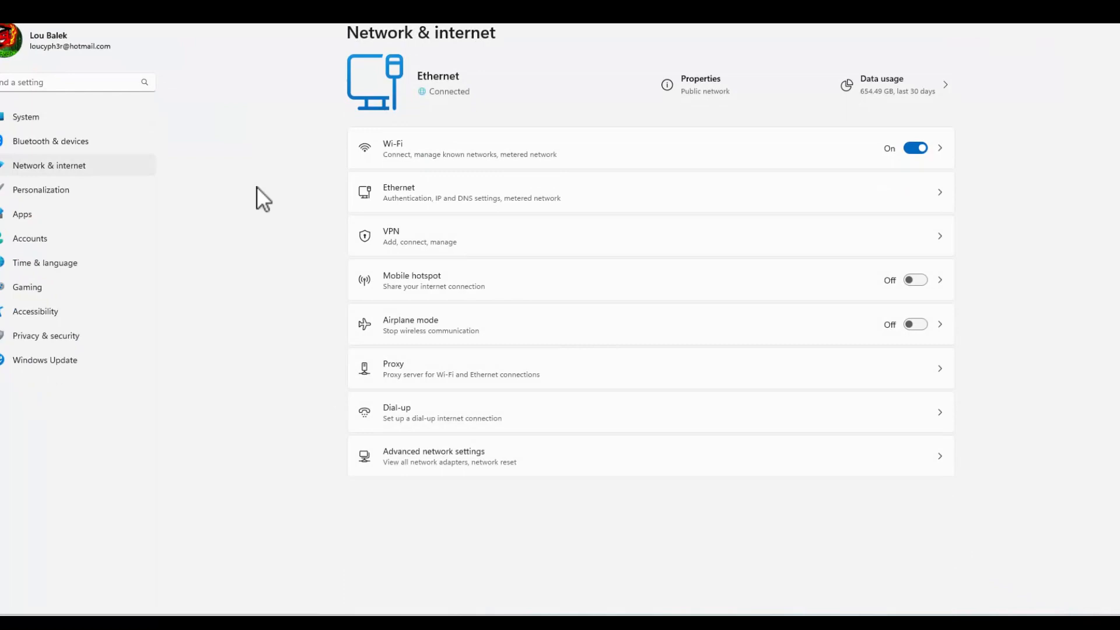
pyautogui.moveTo(651, 159)
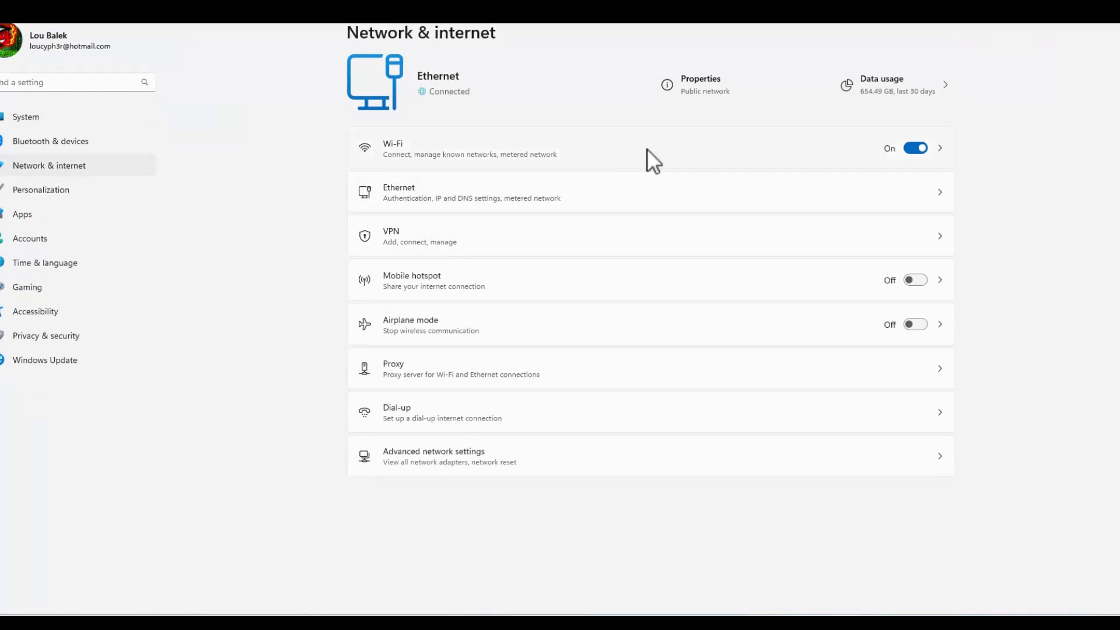
pyautogui.moveTo(418, 210)
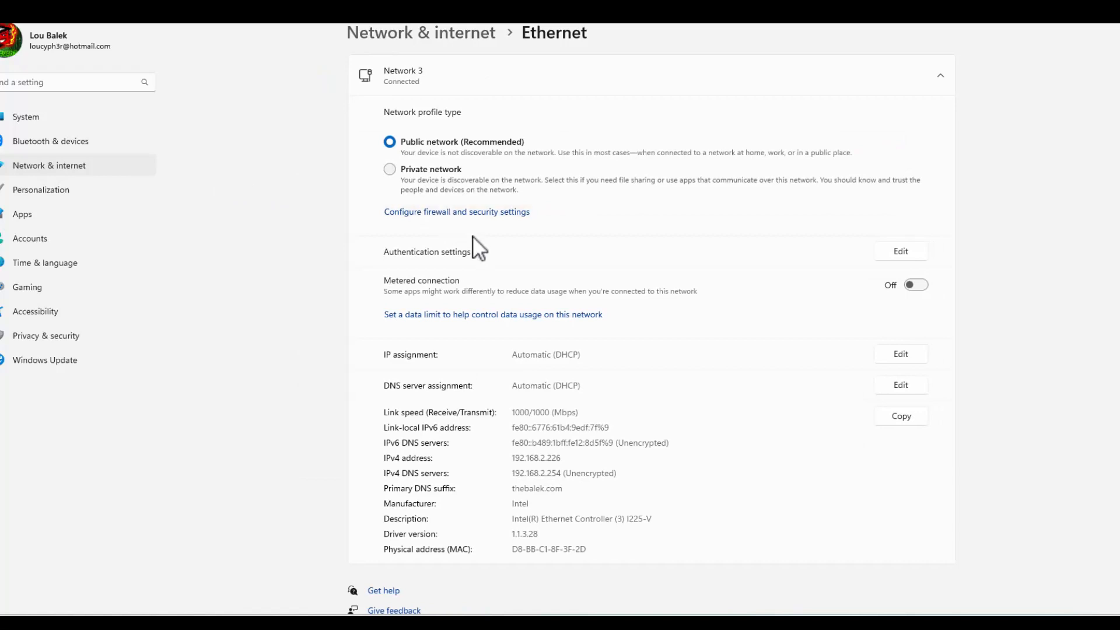
pyautogui.moveTo(902, 362)
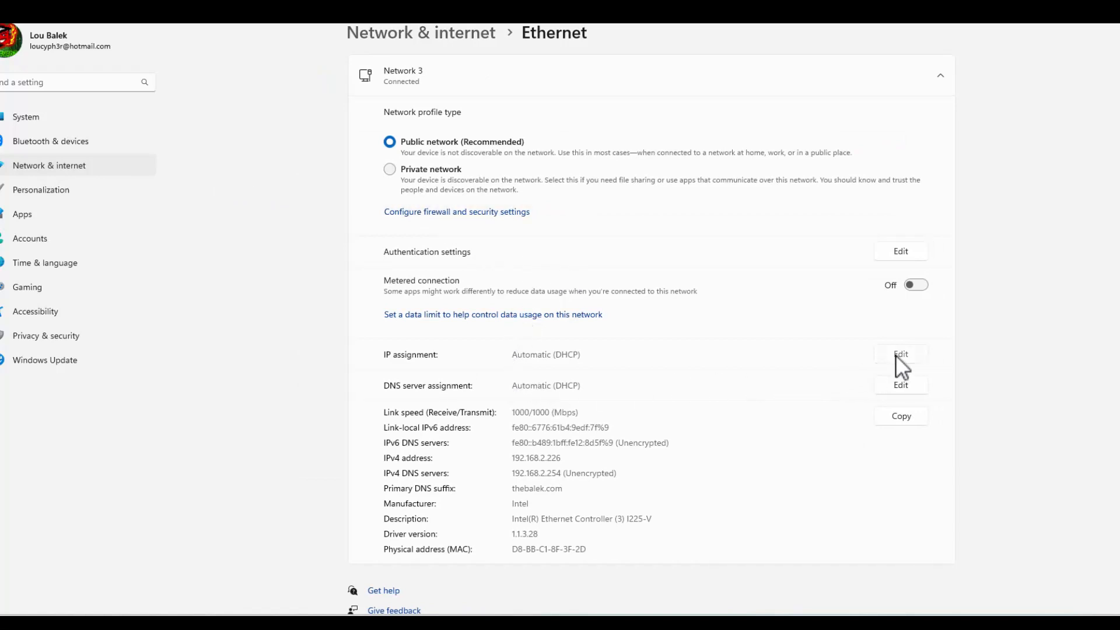
# Try switching Ethernet DNS assignment to manual, then cancel the change.
pyautogui.click(900, 354)
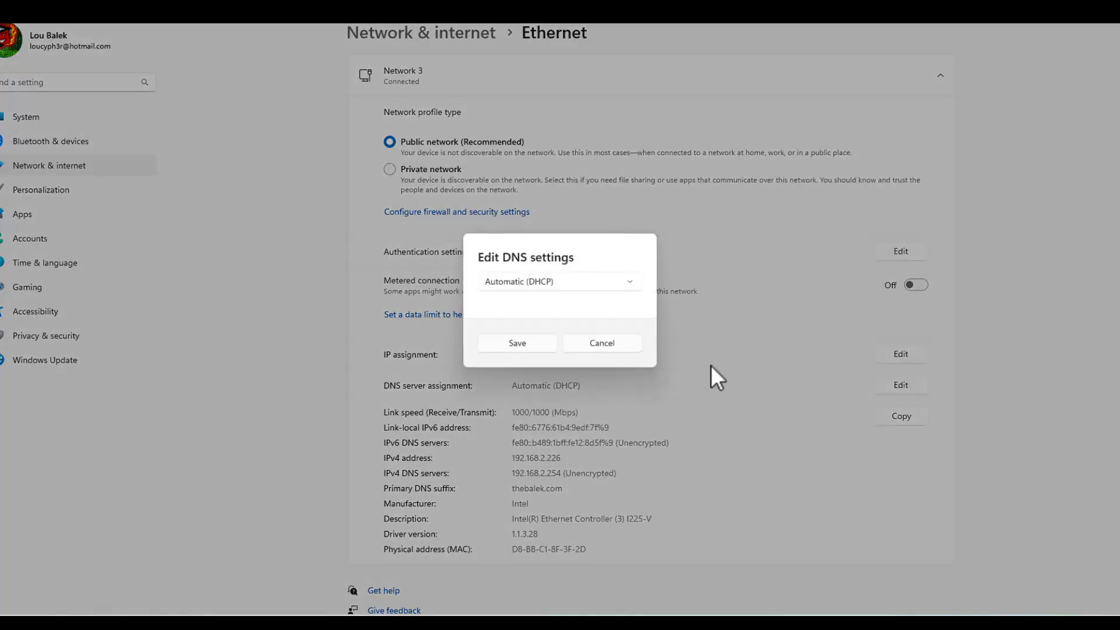
pyautogui.click(560, 281)
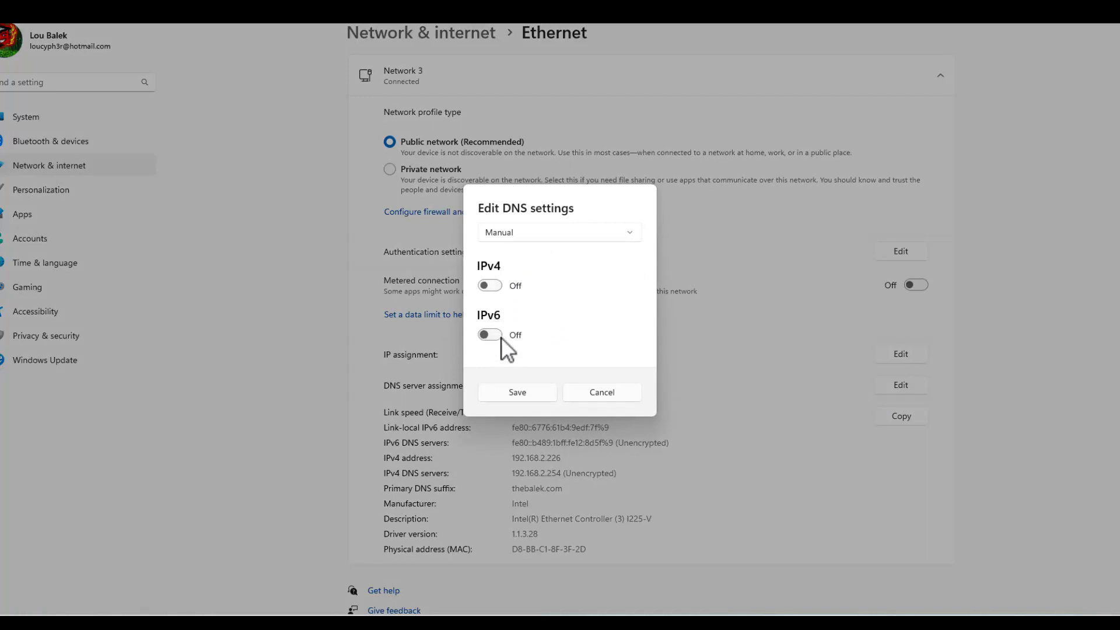
pyautogui.click(517, 391)
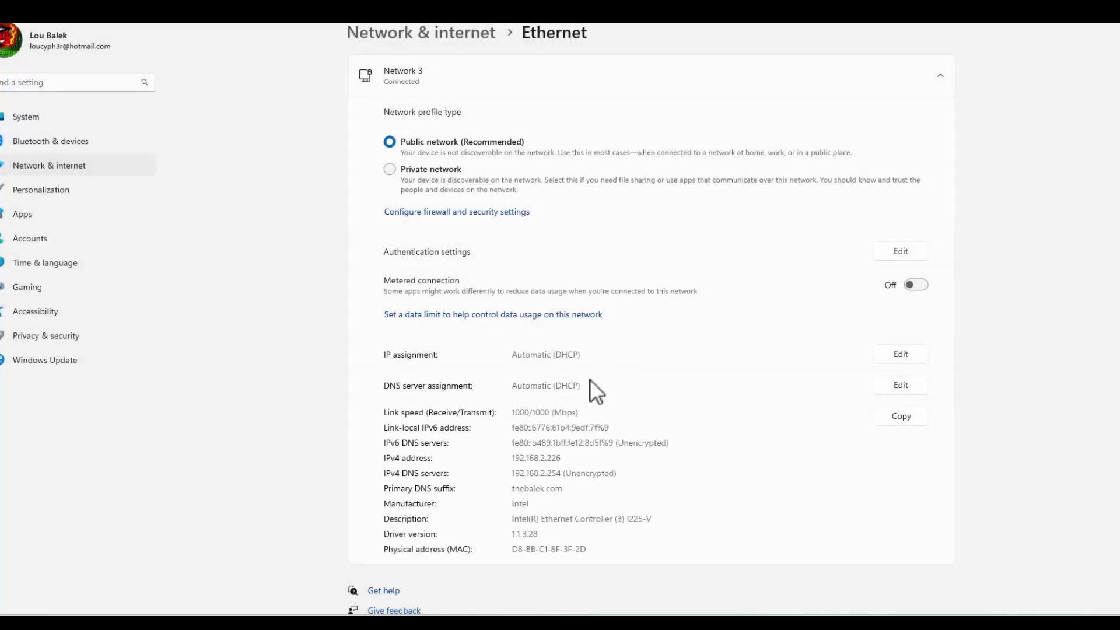
pyautogui.click(901, 385)
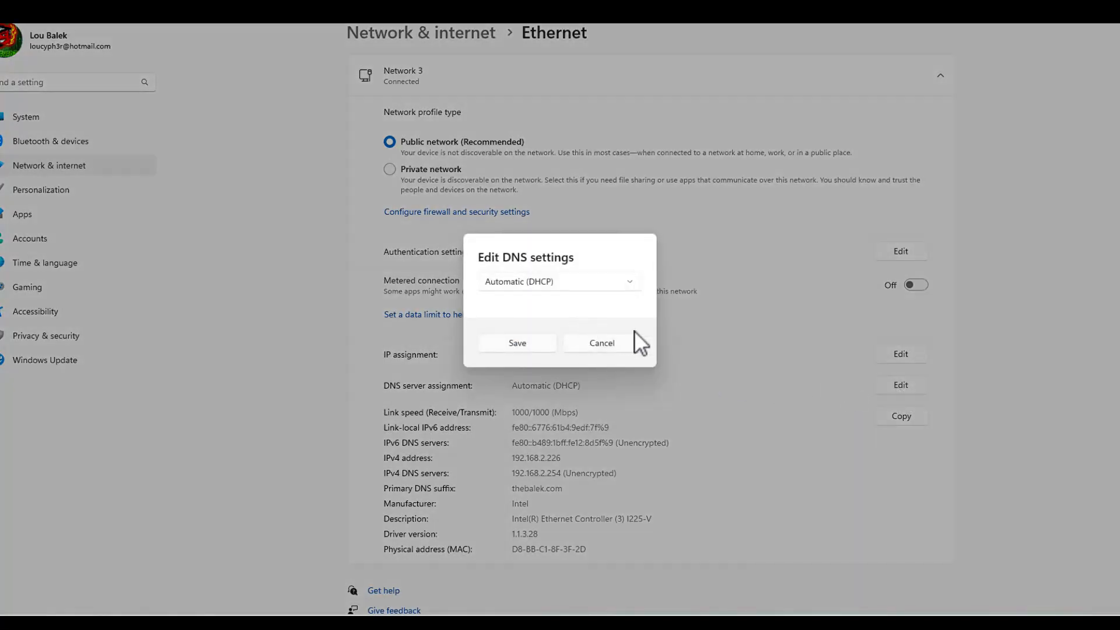
pyautogui.click(601, 343)
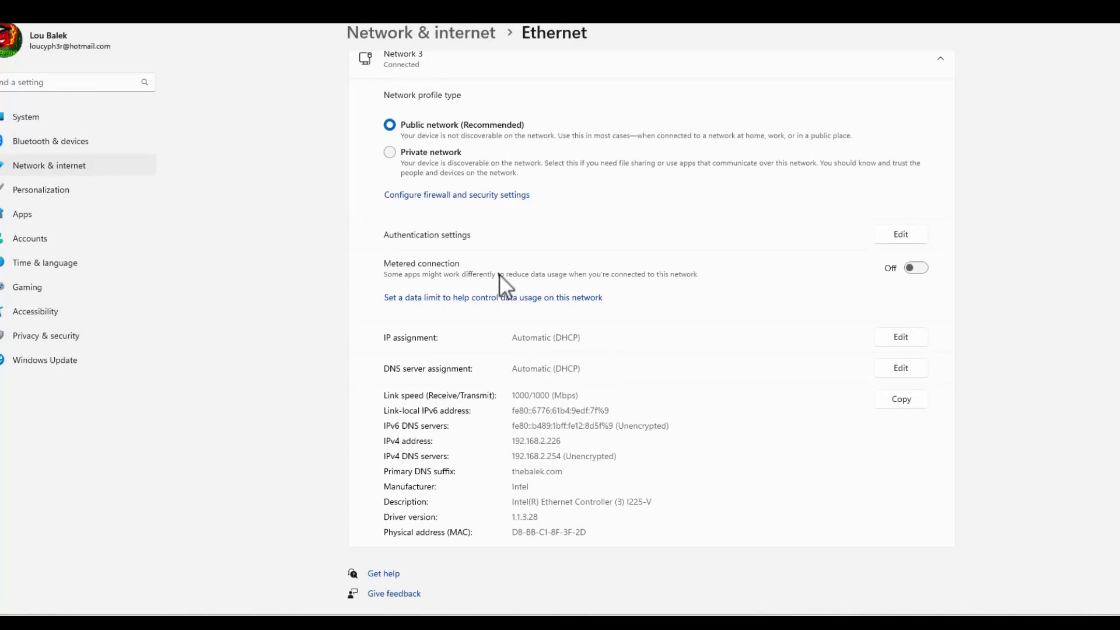
pyautogui.moveTo(884, 259)
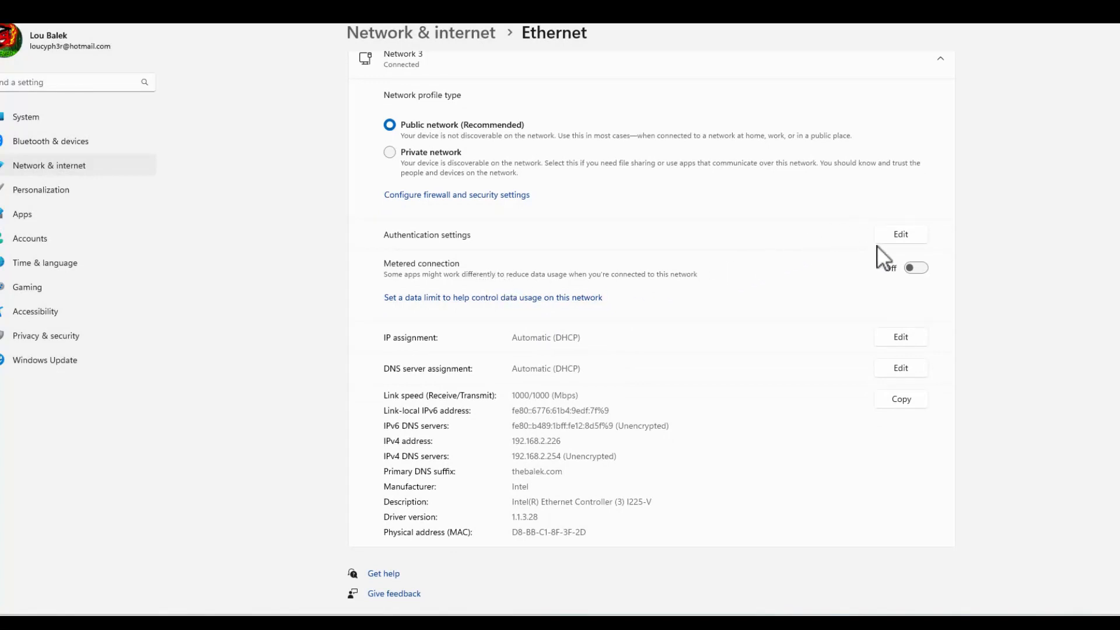
pyautogui.moveTo(906, 375)
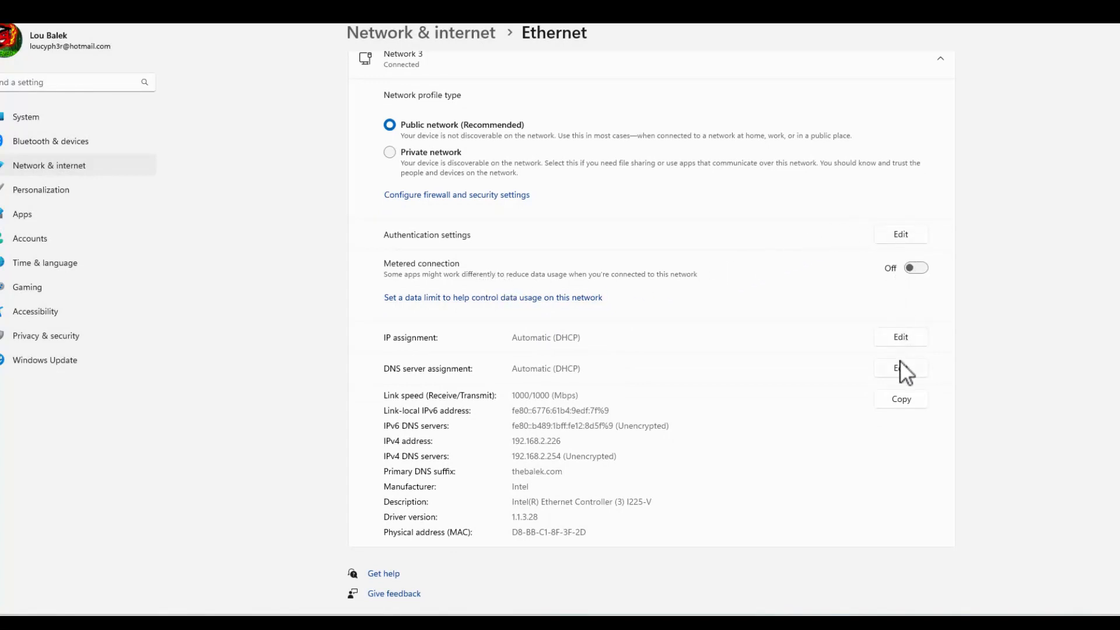
# Set manual IPv4 DNS with preferred server 192.168.2.192 and save.
pyautogui.click(900, 368)
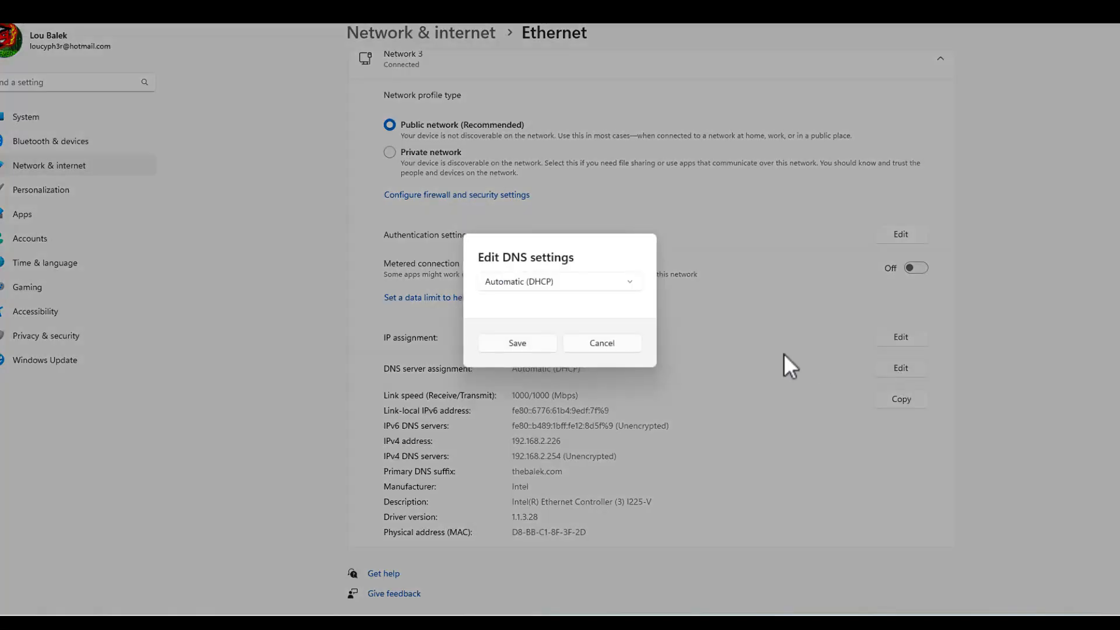
pyautogui.click(559, 281)
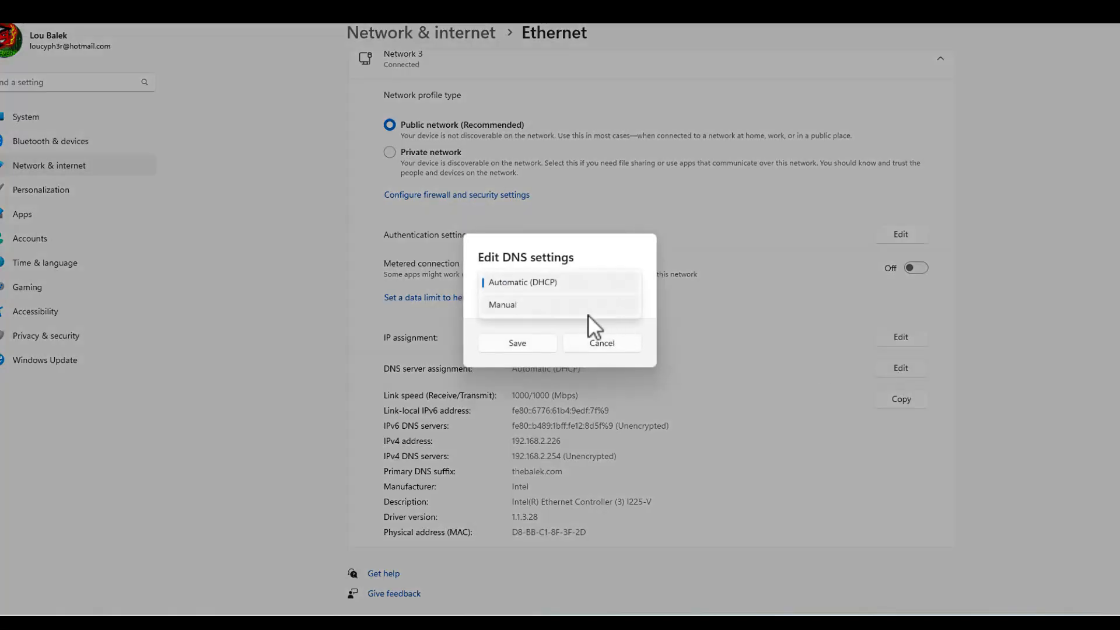
pyautogui.click(502, 305)
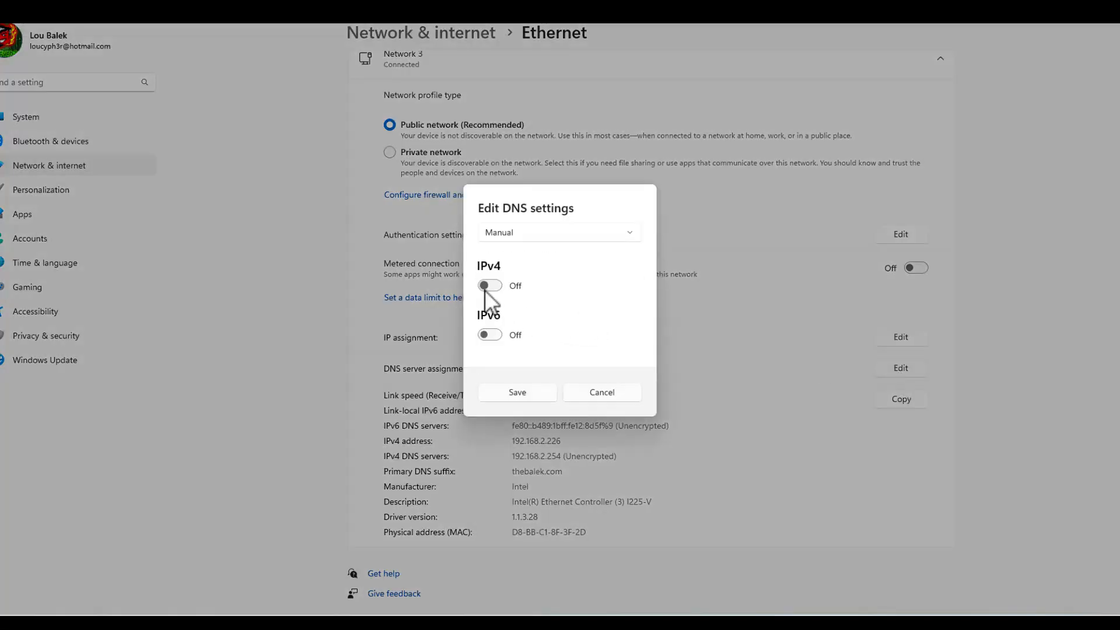
pyautogui.click(489, 285)
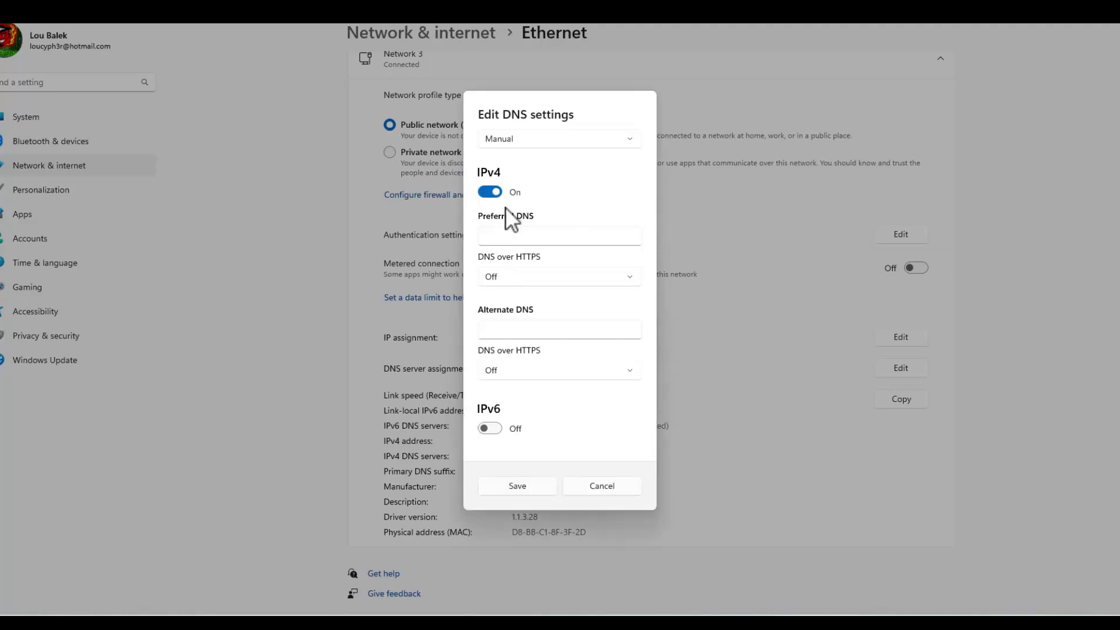
pyautogui.write('1')
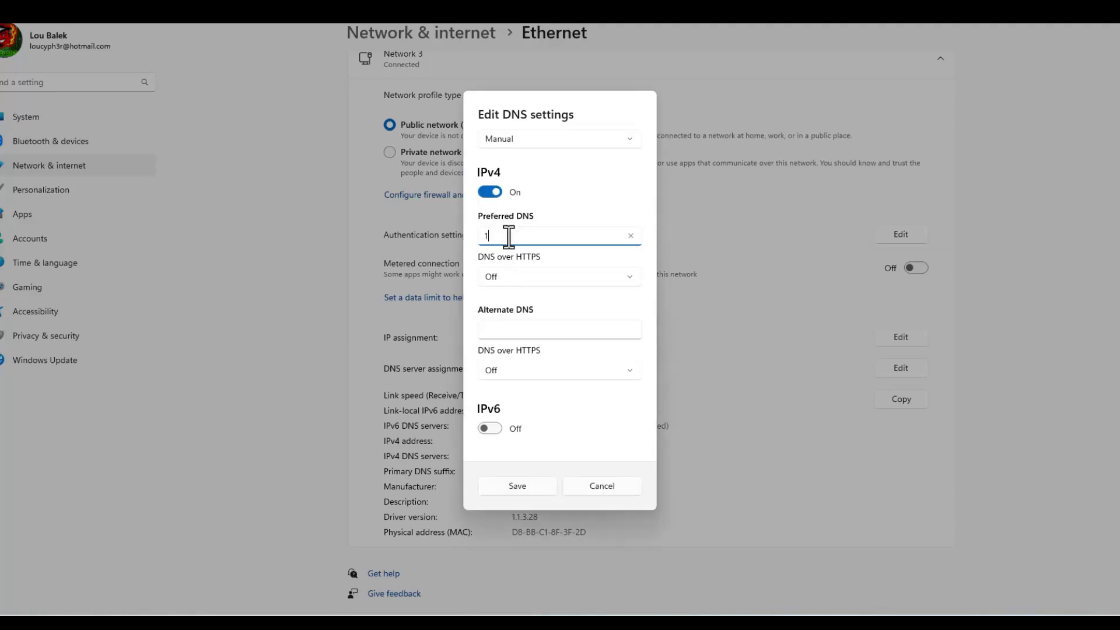
pyautogui.write('92.16')
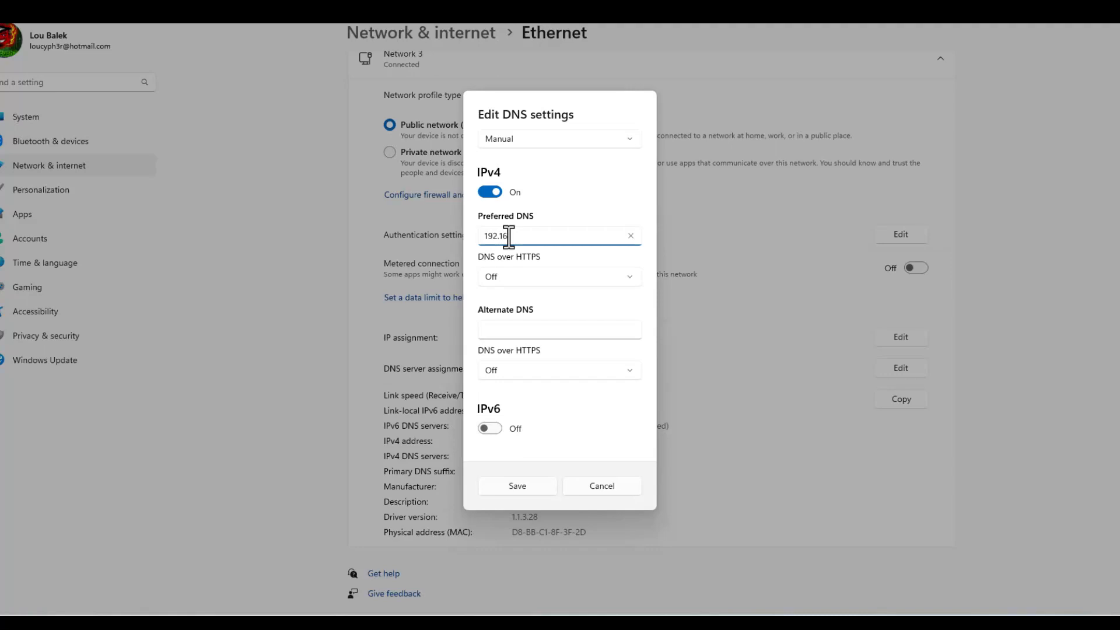
pyautogui.write('.2.')
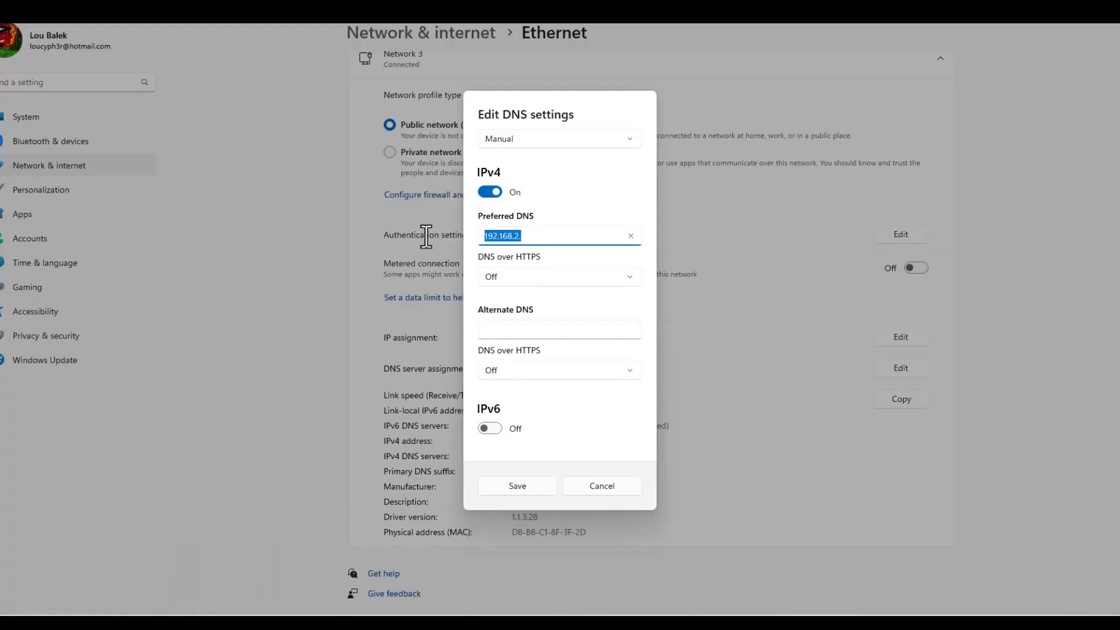
pyautogui.write('http://192.168.2.192/')
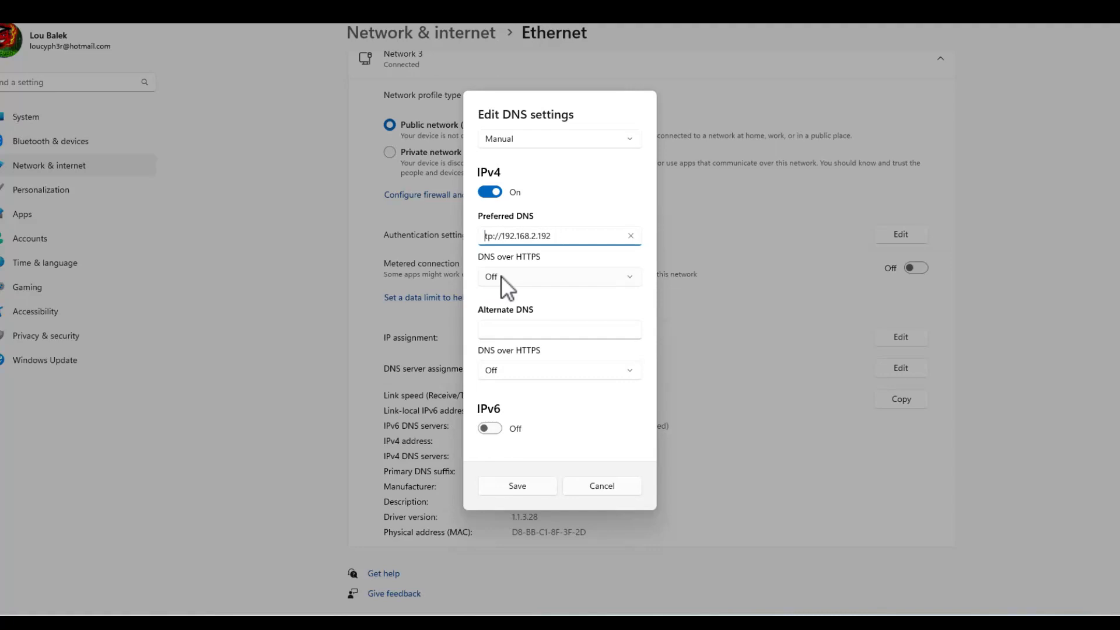
pyautogui.write('192.168.2.192')
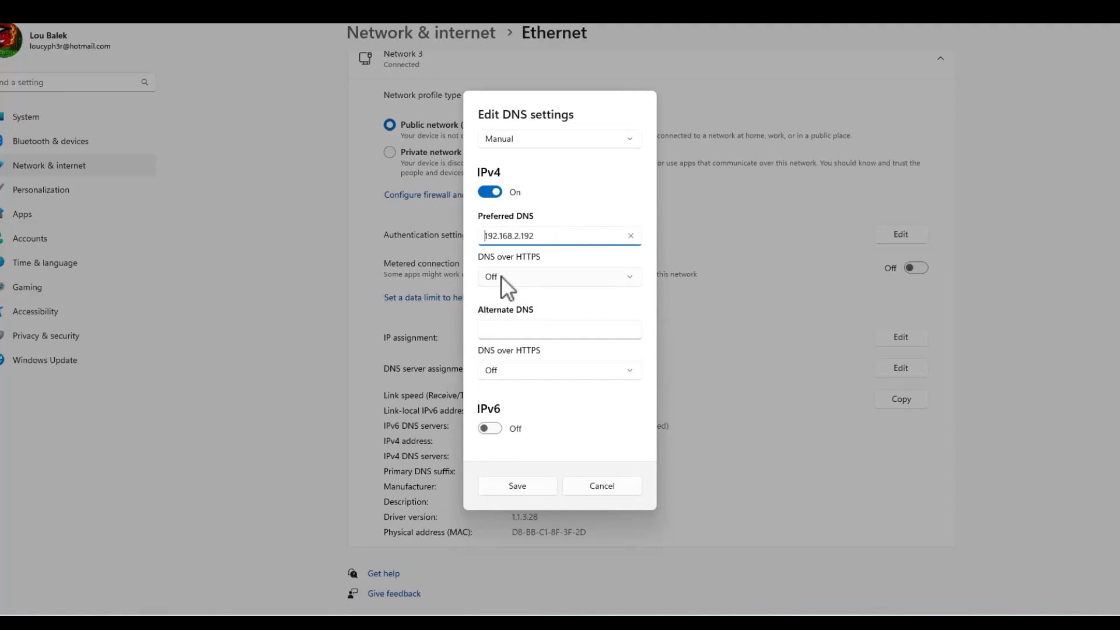
pyautogui.click(516, 486)
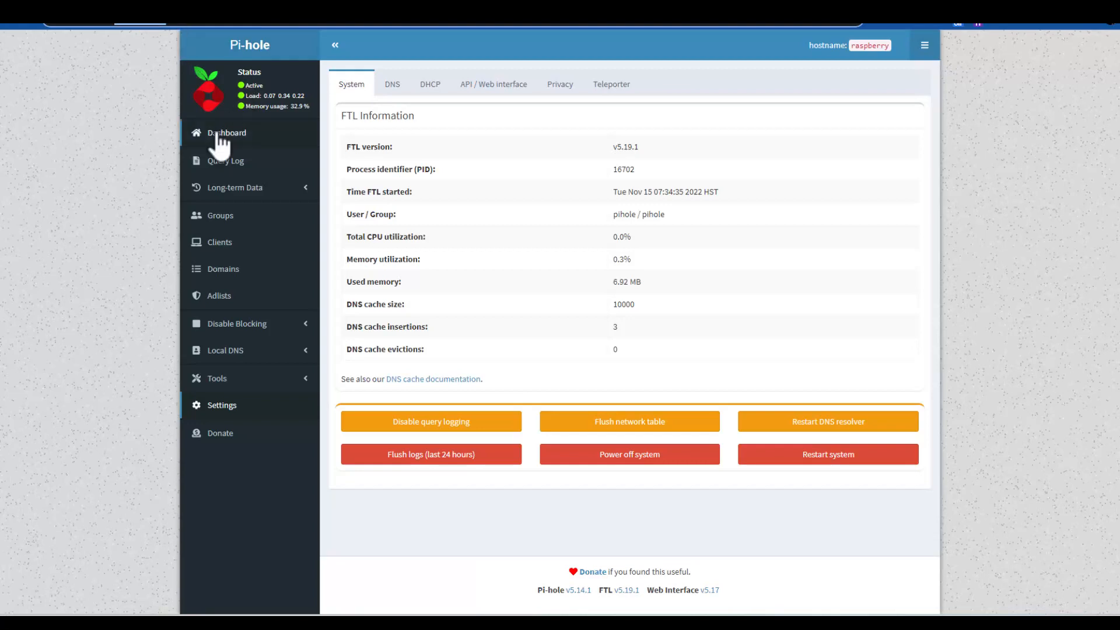
# Refresh the Dashboard showing 20 queries from 2 clients and expand Tools.
pyautogui.click(227, 133)
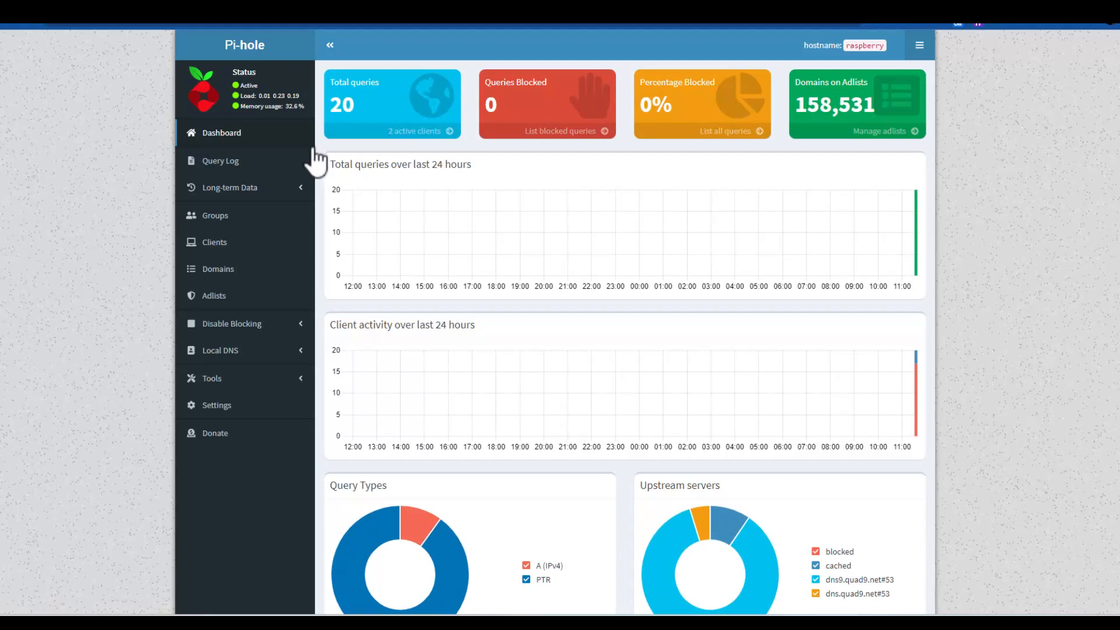
pyautogui.moveTo(226, 132)
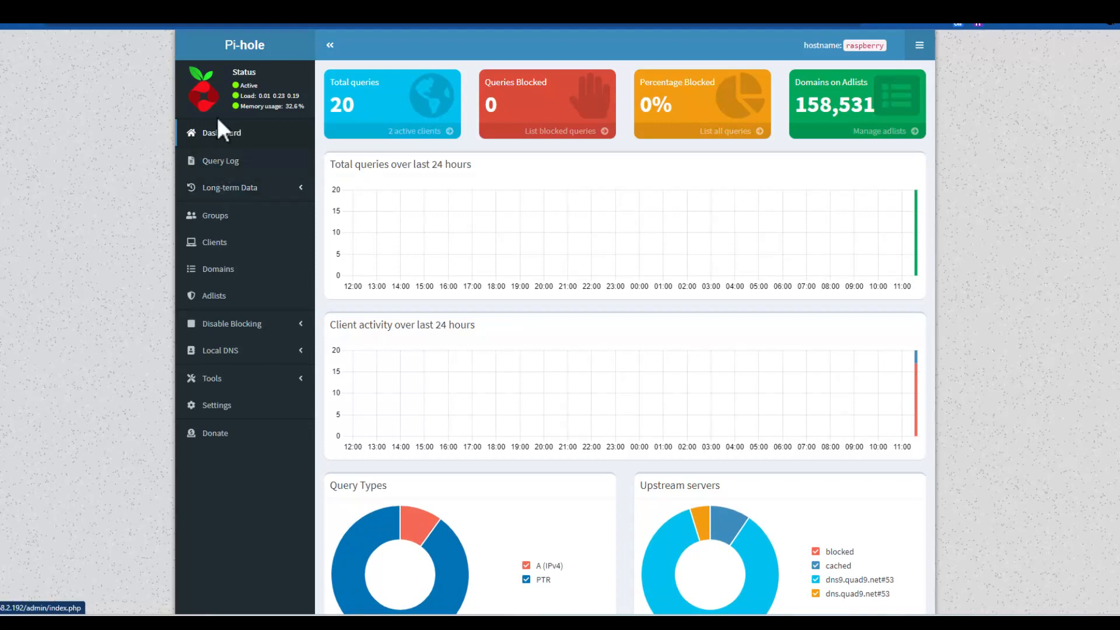
pyautogui.click(222, 133)
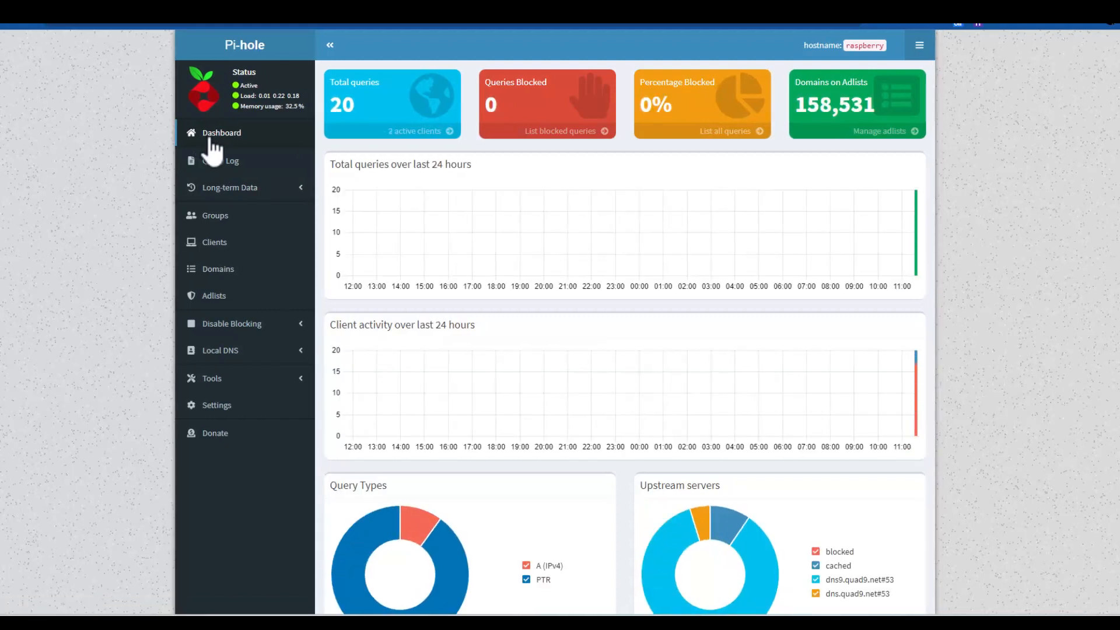
pyautogui.moveTo(214, 156)
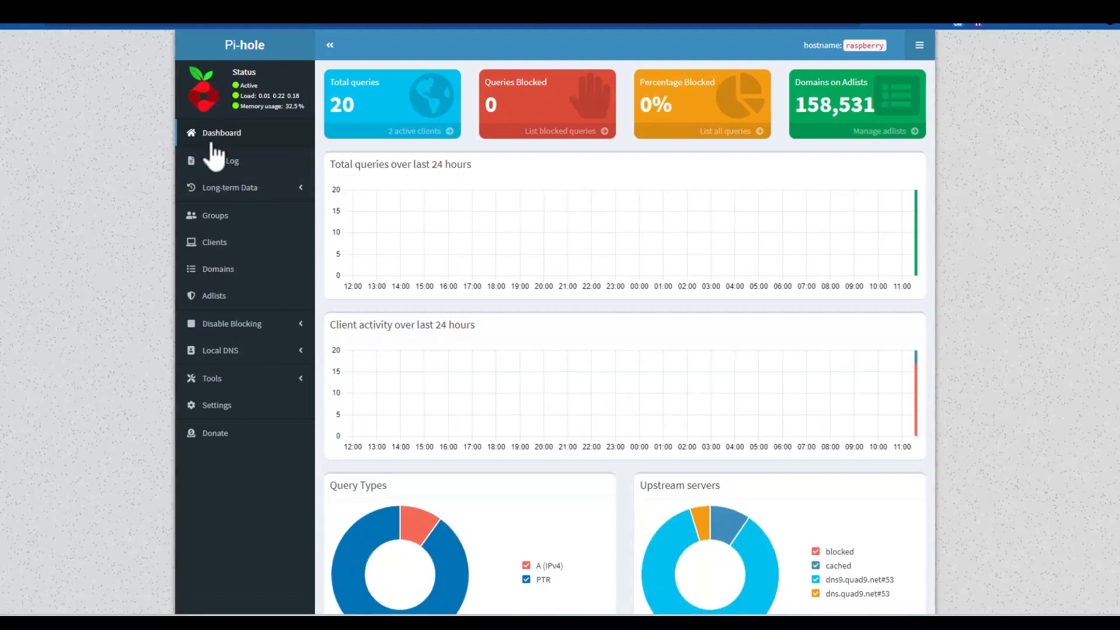
pyautogui.click(211, 379)
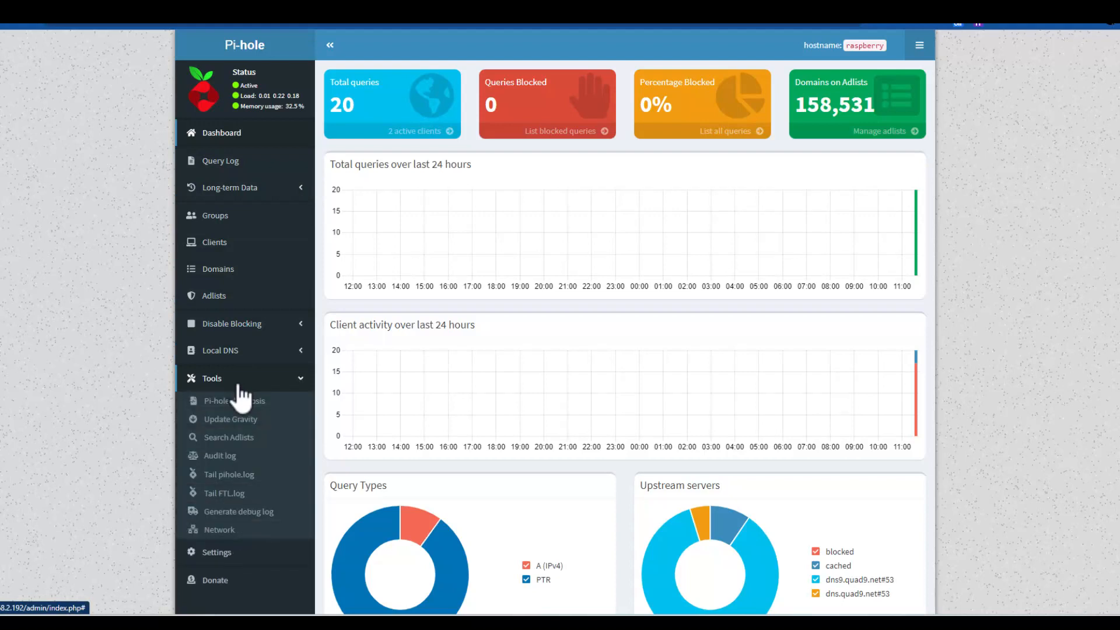
# Update the gravity blocklist, then view the Domains page.
pyautogui.click(231, 419)
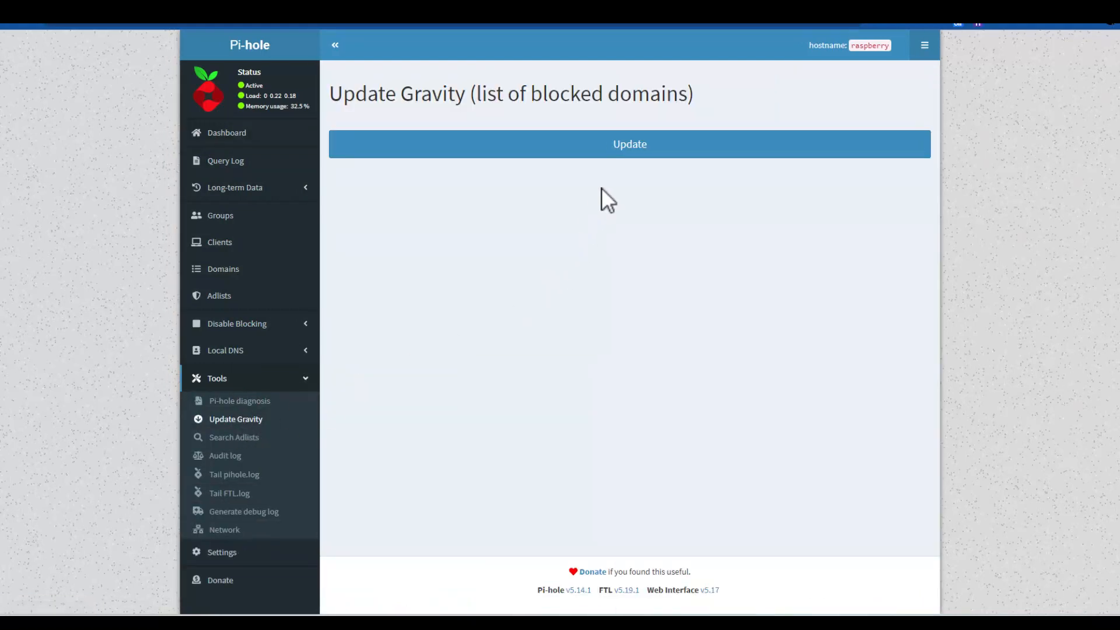
pyautogui.click(630, 143)
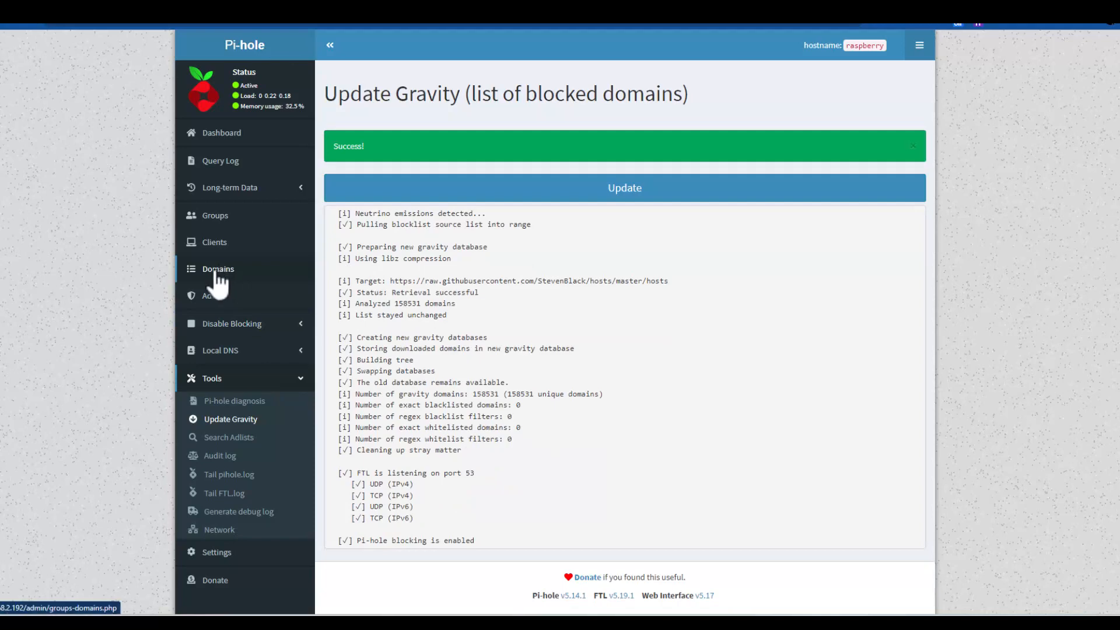
pyautogui.click(218, 268)
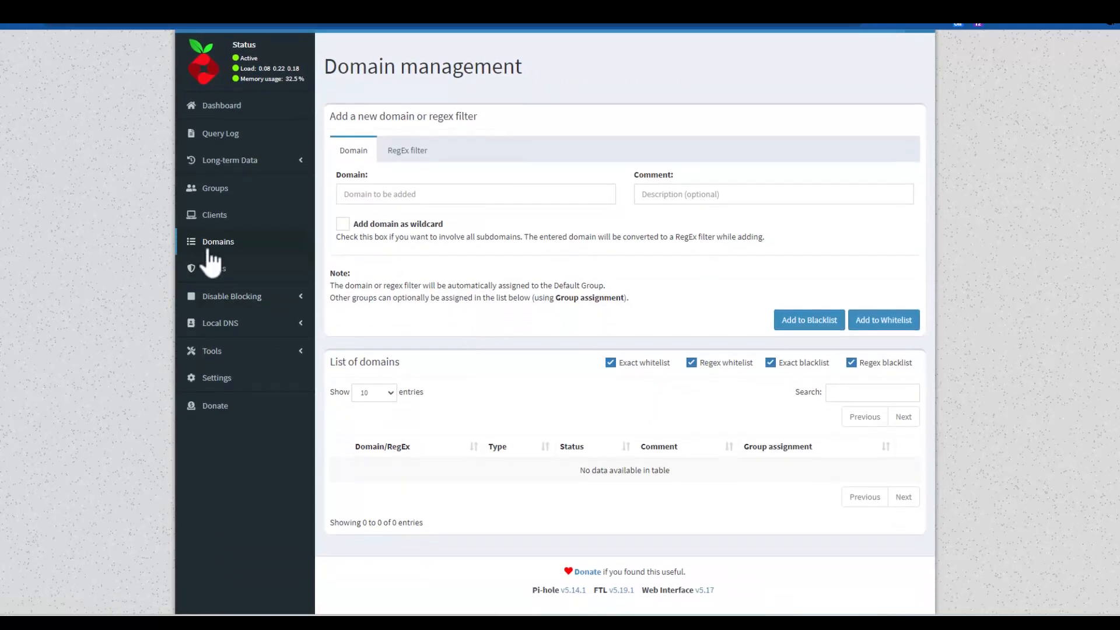
# Tour the Clients, Local DNS Records and CNAME Records pages.
pyautogui.click(220, 242)
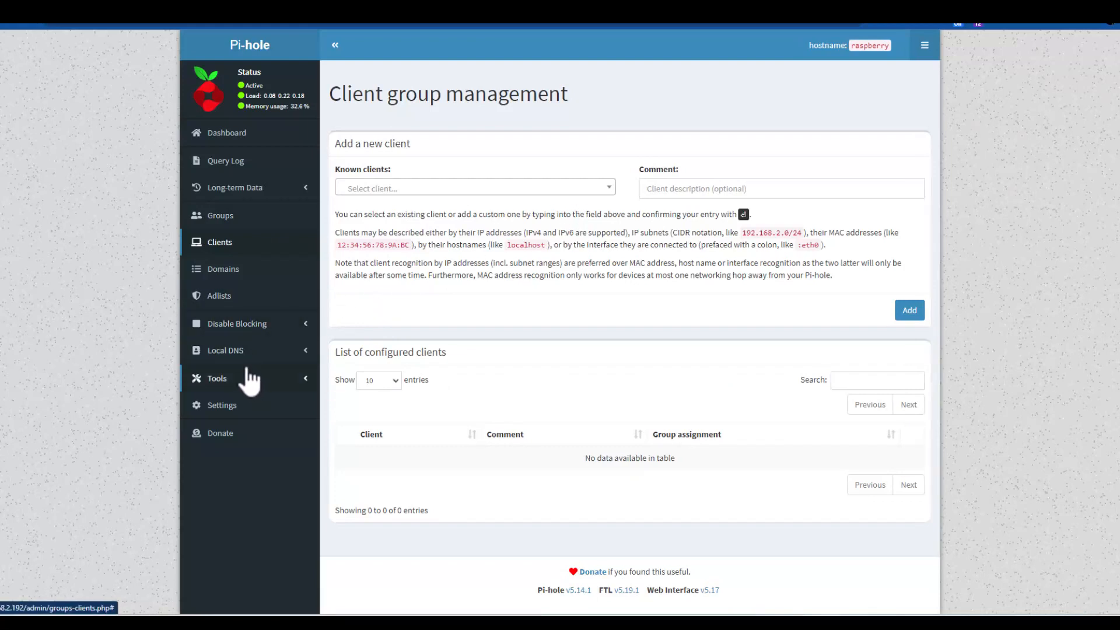
pyautogui.click(225, 350)
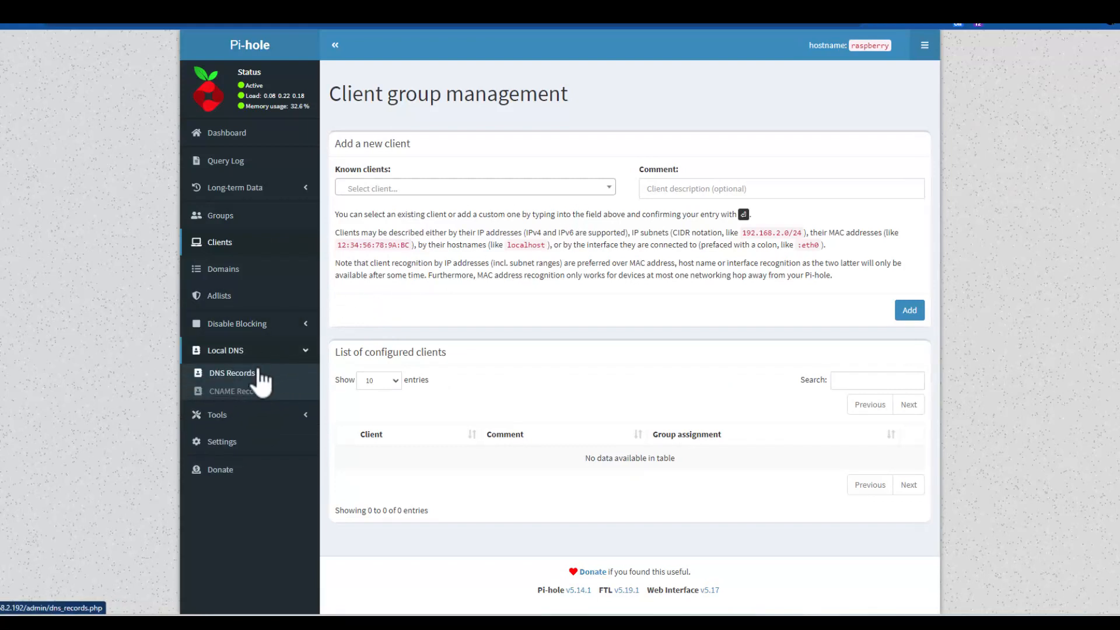
pyautogui.click(232, 372)
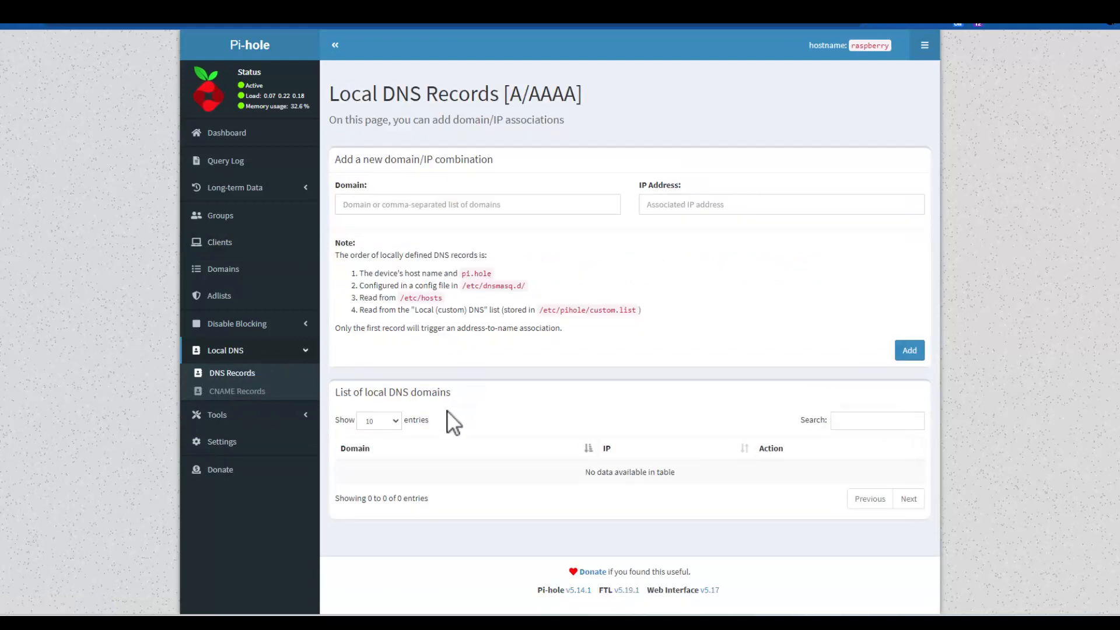
pyautogui.click(236, 391)
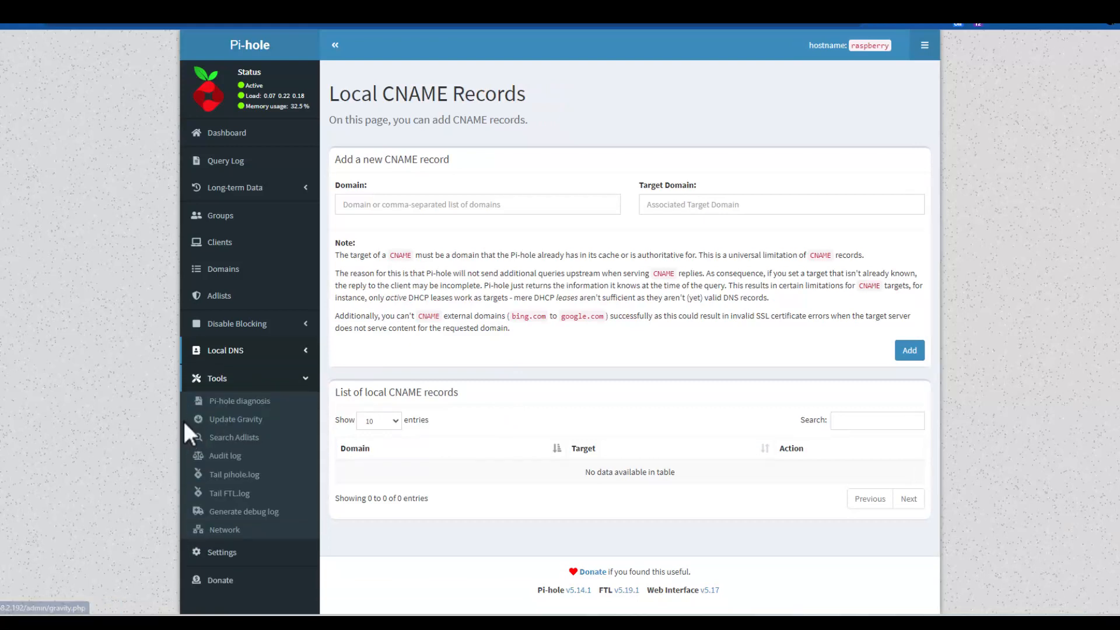
pyautogui.moveTo(235, 420)
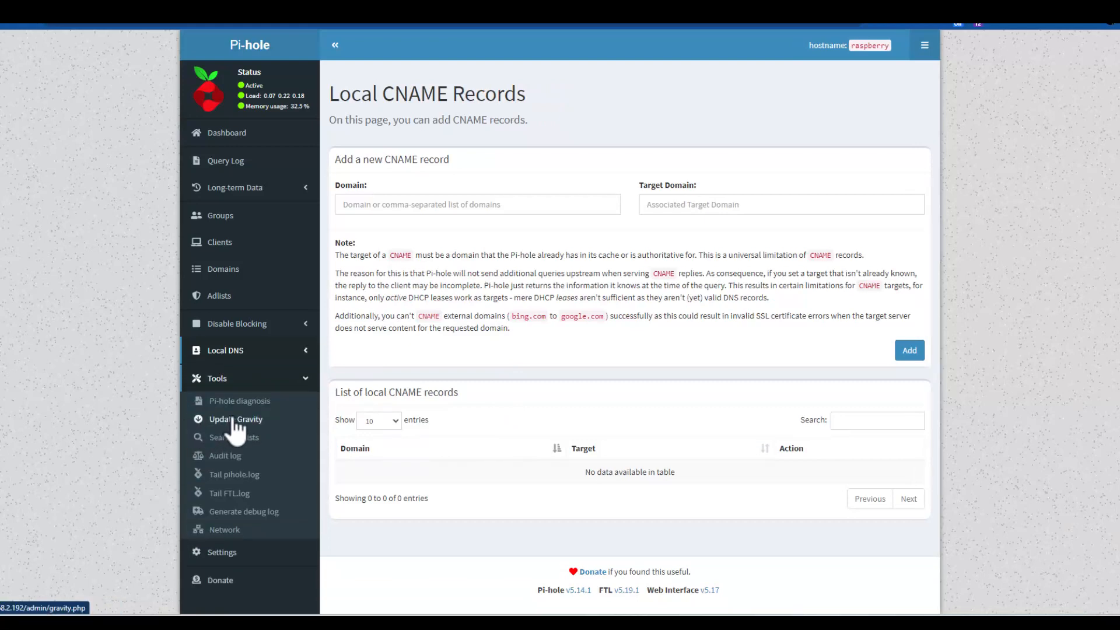
# Open the Audit log listing allowed queries with hit counts.
pyautogui.click(224, 456)
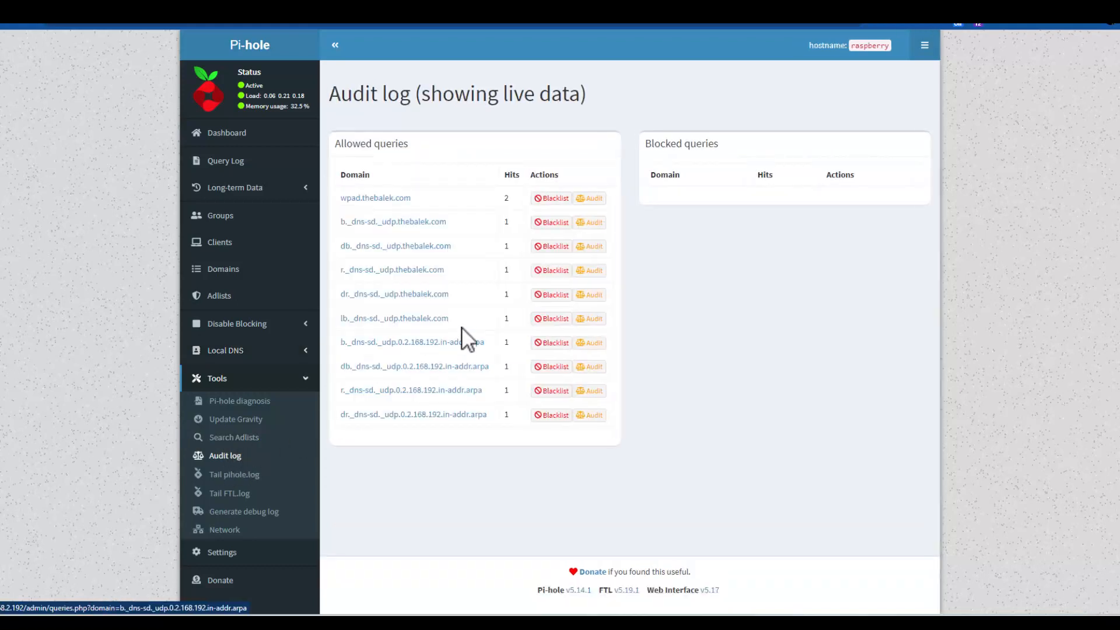
pyautogui.moveTo(418, 455)
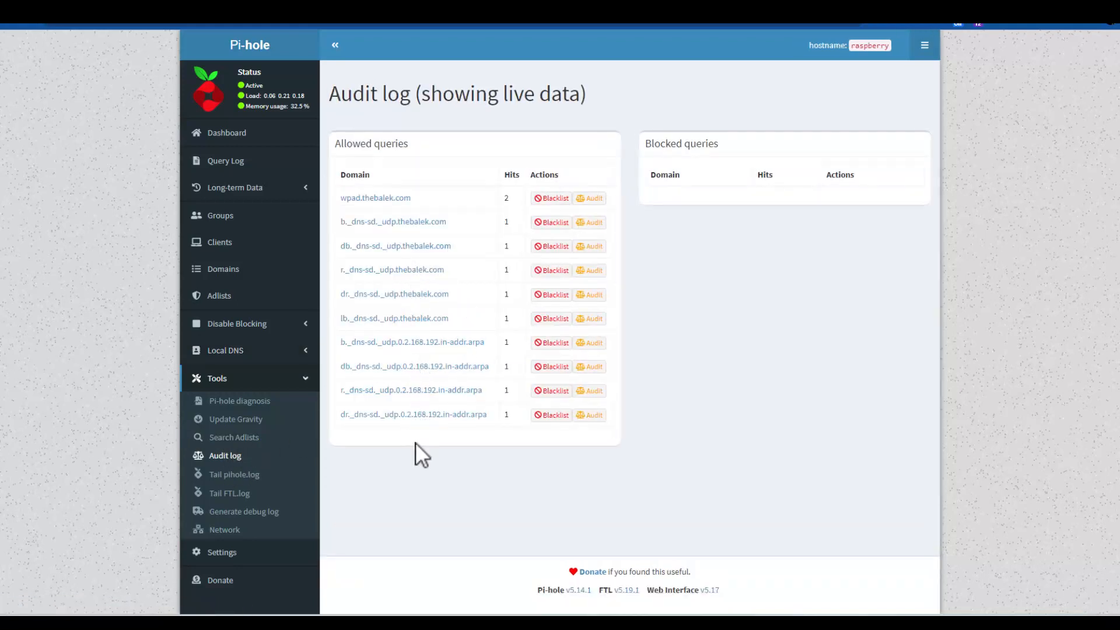
pyautogui.moveTo(224, 530)
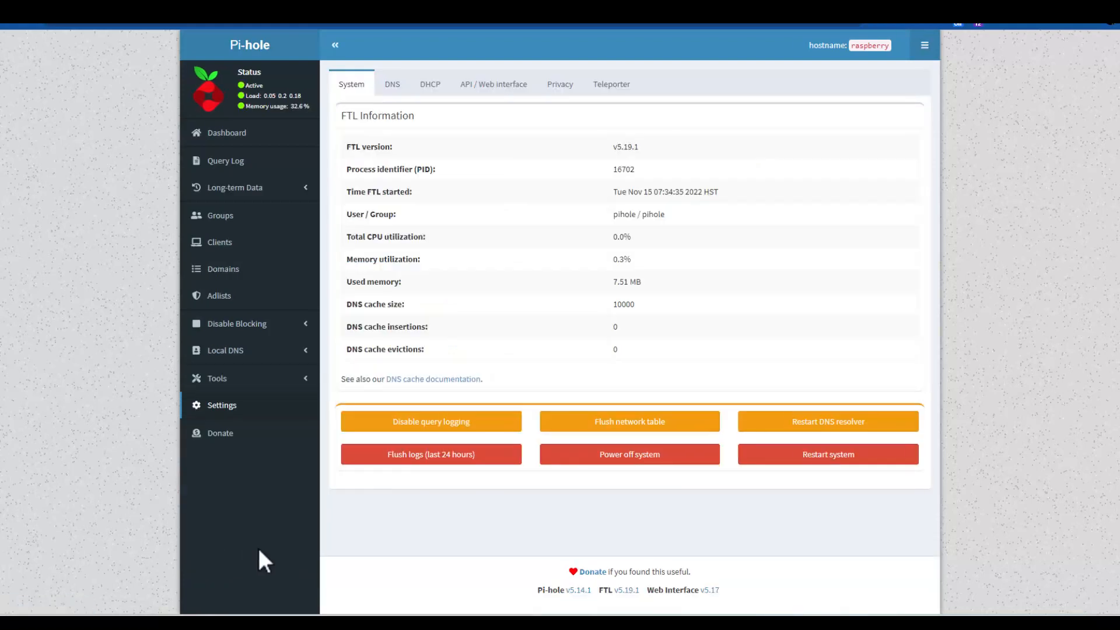
pyautogui.moveTo(613, 191)
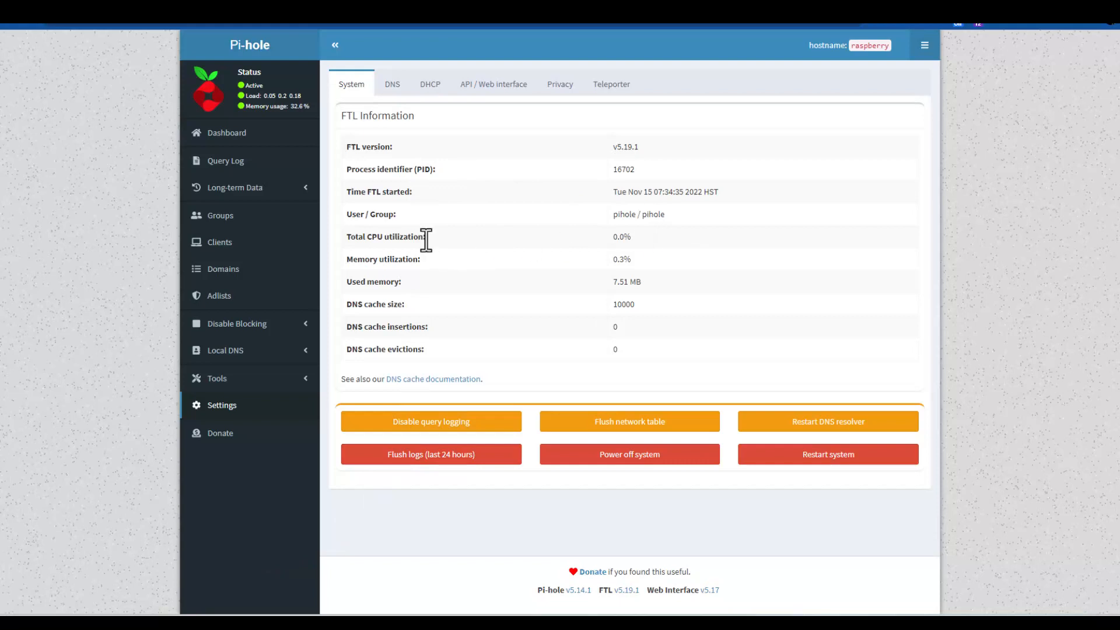
pyautogui.moveTo(488, 299)
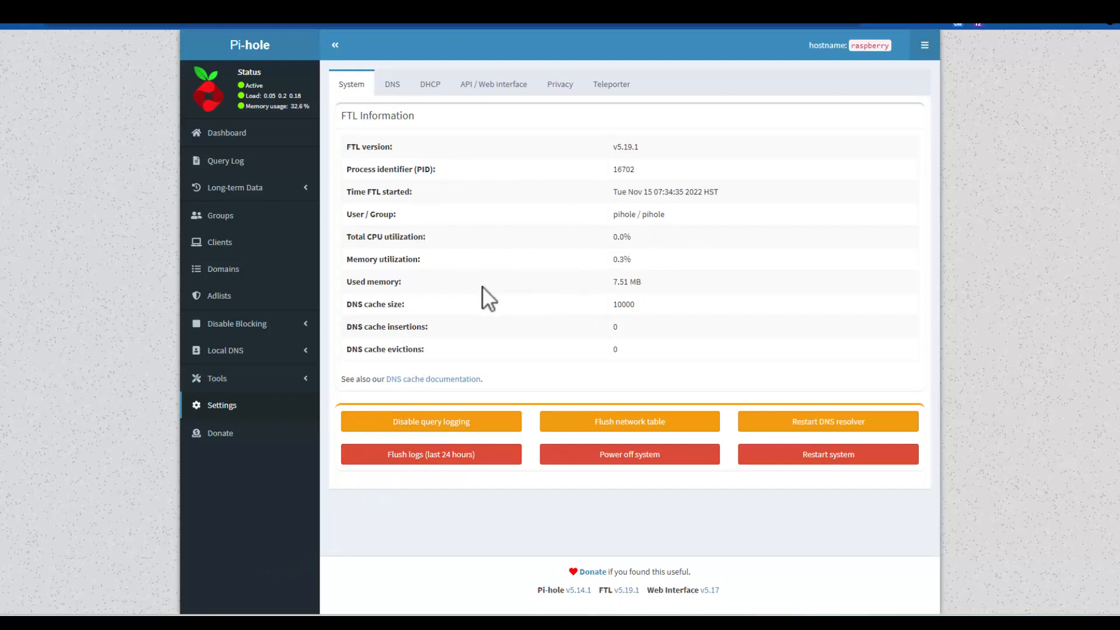
pyautogui.moveTo(375, 107)
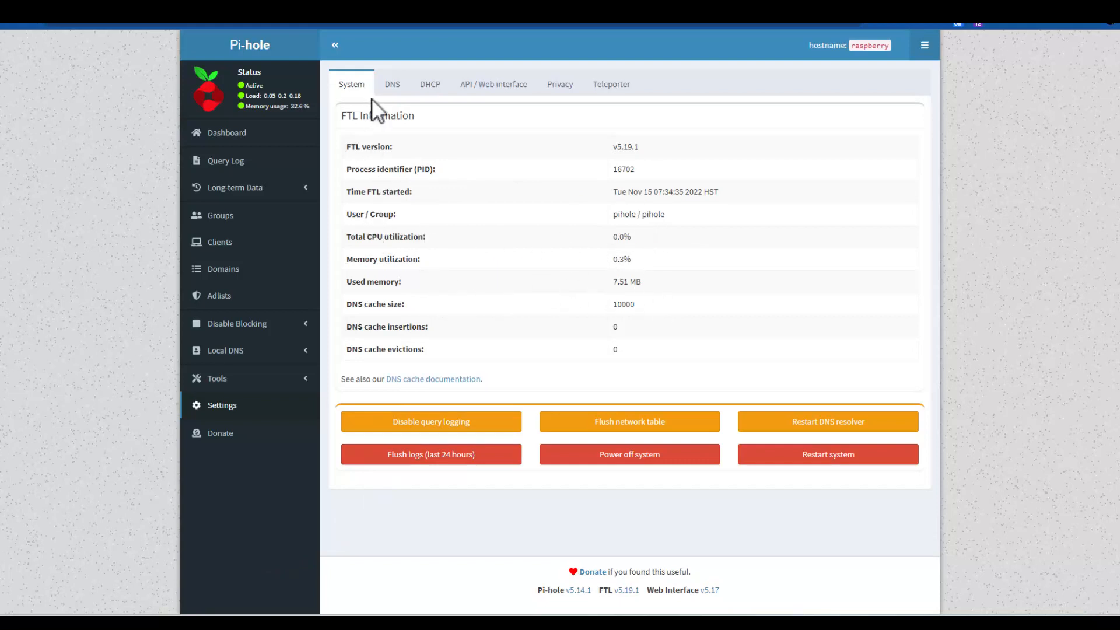
# Review the upstream DNS settings, then the DHCP tab with the server disabled.
pyautogui.click(386, 84)
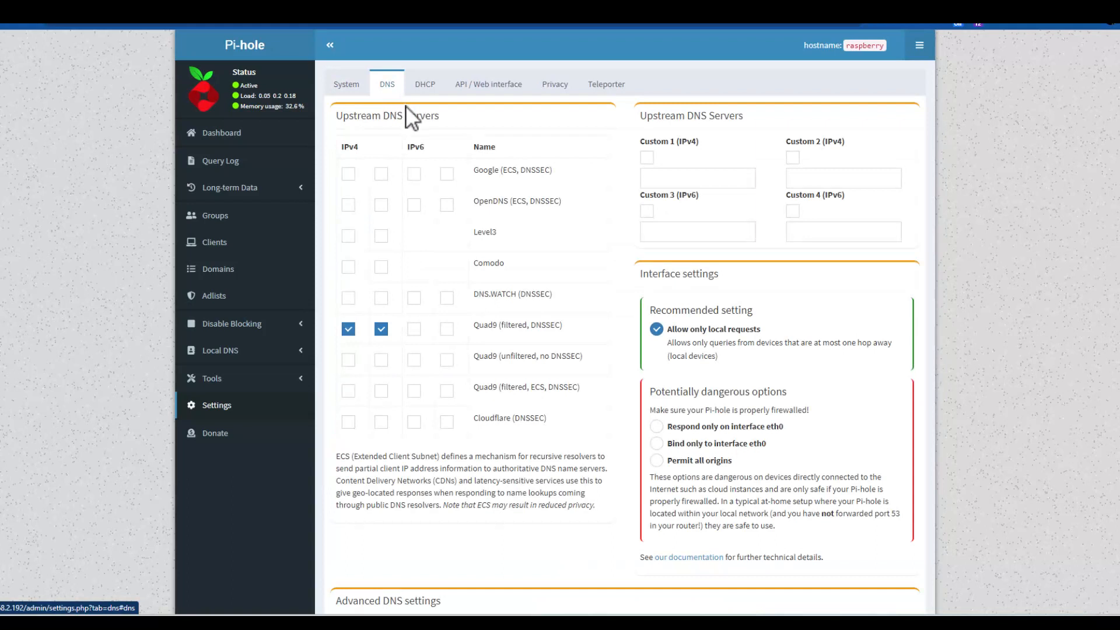
pyautogui.moveTo(411, 279)
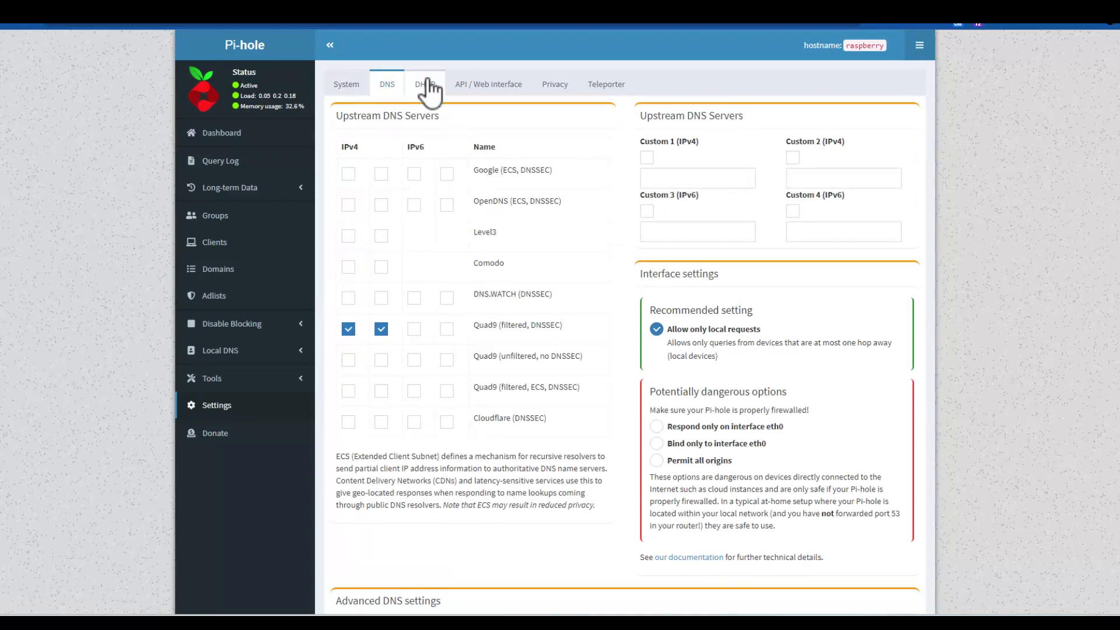
pyautogui.click(424, 84)
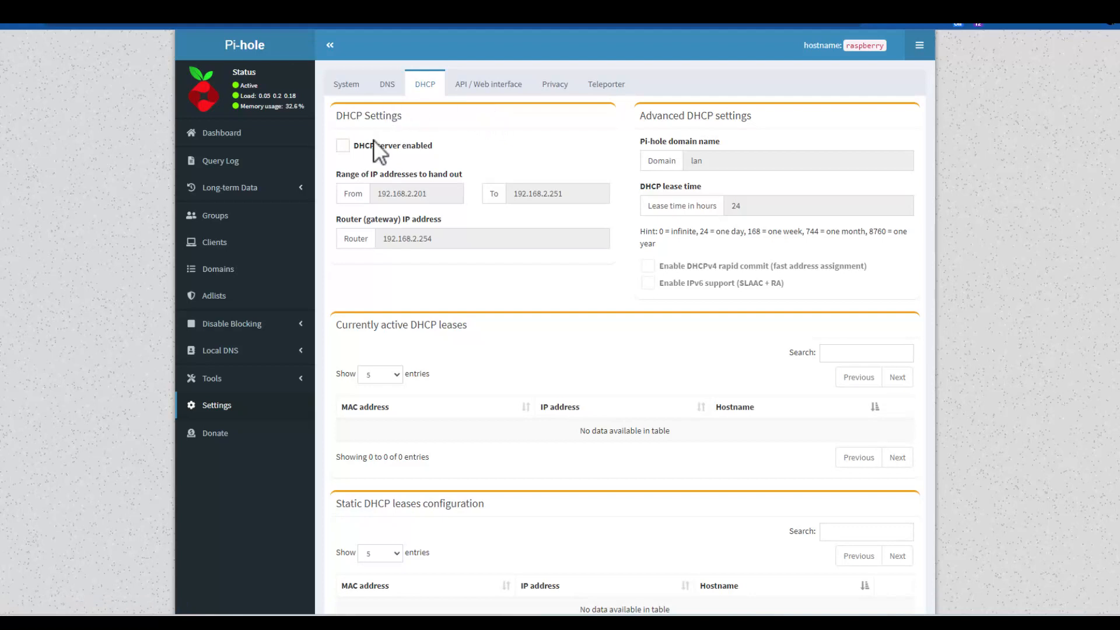
pyautogui.moveTo(369, 168)
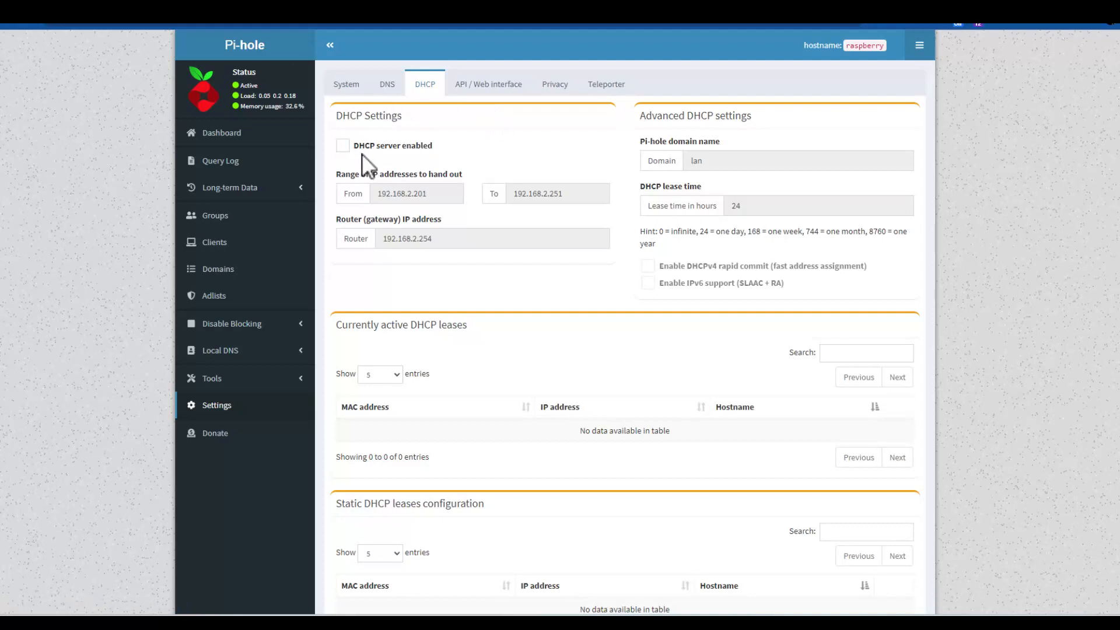
pyautogui.moveTo(451, 244)
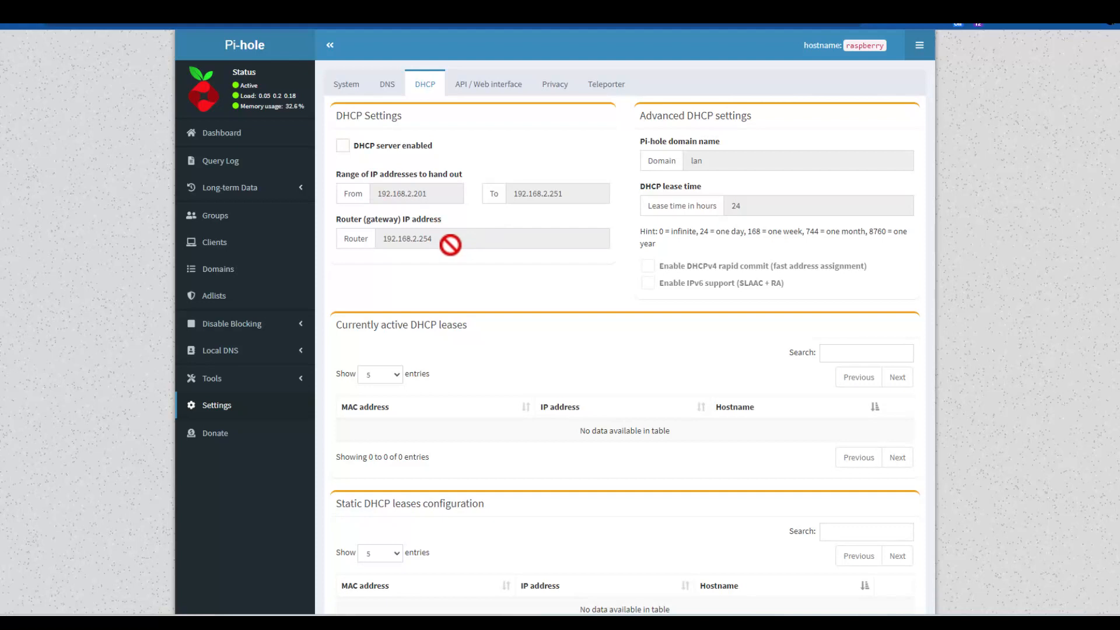
pyautogui.moveTo(448, 239)
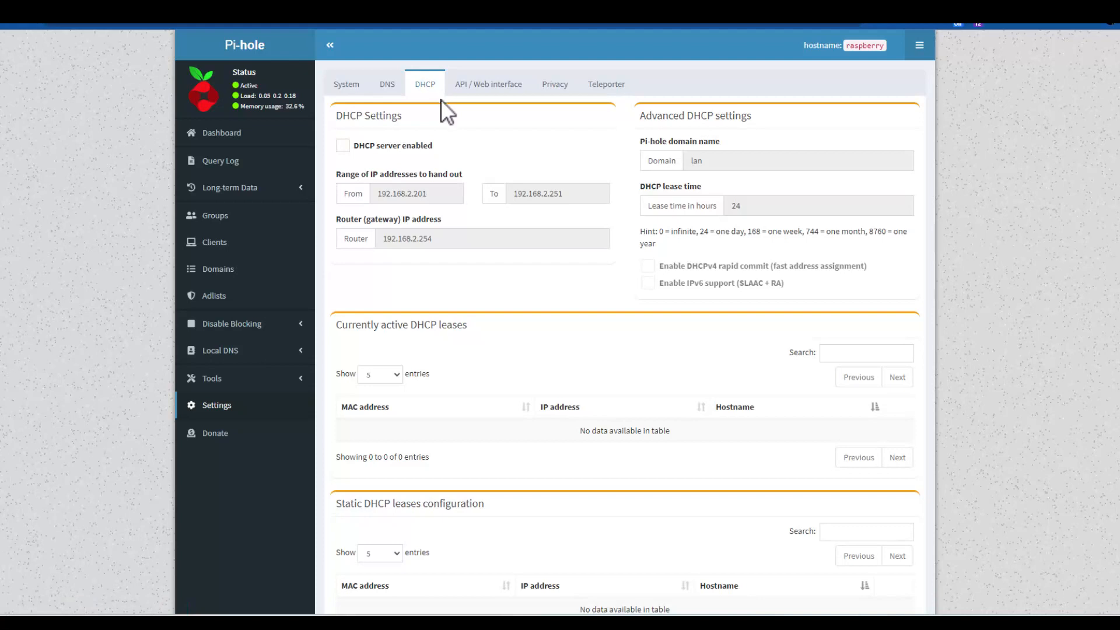
pyautogui.moveTo(412, 147)
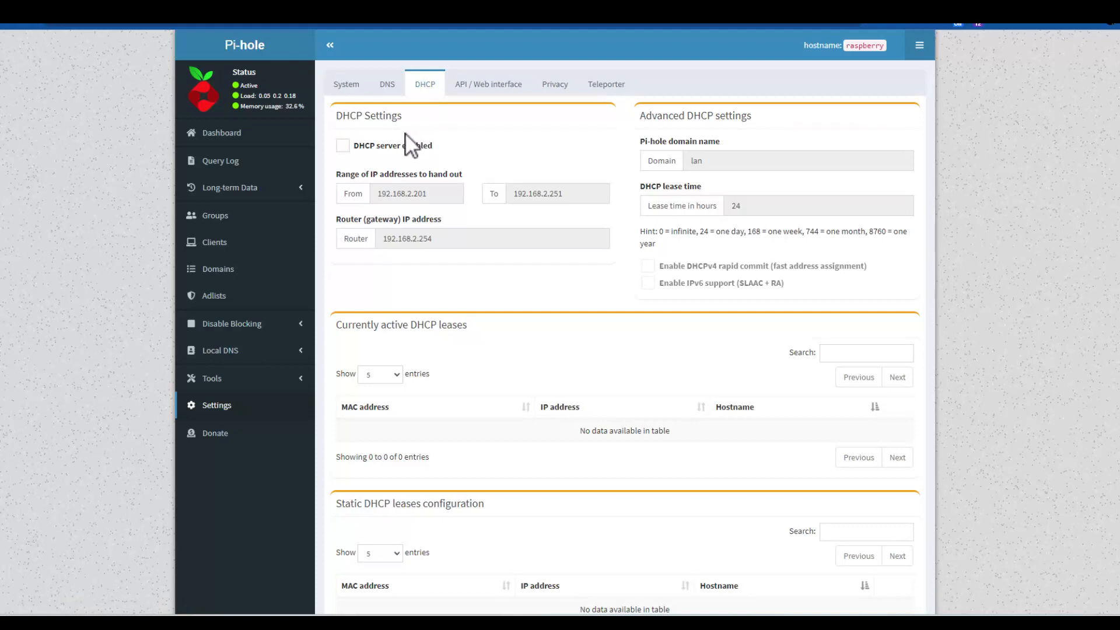